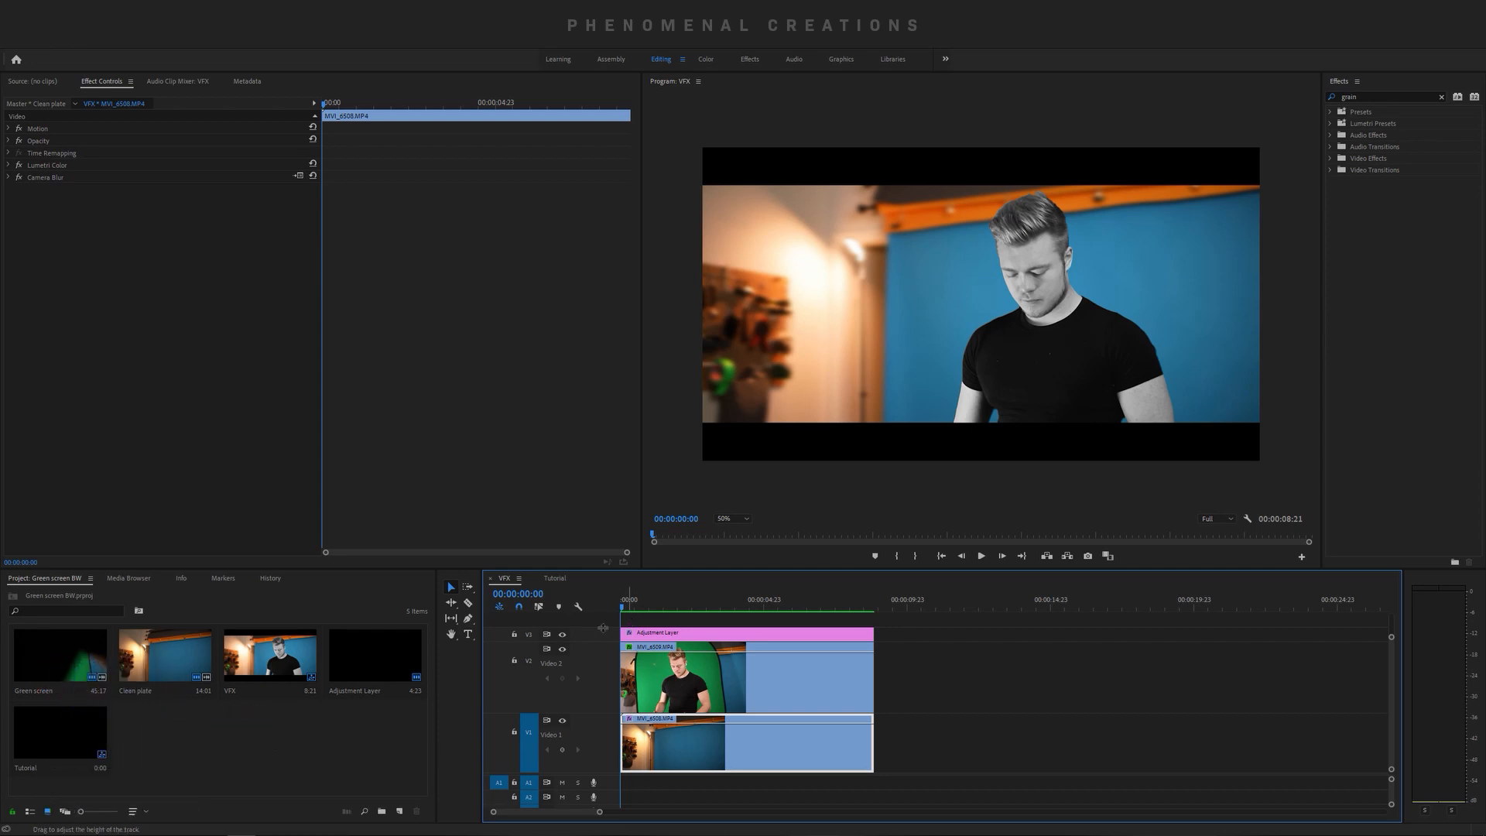
- Play the finished VFX sequence, then switch to the empty Tutorial sequence
left_click(981, 555)
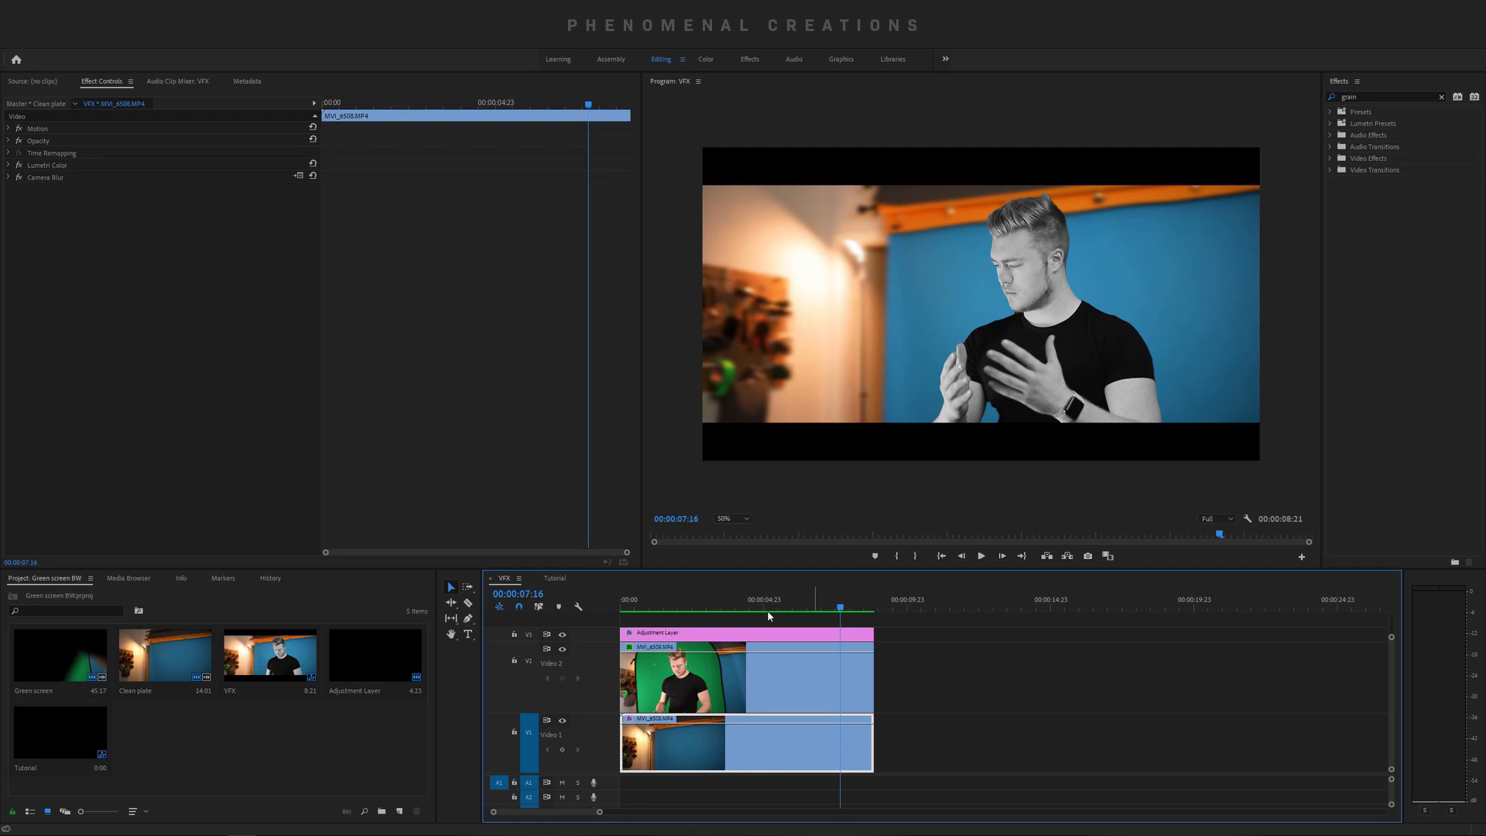
left_click(554, 578)
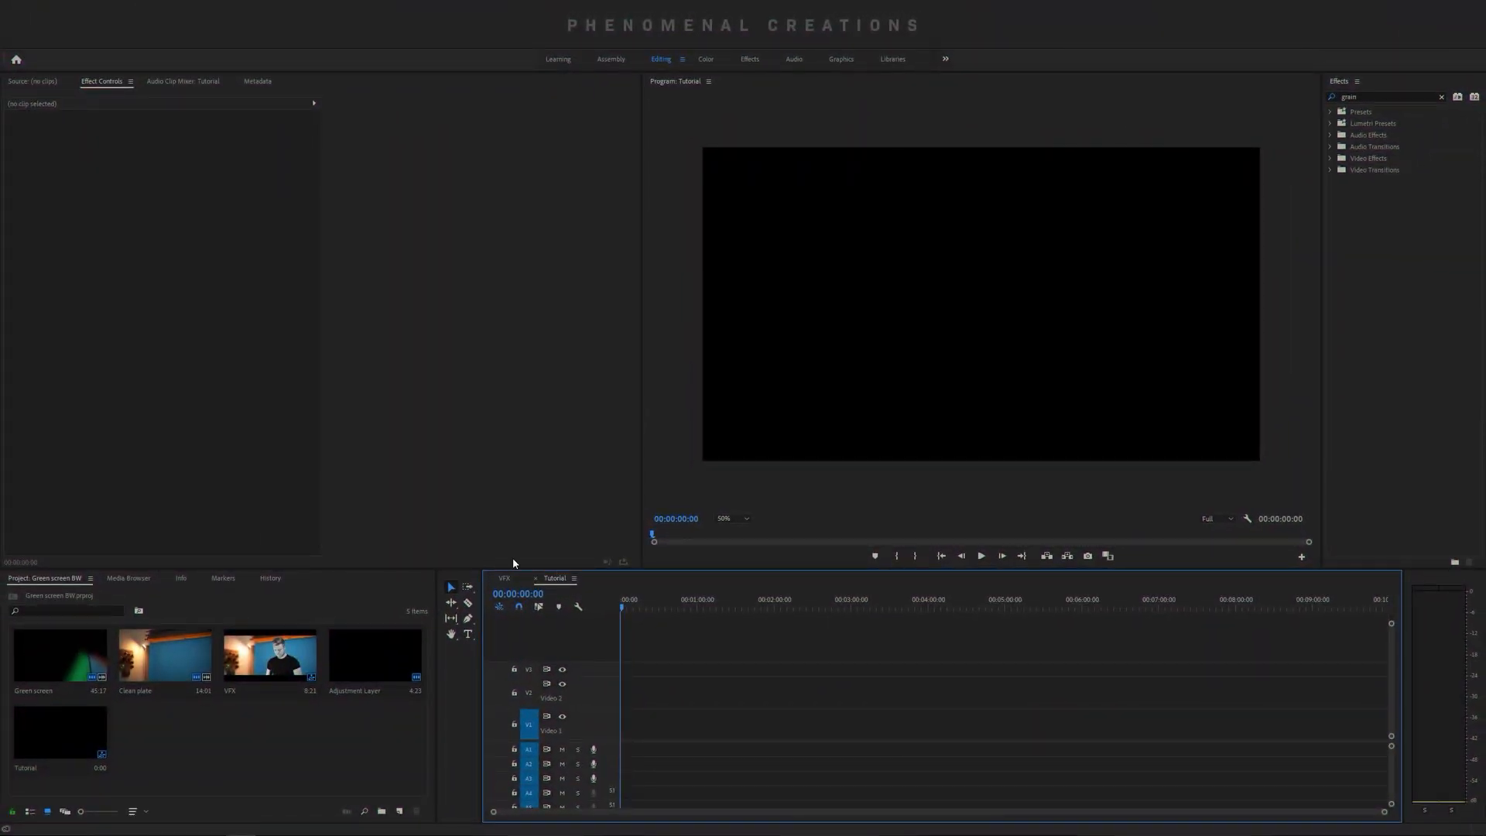
mouse_move(160, 659)
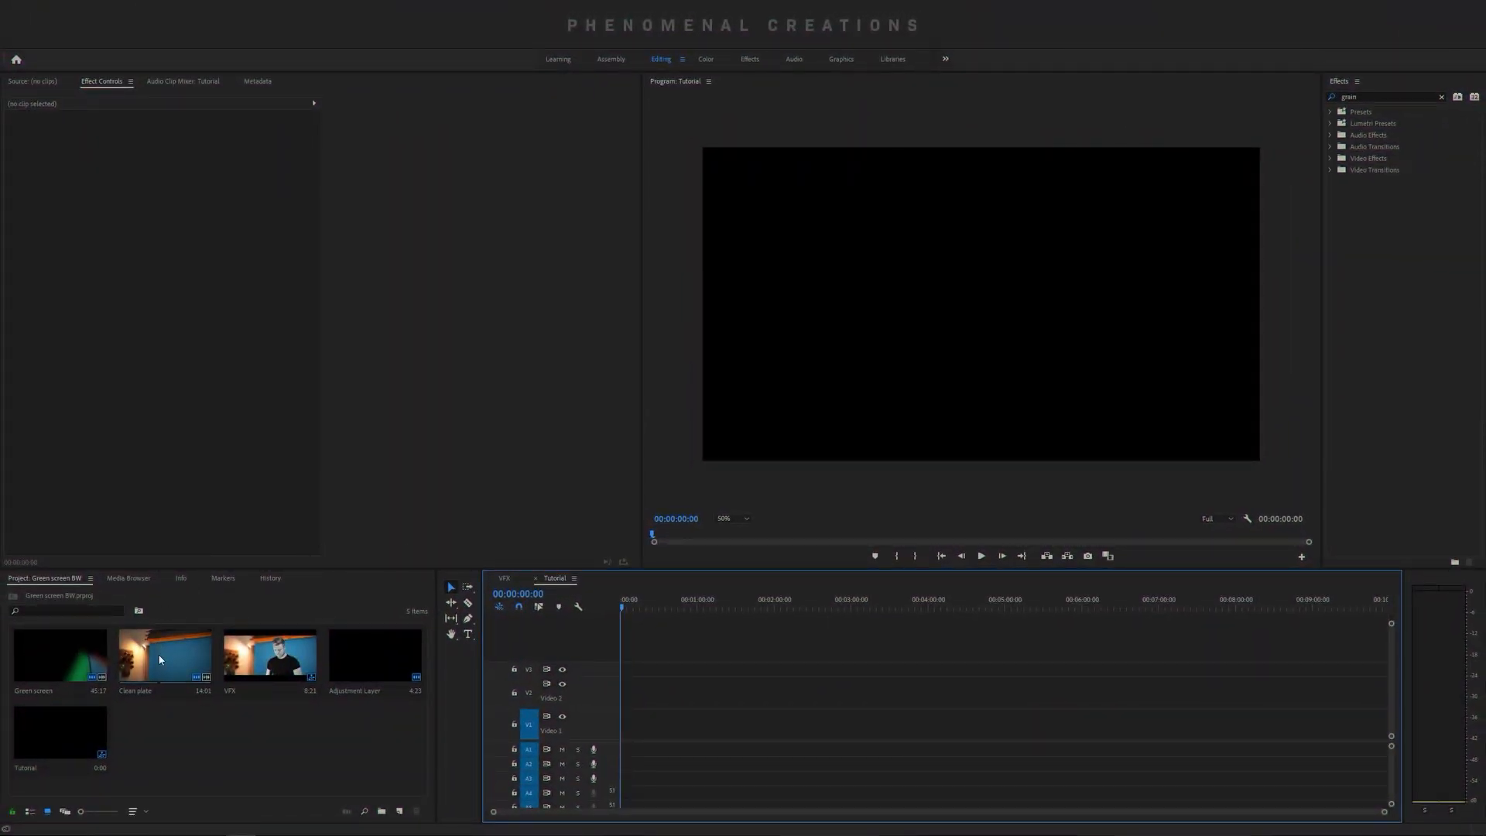
- Preview the Clean plate and Green screen clips in the Source Monitor, scrubbing through each
double_click(162, 656)
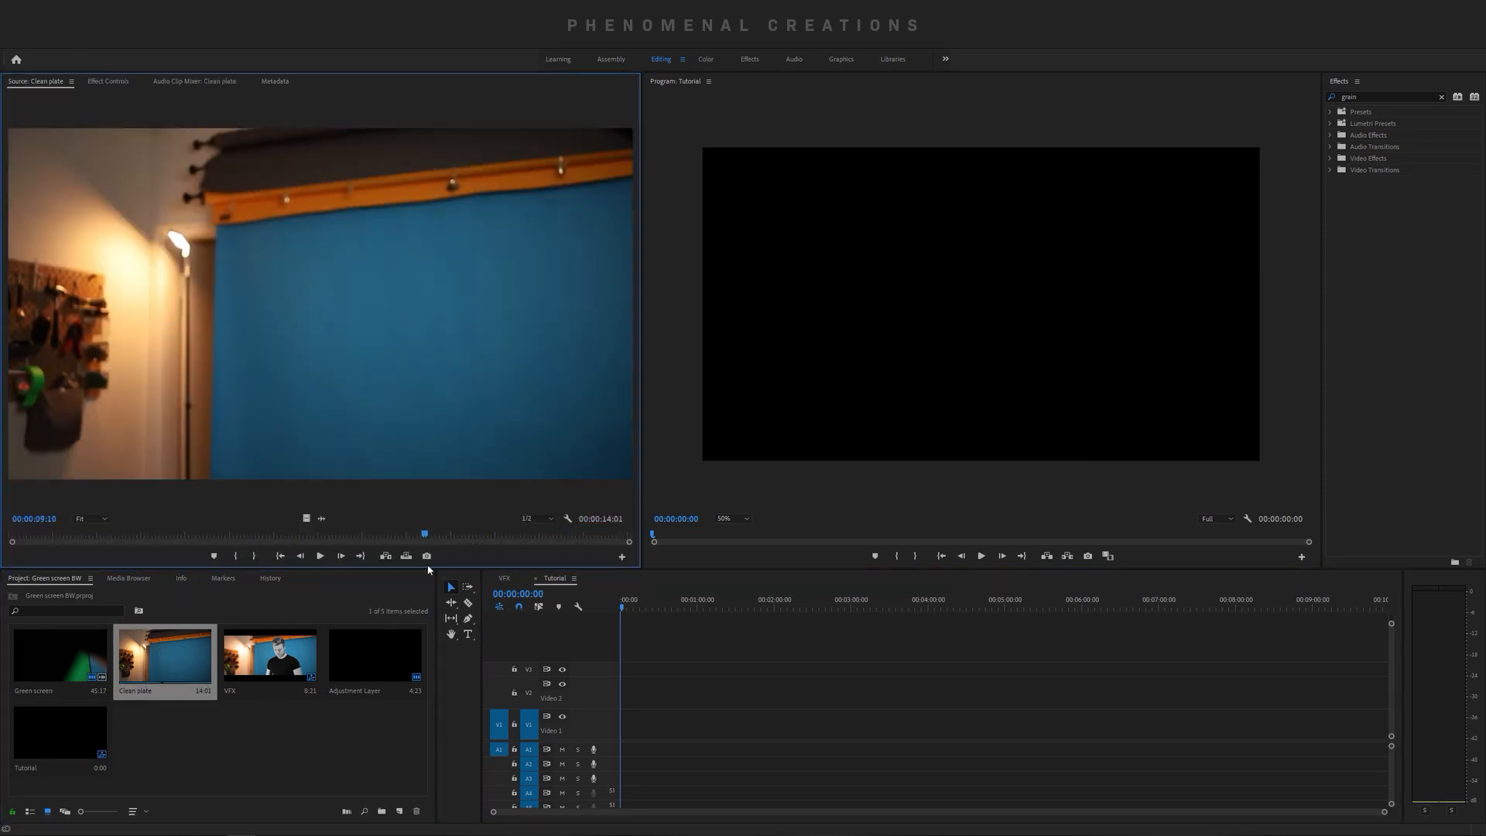
left_click_drag(424, 532, 229, 533)
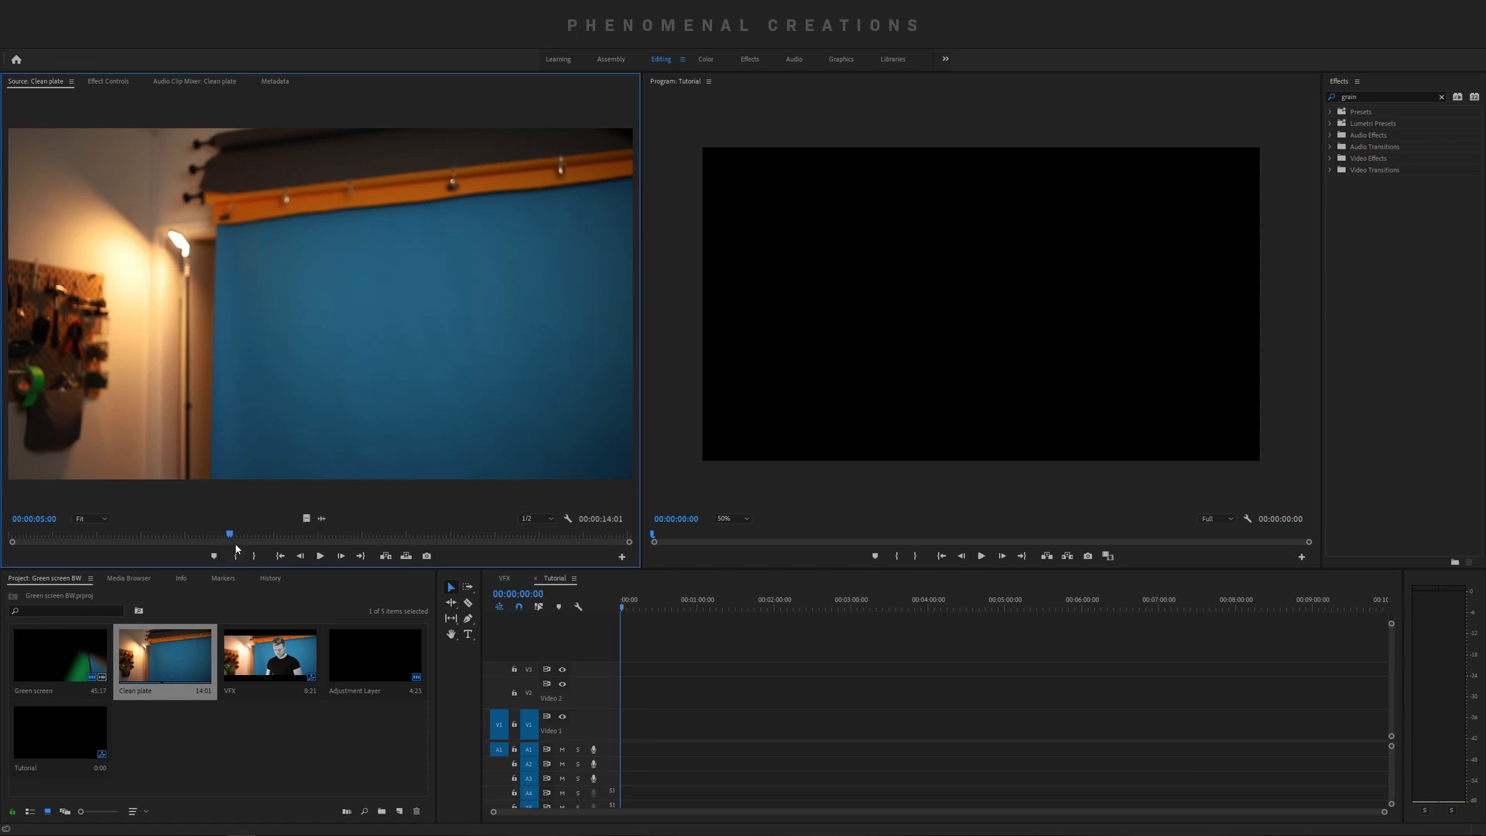
mouse_move(369, 276)
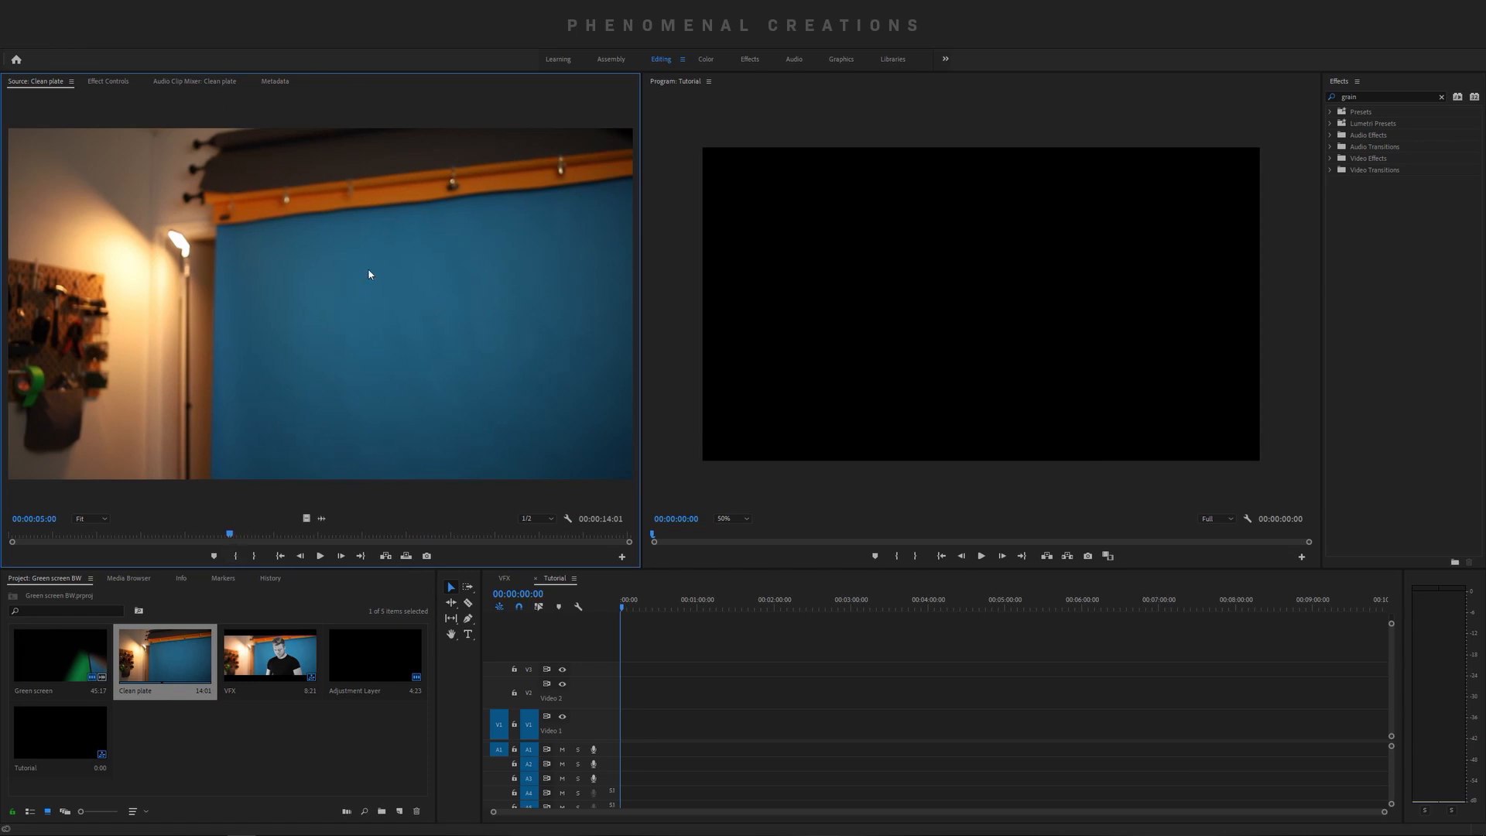
mouse_move(547, 334)
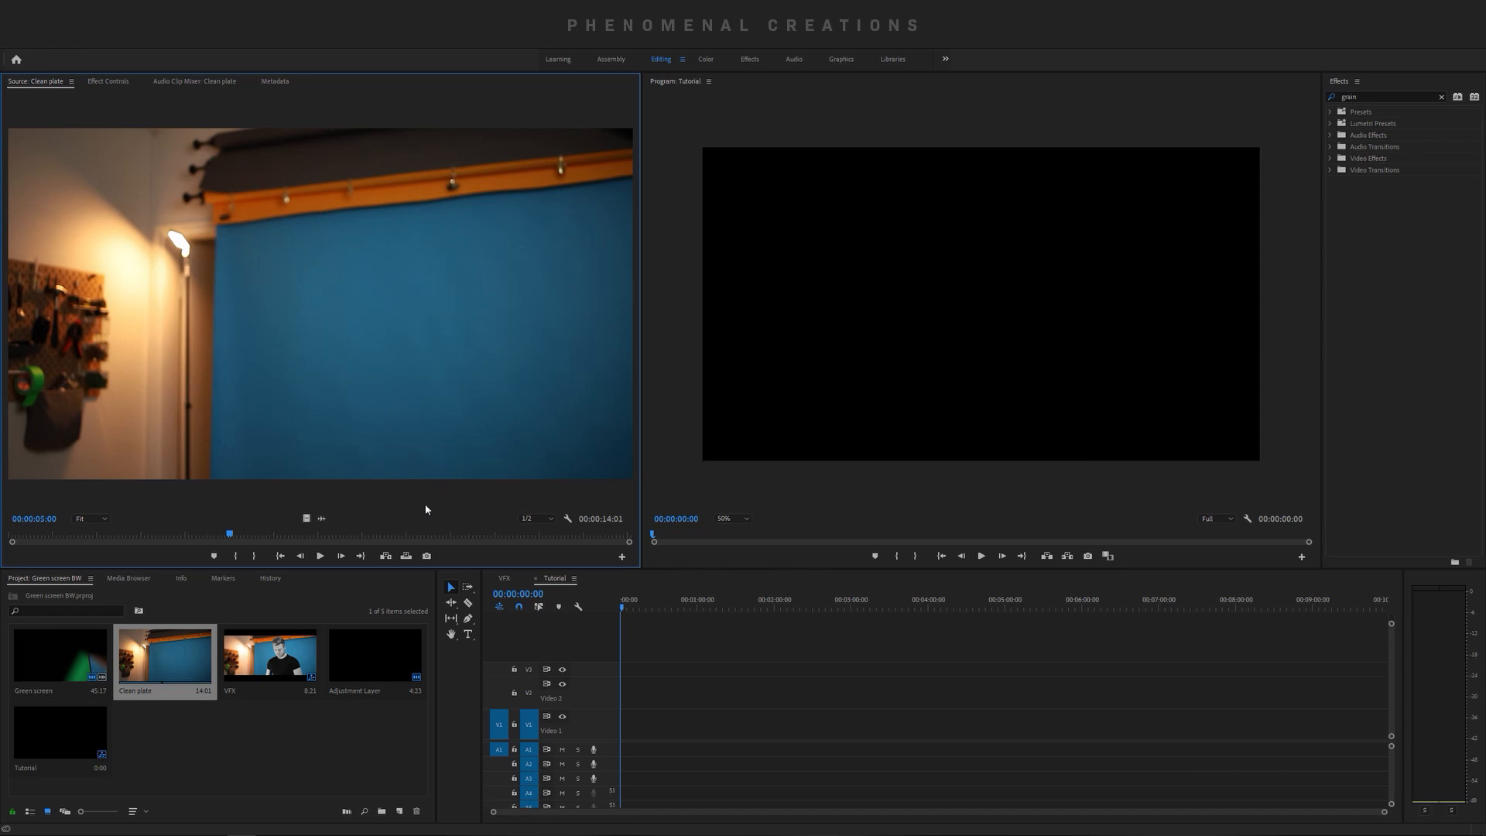
double_click(59, 658)
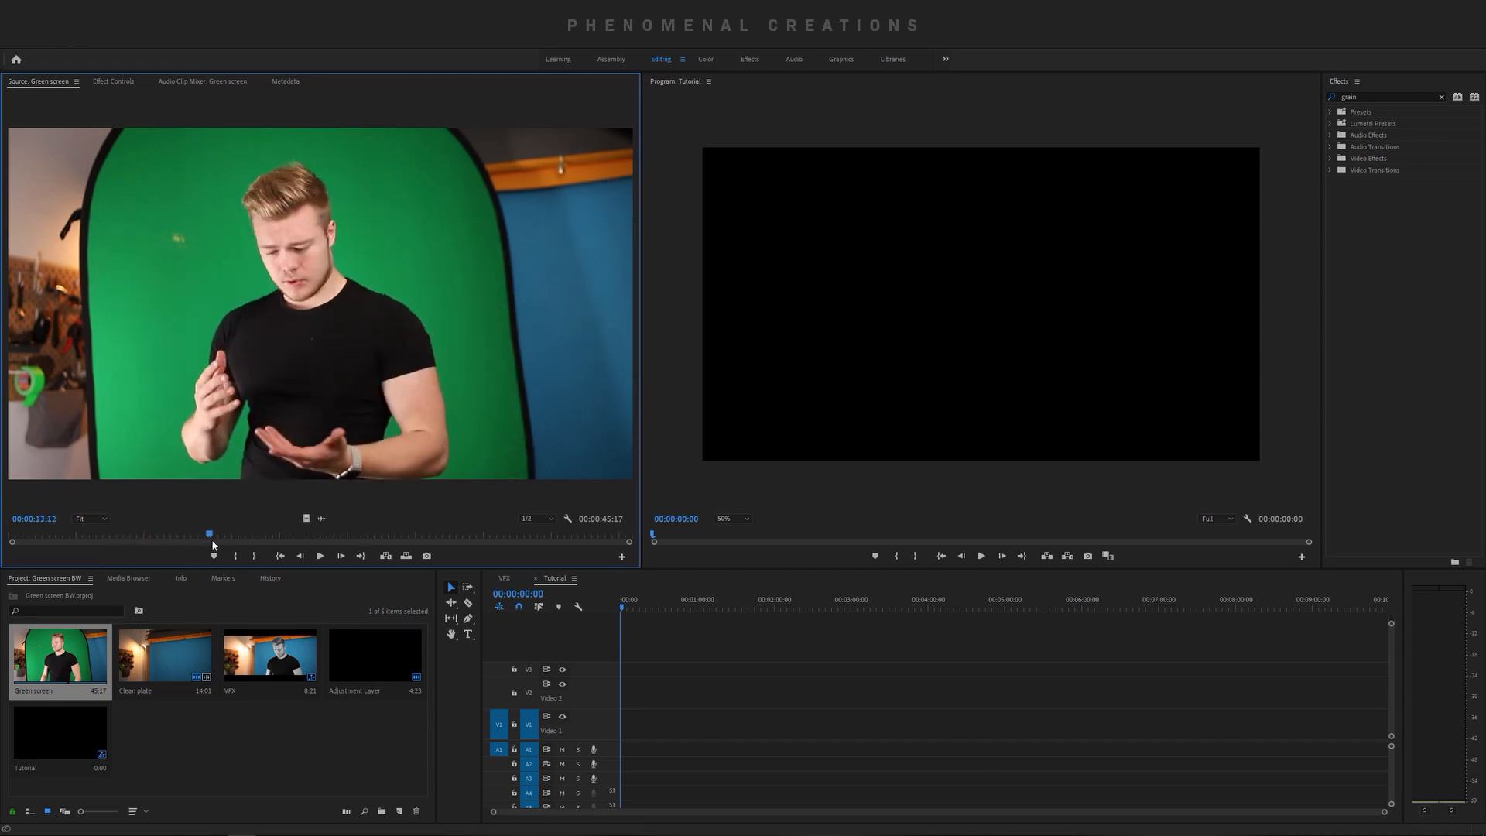
left_click(319, 556)
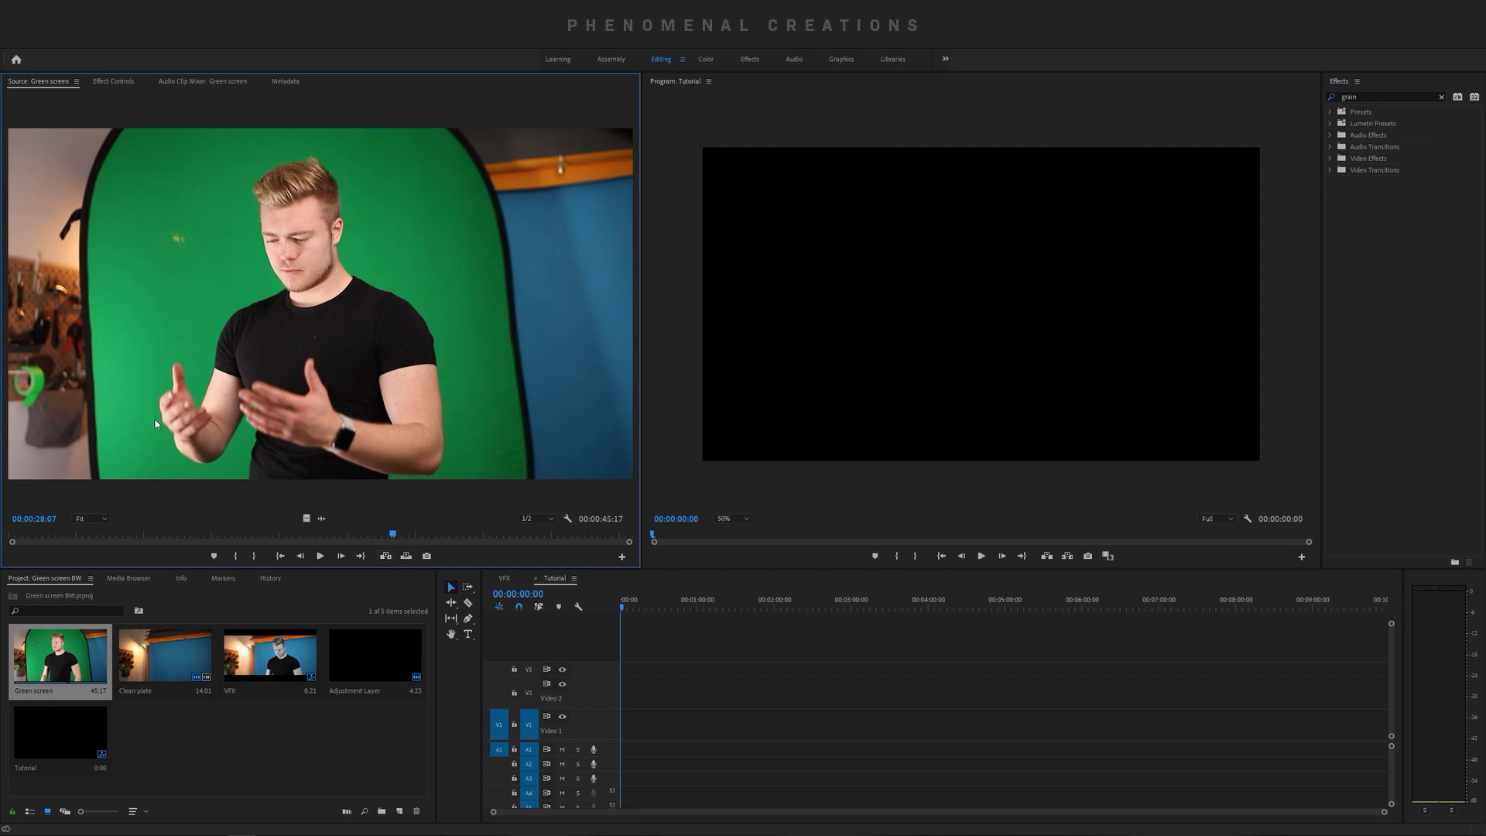
mouse_move(429, 206)
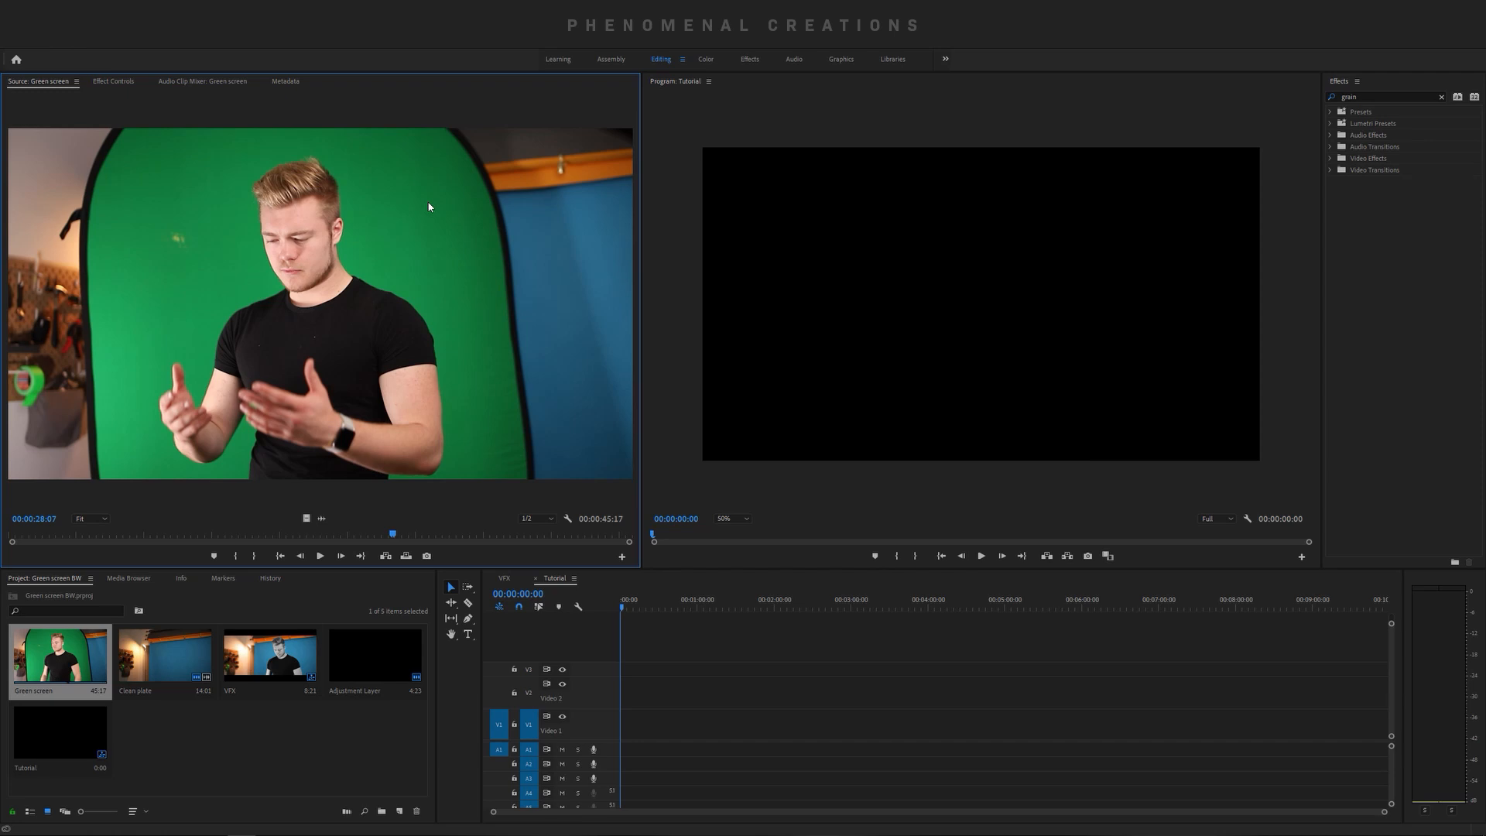
mouse_move(436, 177)
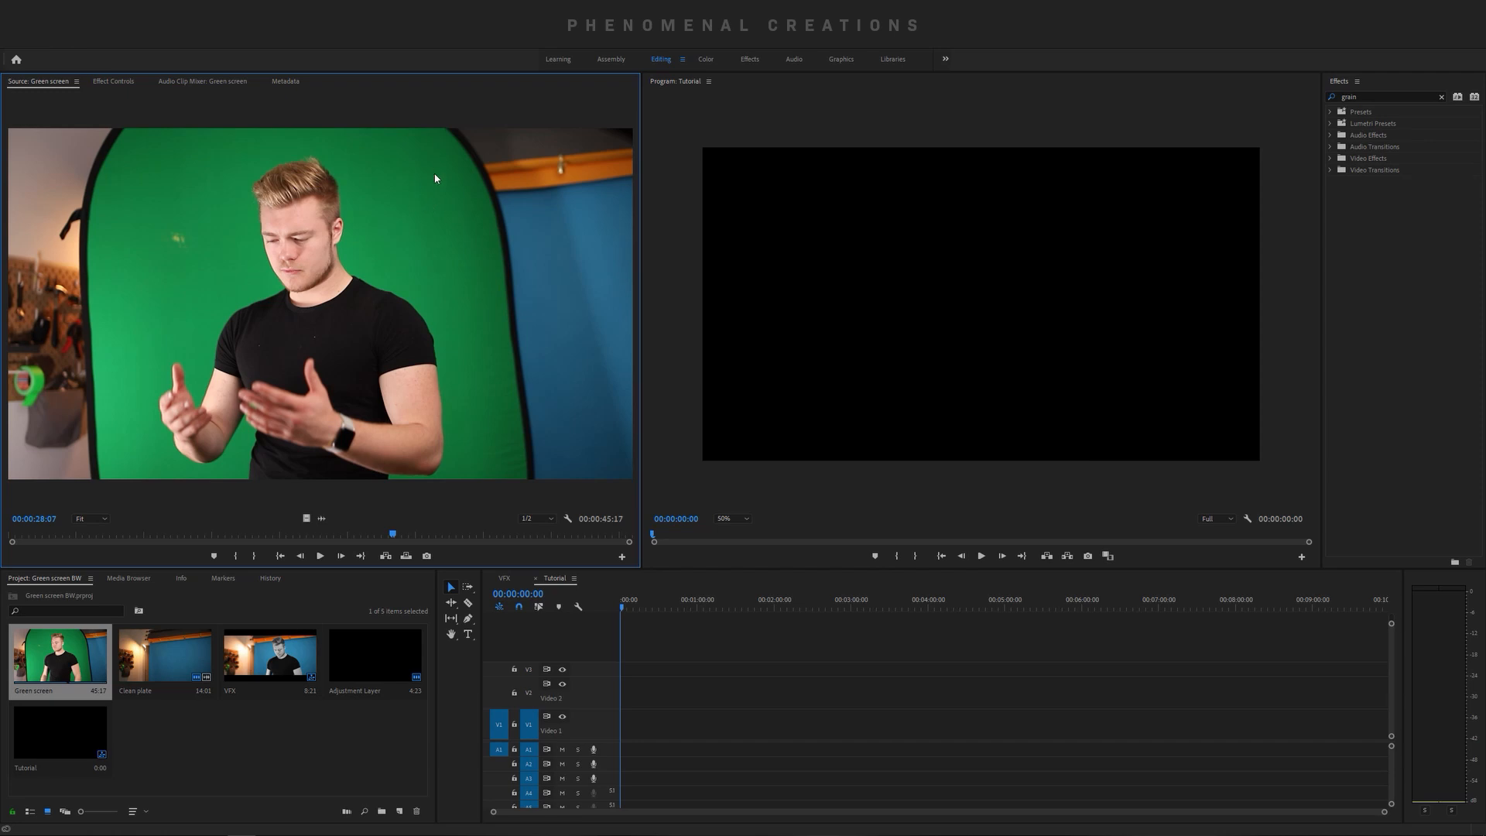
mouse_move(334, 438)
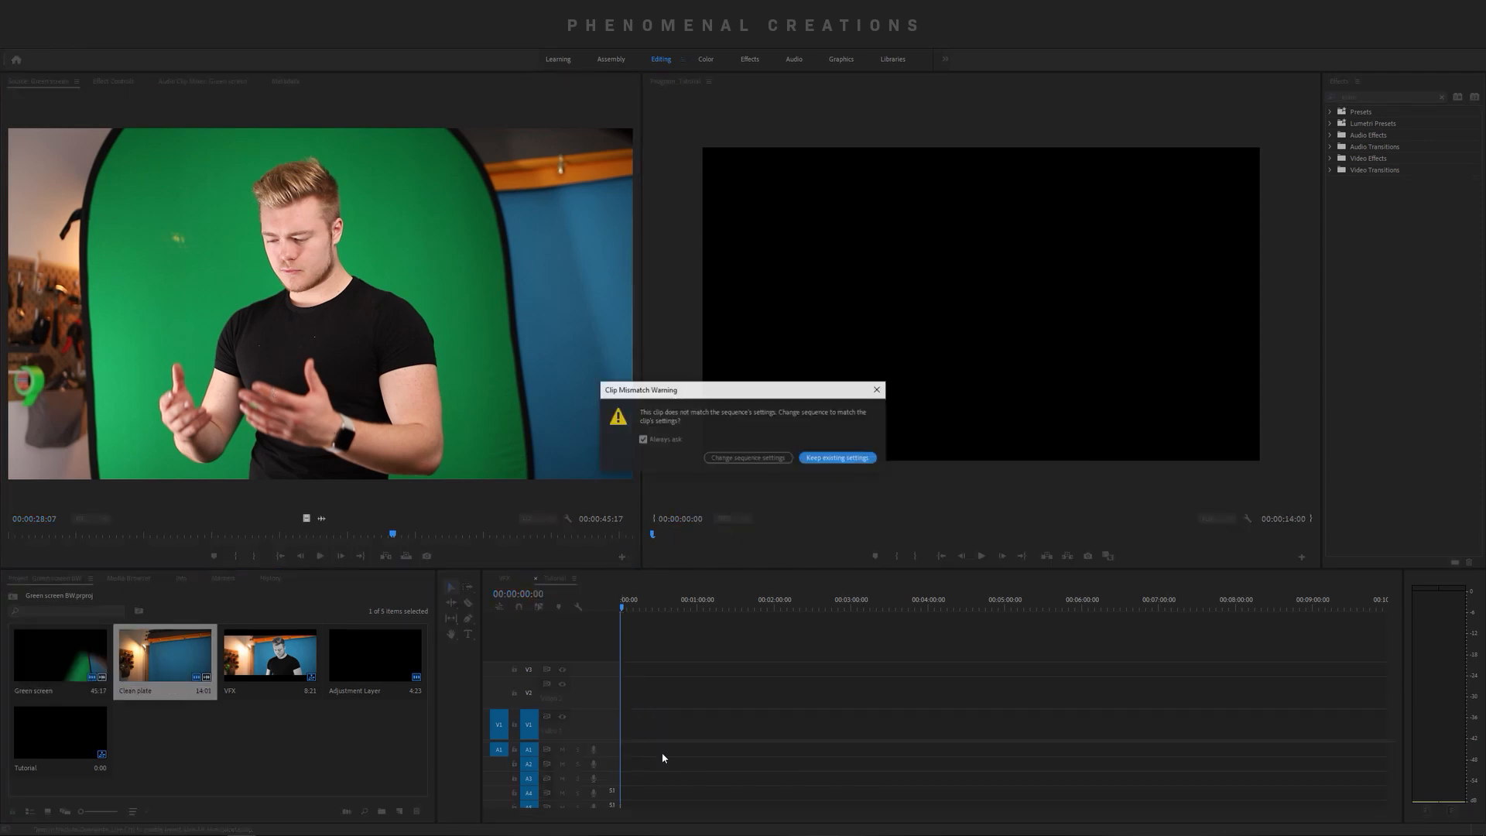
- Keep existing sequence settings and stack Green screen above Clean plate, trimmed to matching length
left_click(835, 456)
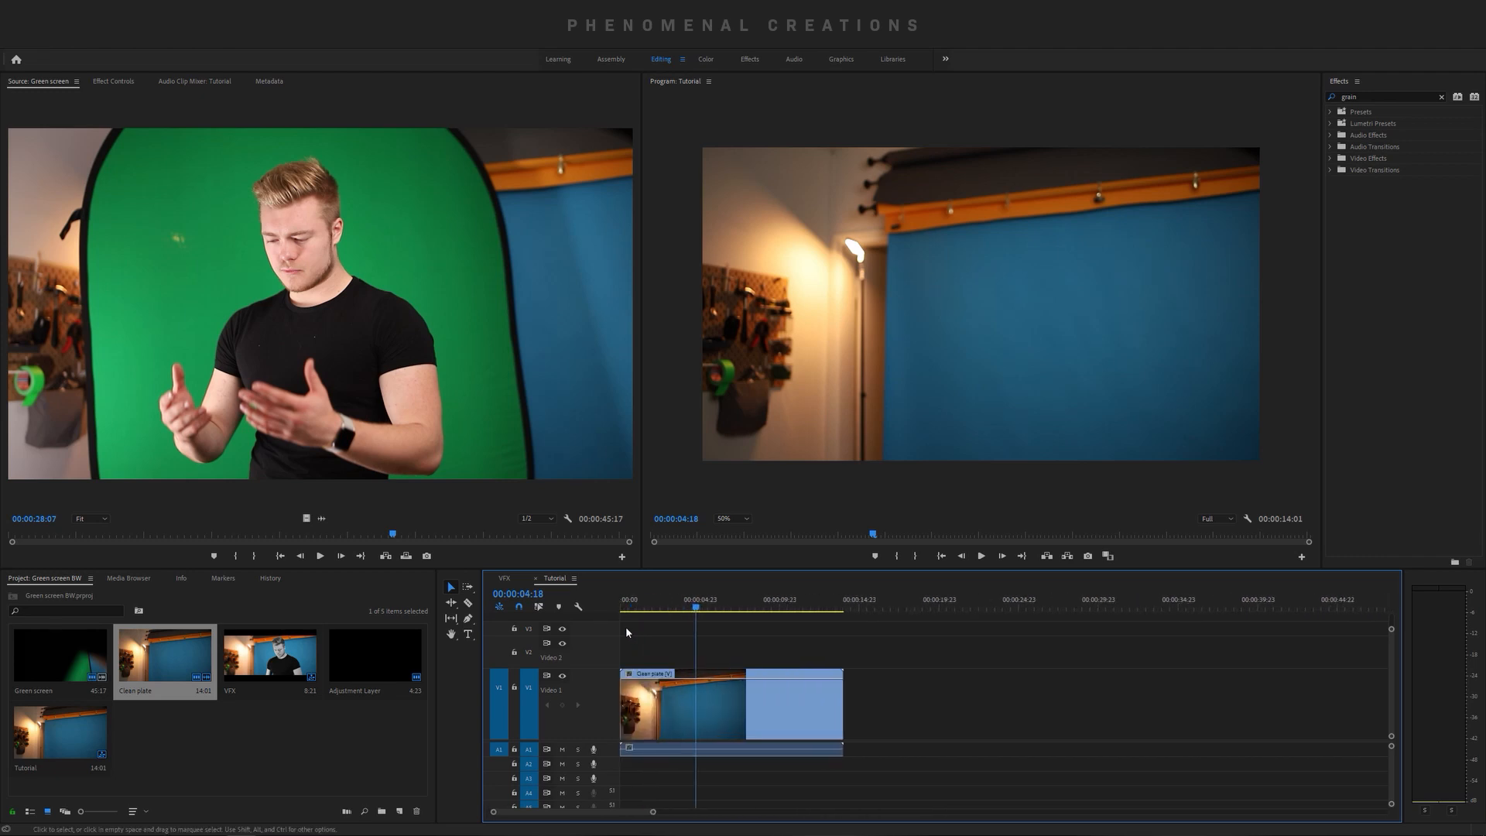
left_click(627, 607)
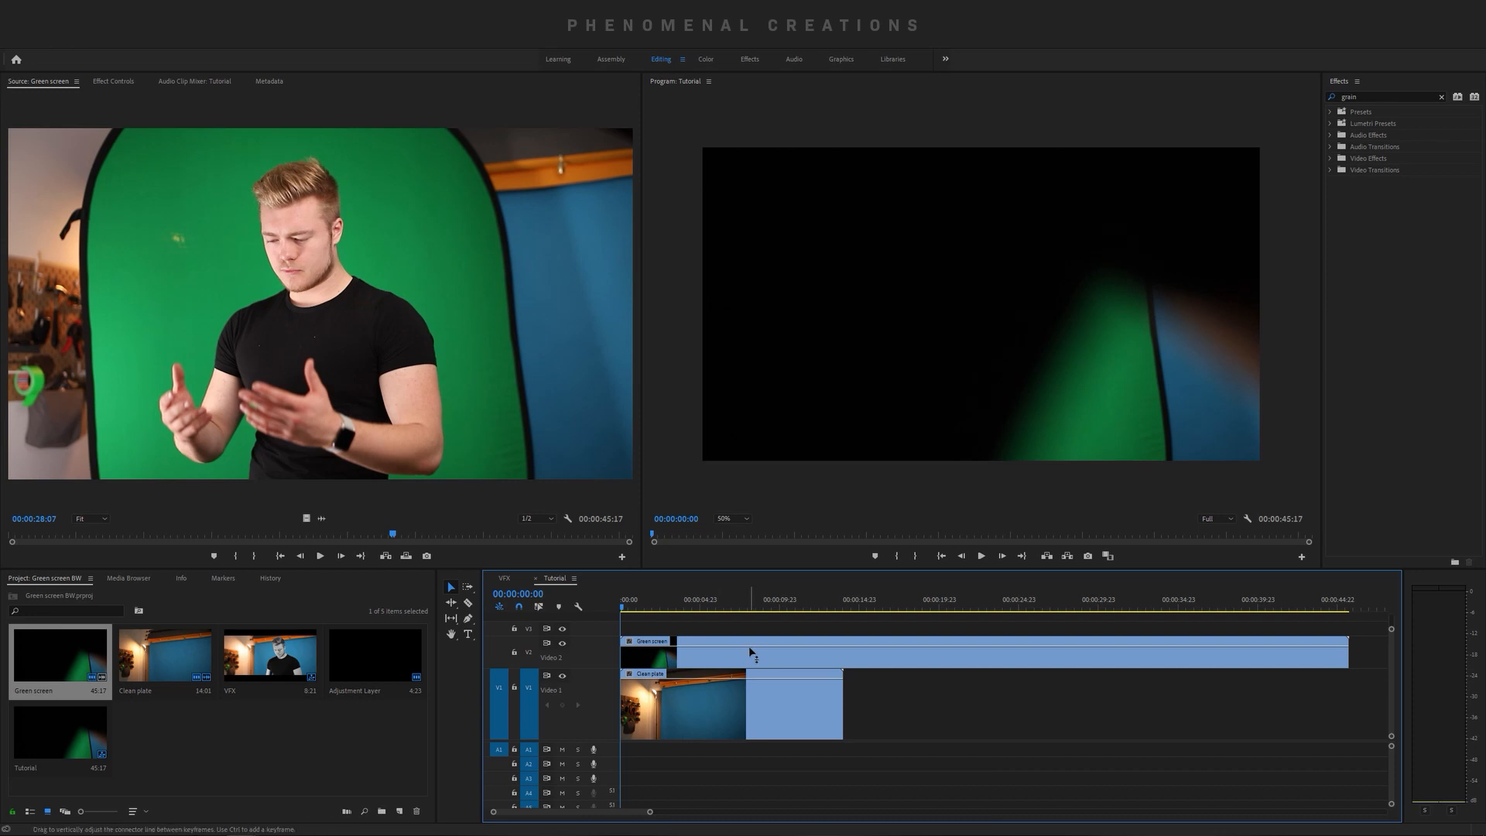
left_click(749, 599)
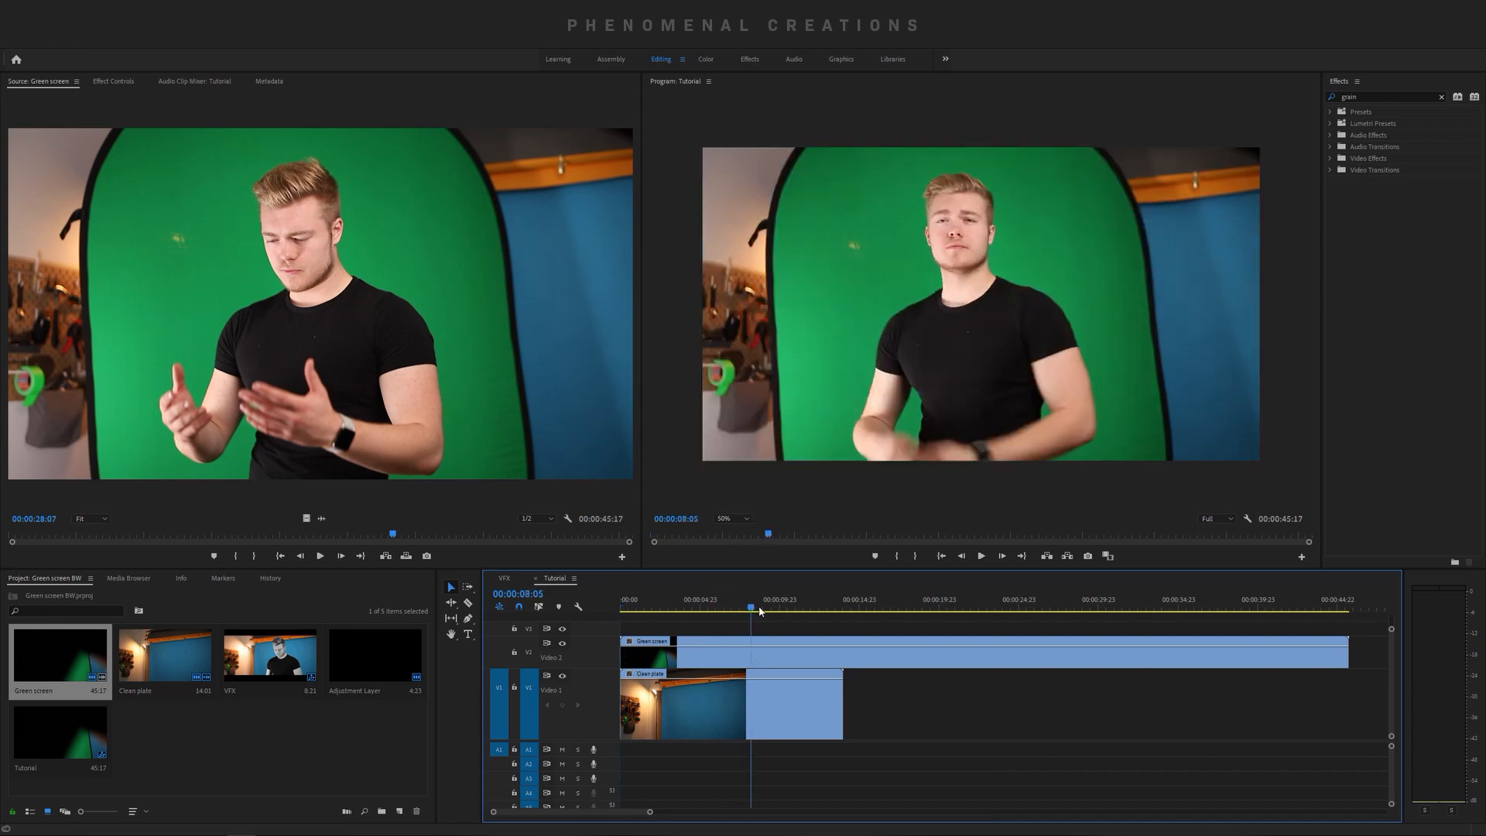
left_click(1062, 599)
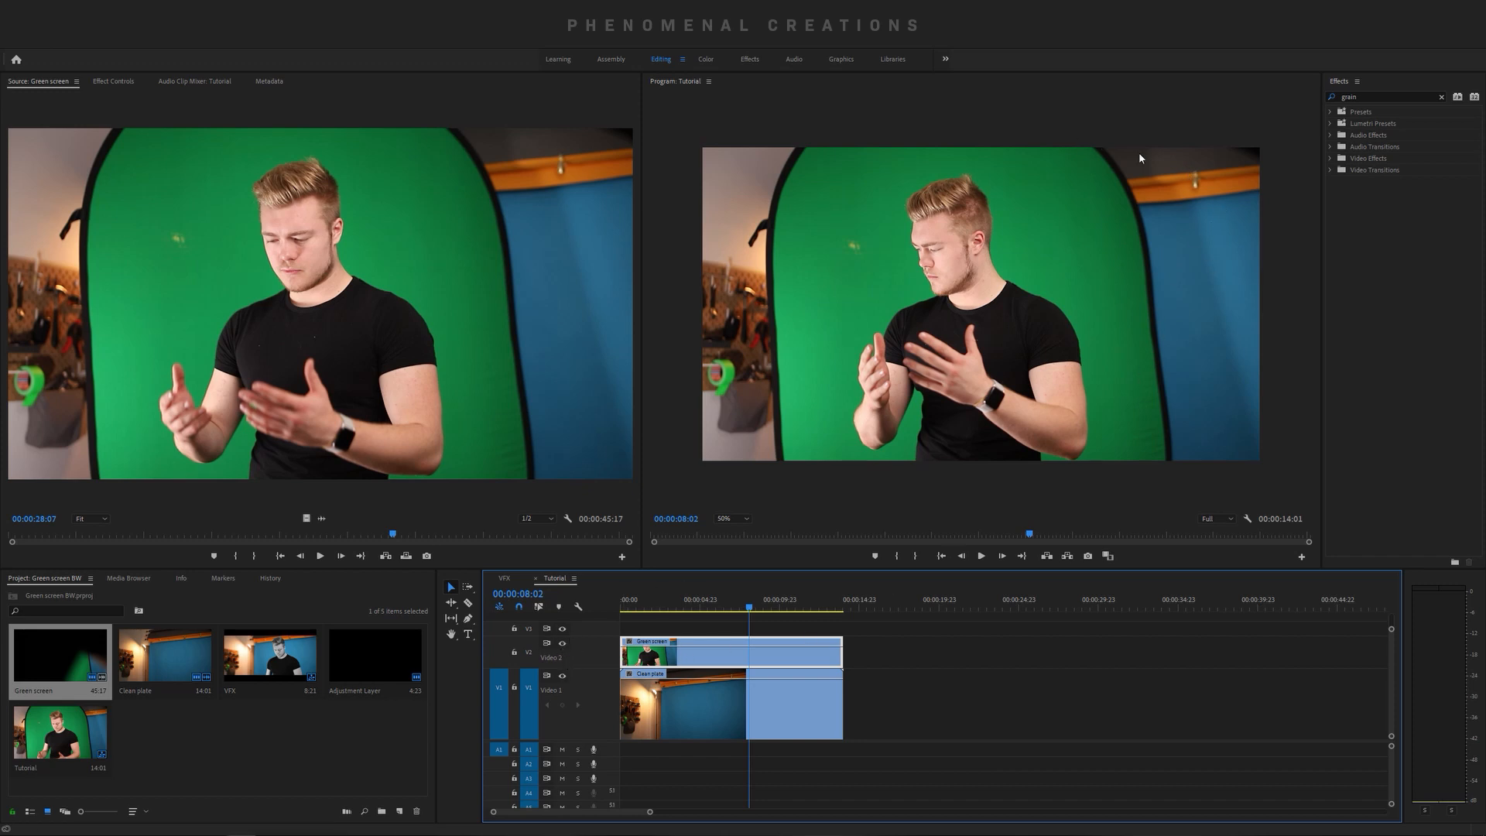
mouse_move(833, 449)
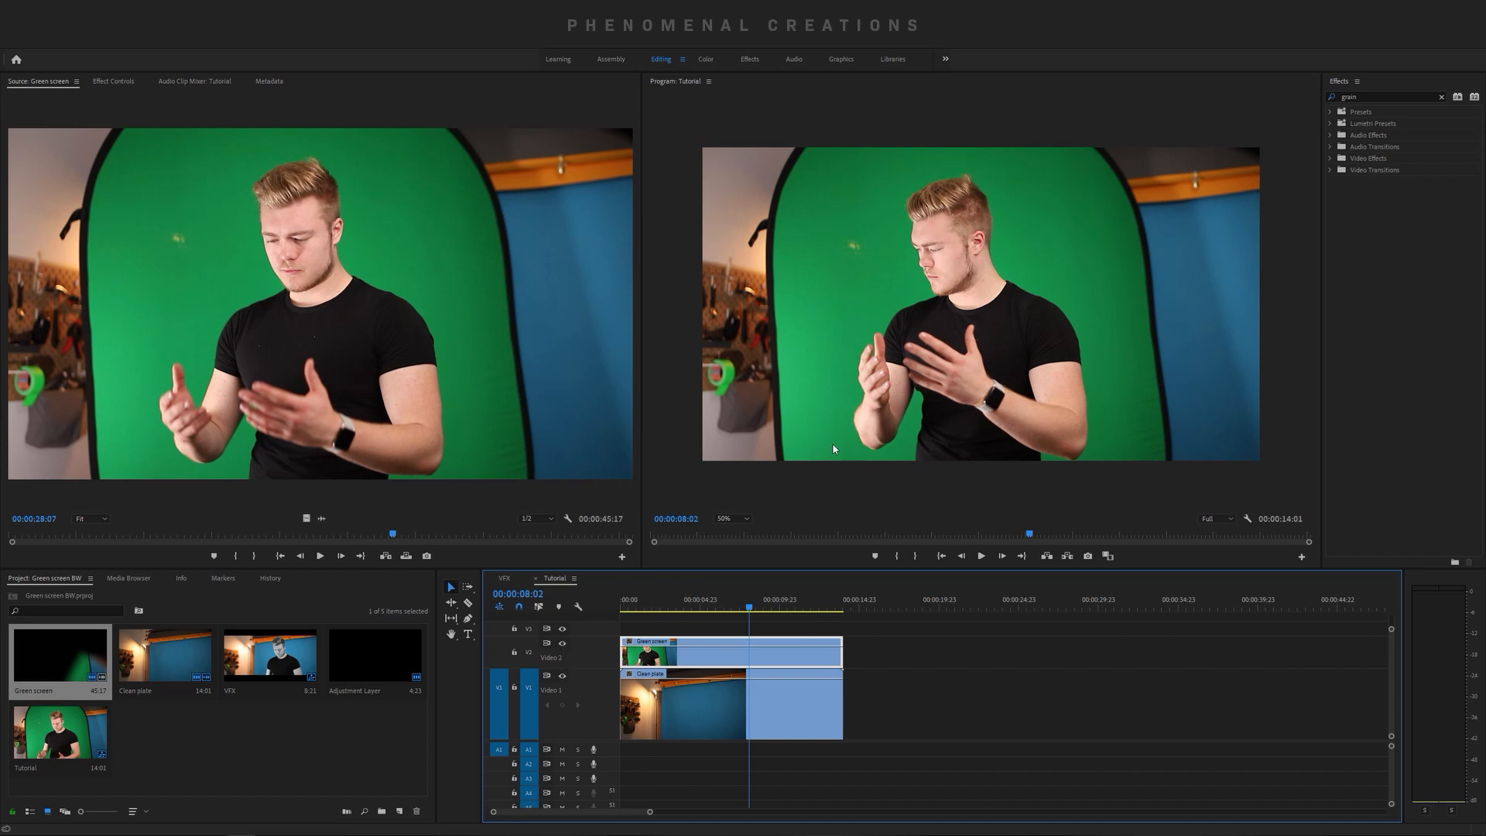
mouse_move(1124, 408)
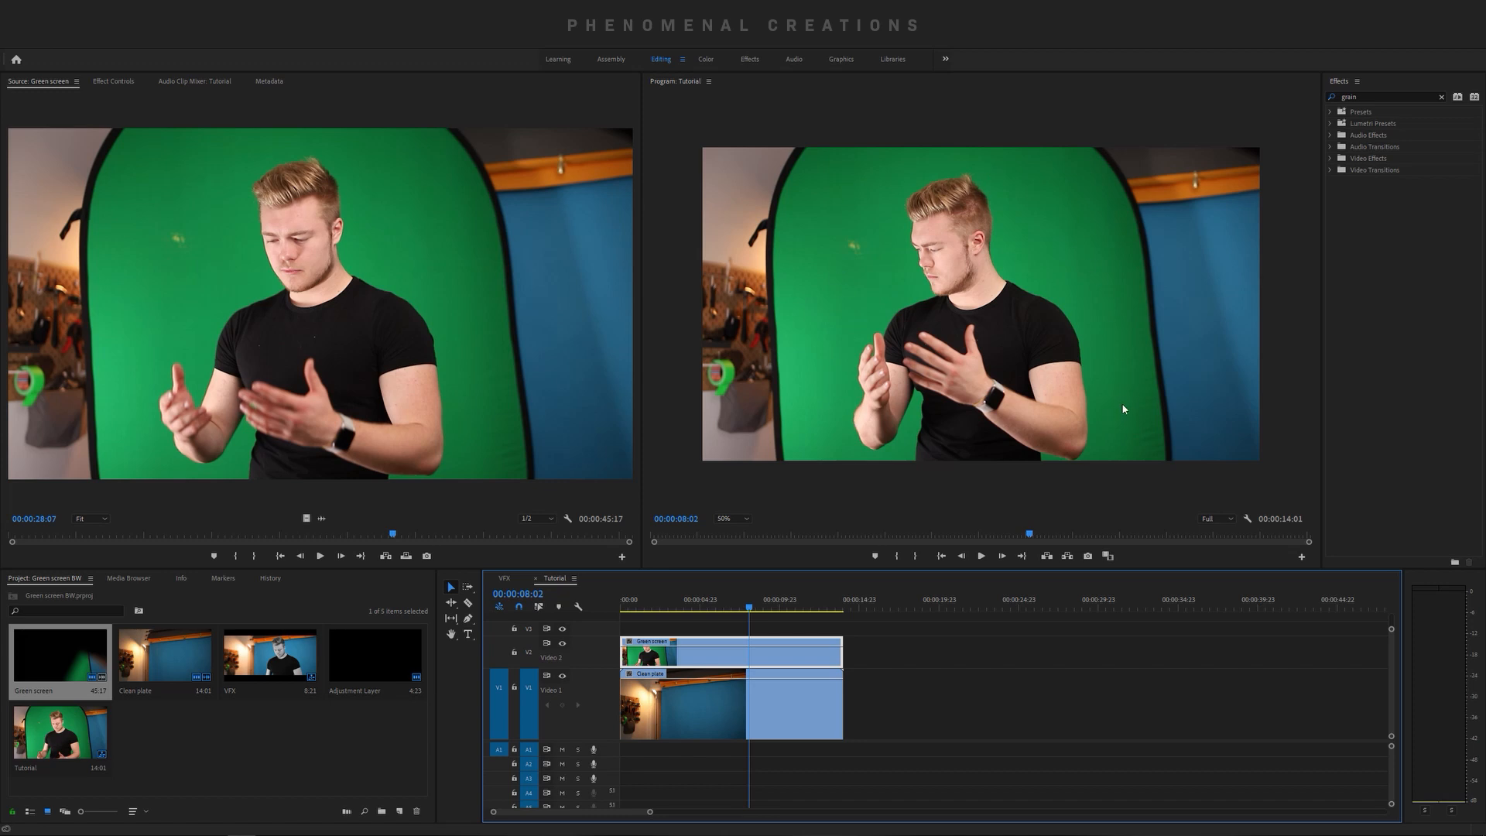
mouse_move(954, 430)
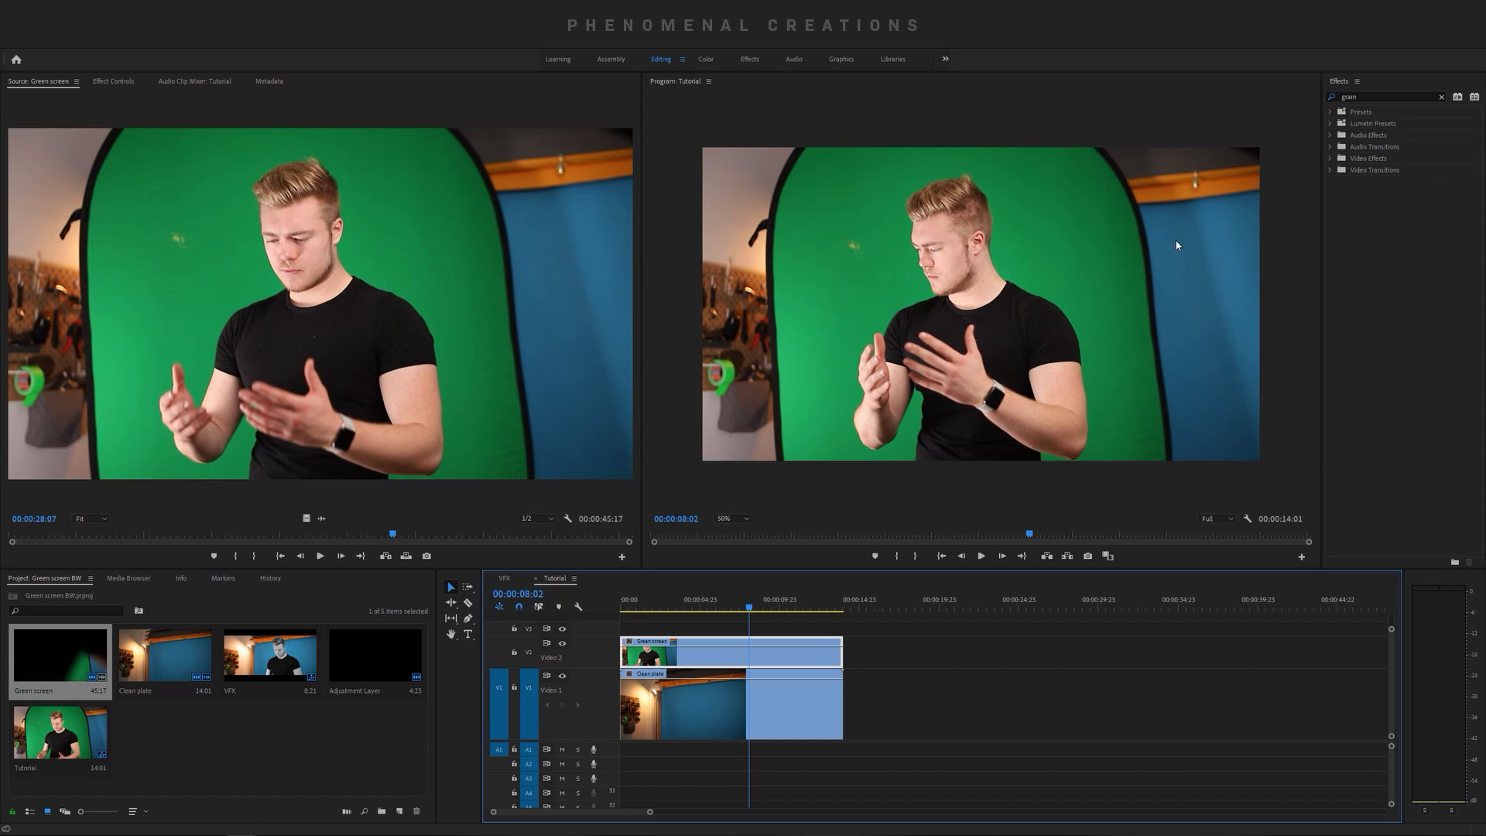
mouse_move(1145, 249)
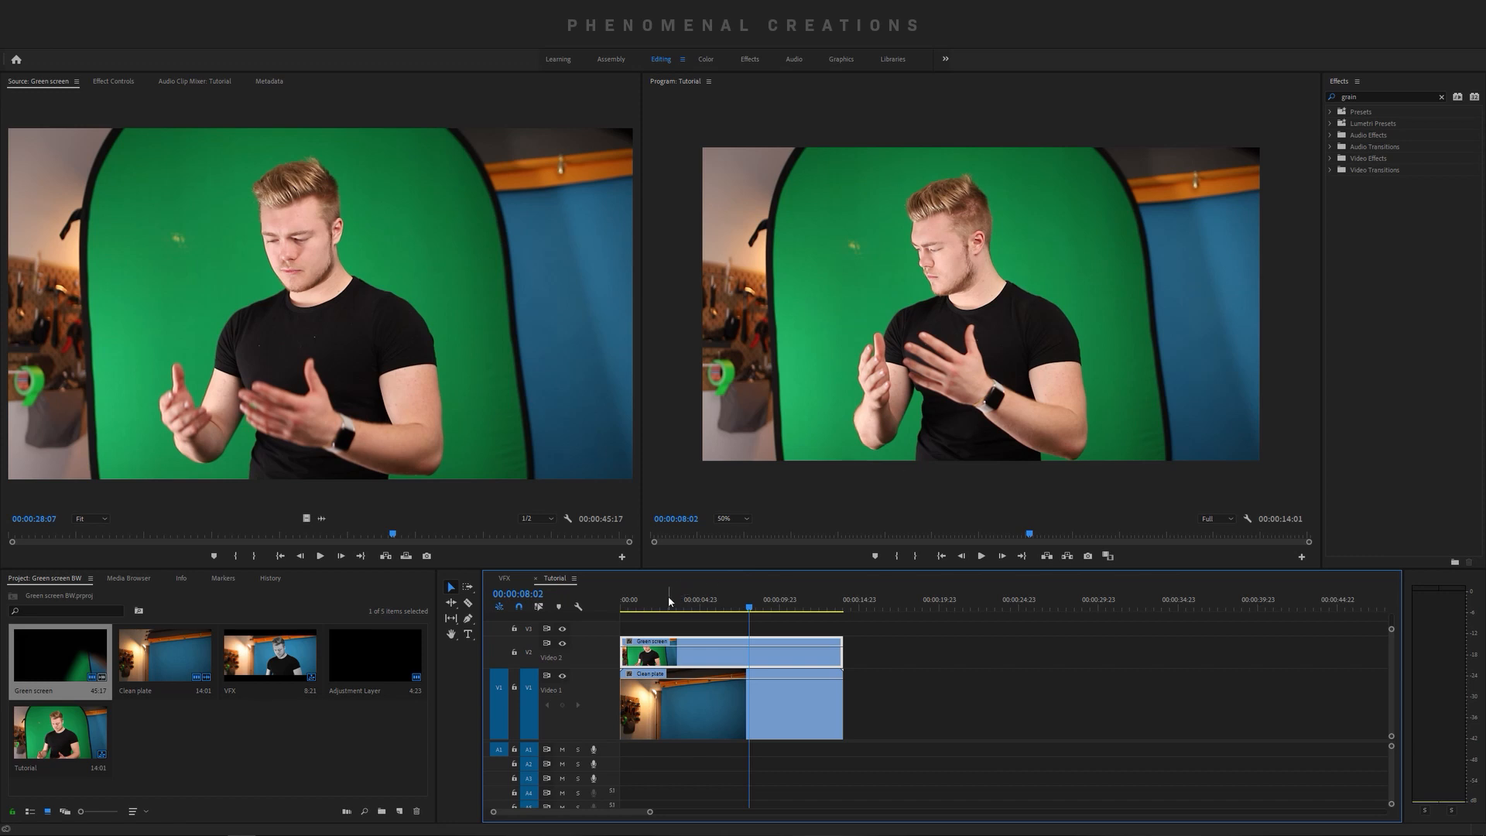
left_click(664, 599)
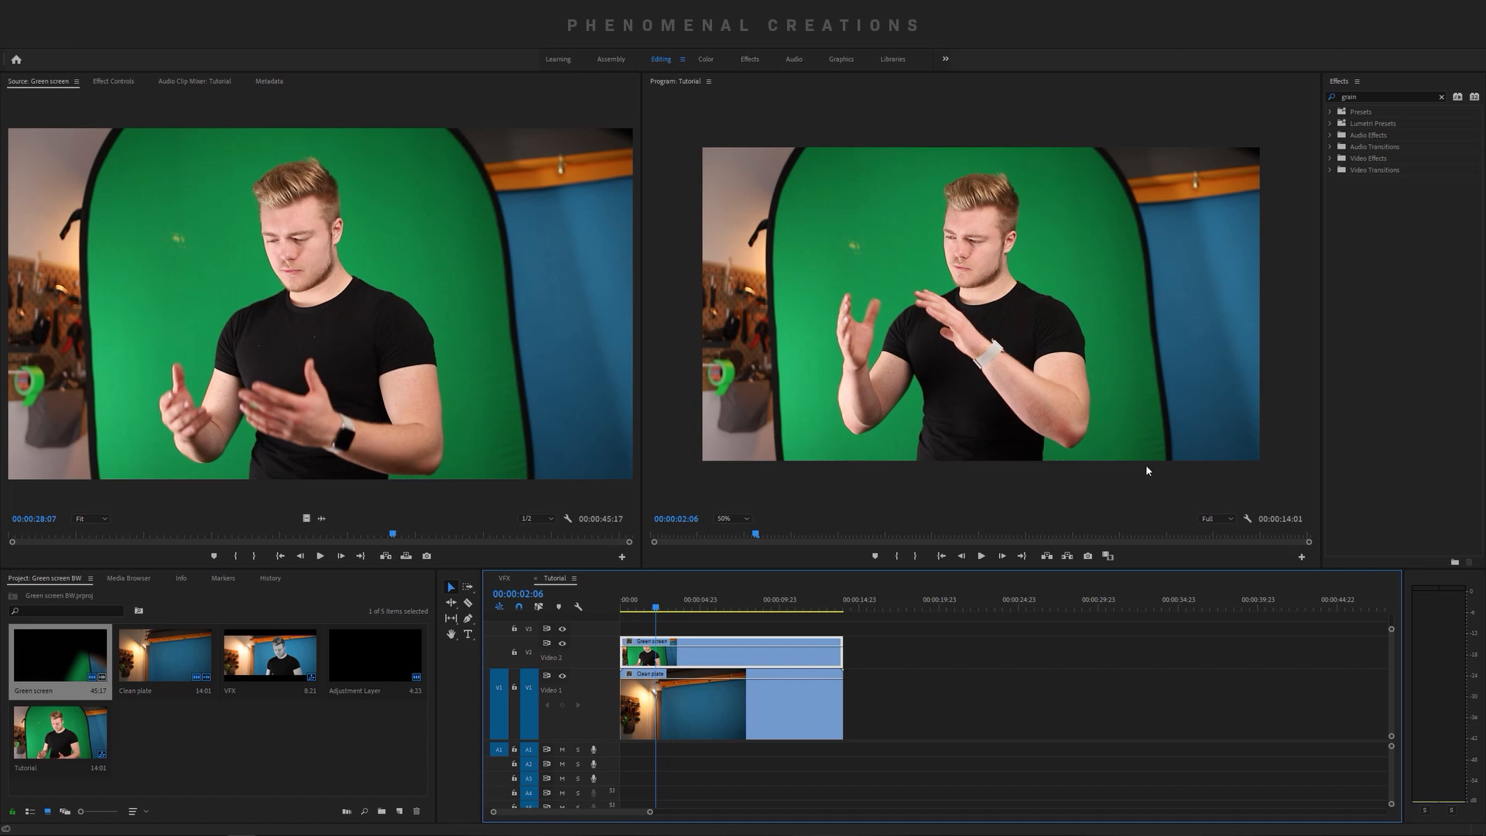
mouse_move(1155, 344)
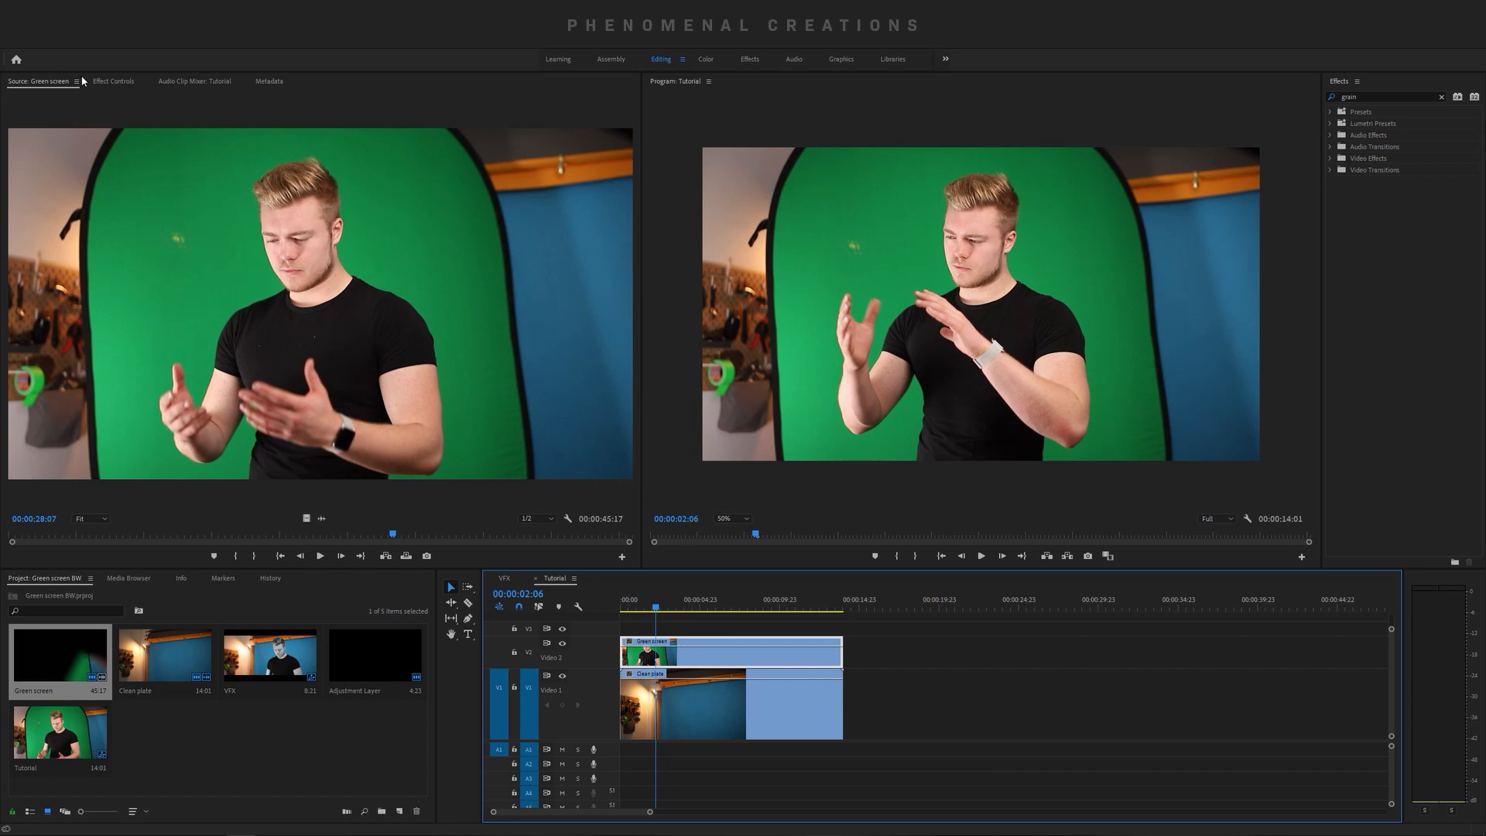
- Draw a freeform opacity mask around the subject on the Green screen clip
left_click(111, 81)
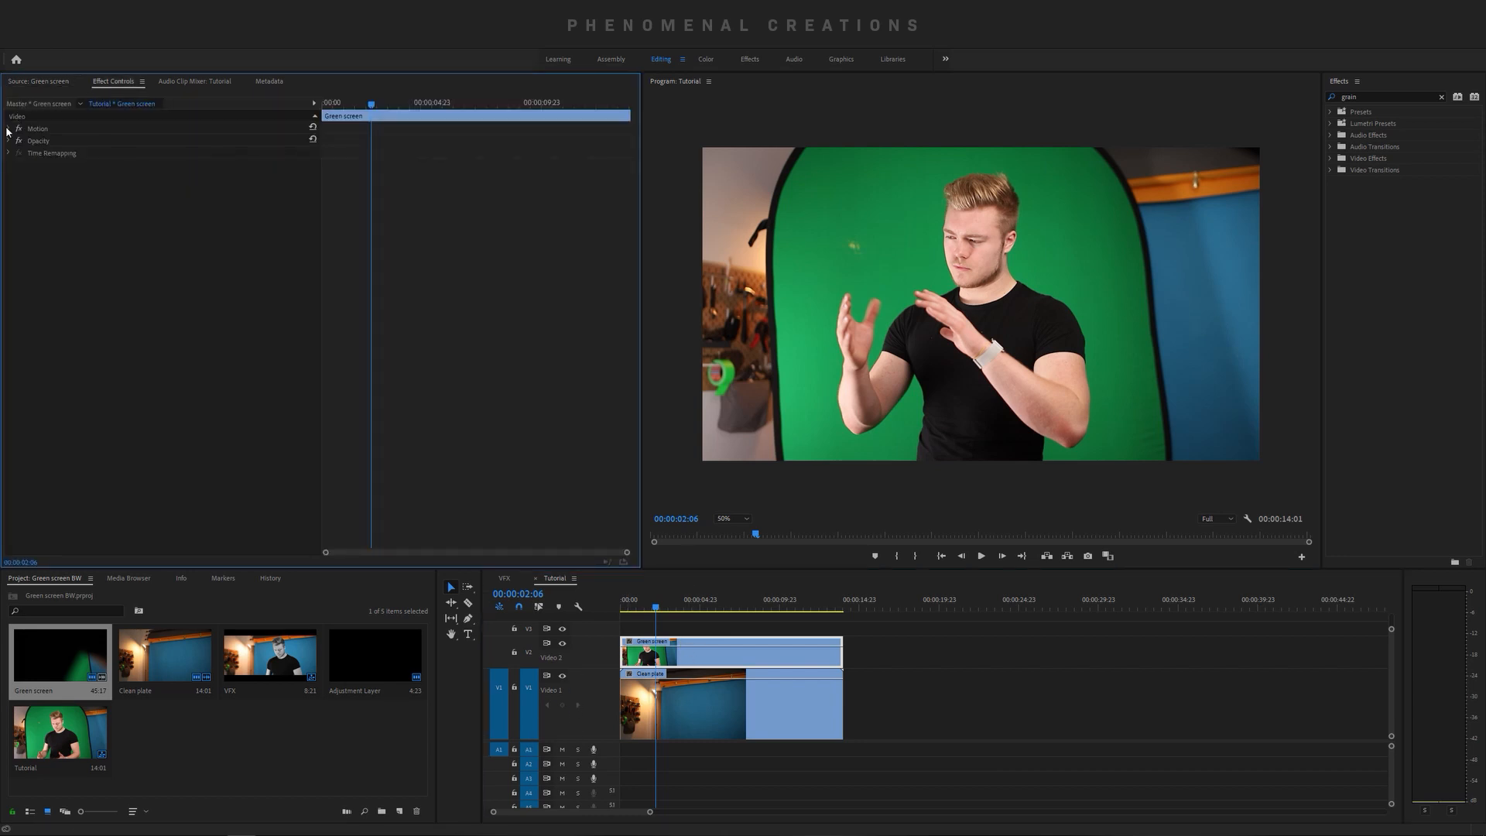
left_click(7, 141)
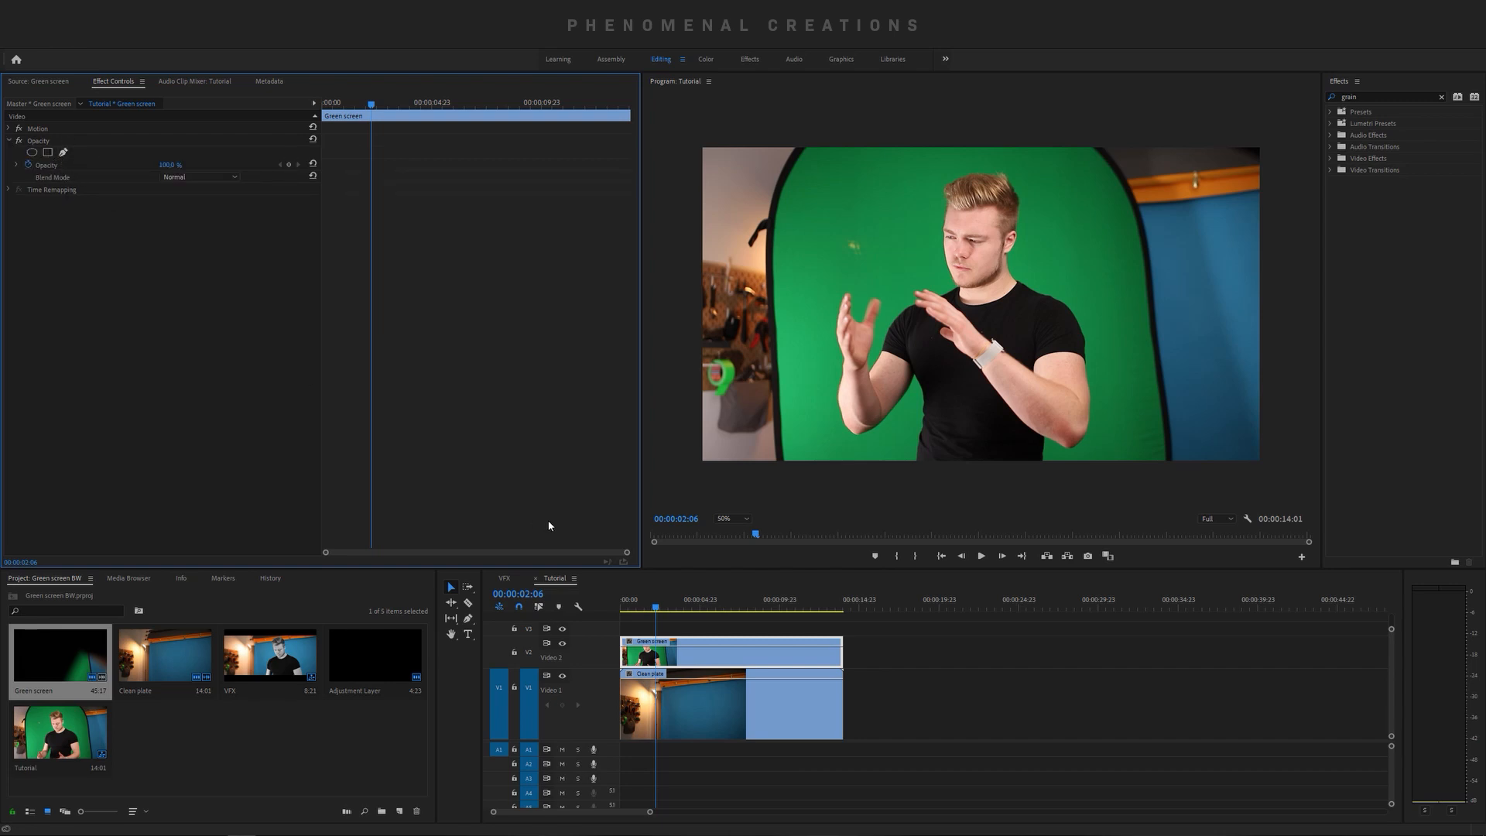
left_click(31, 152)
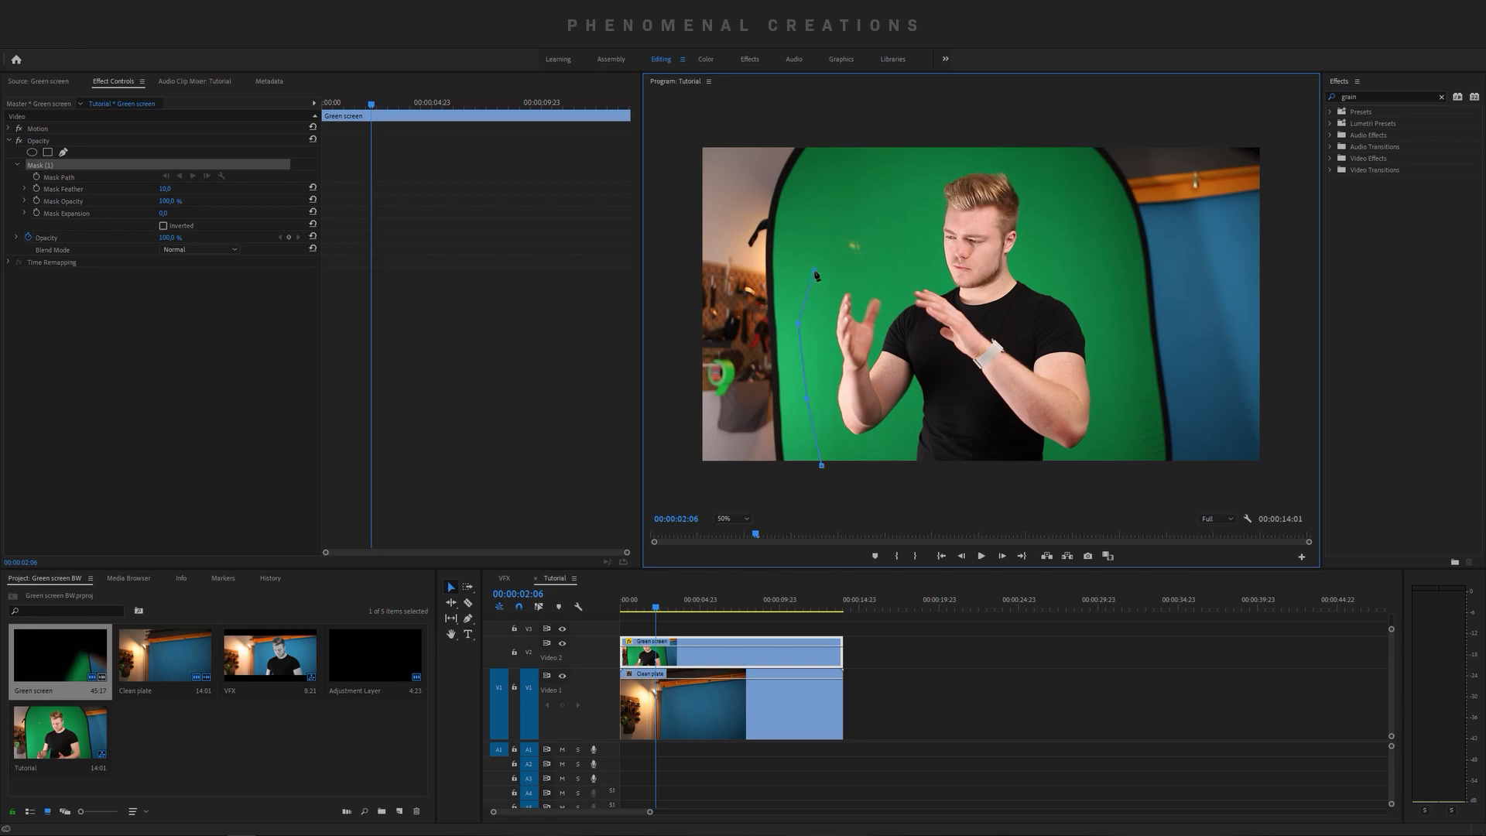
left_click_drag(813, 276, 893, 164)
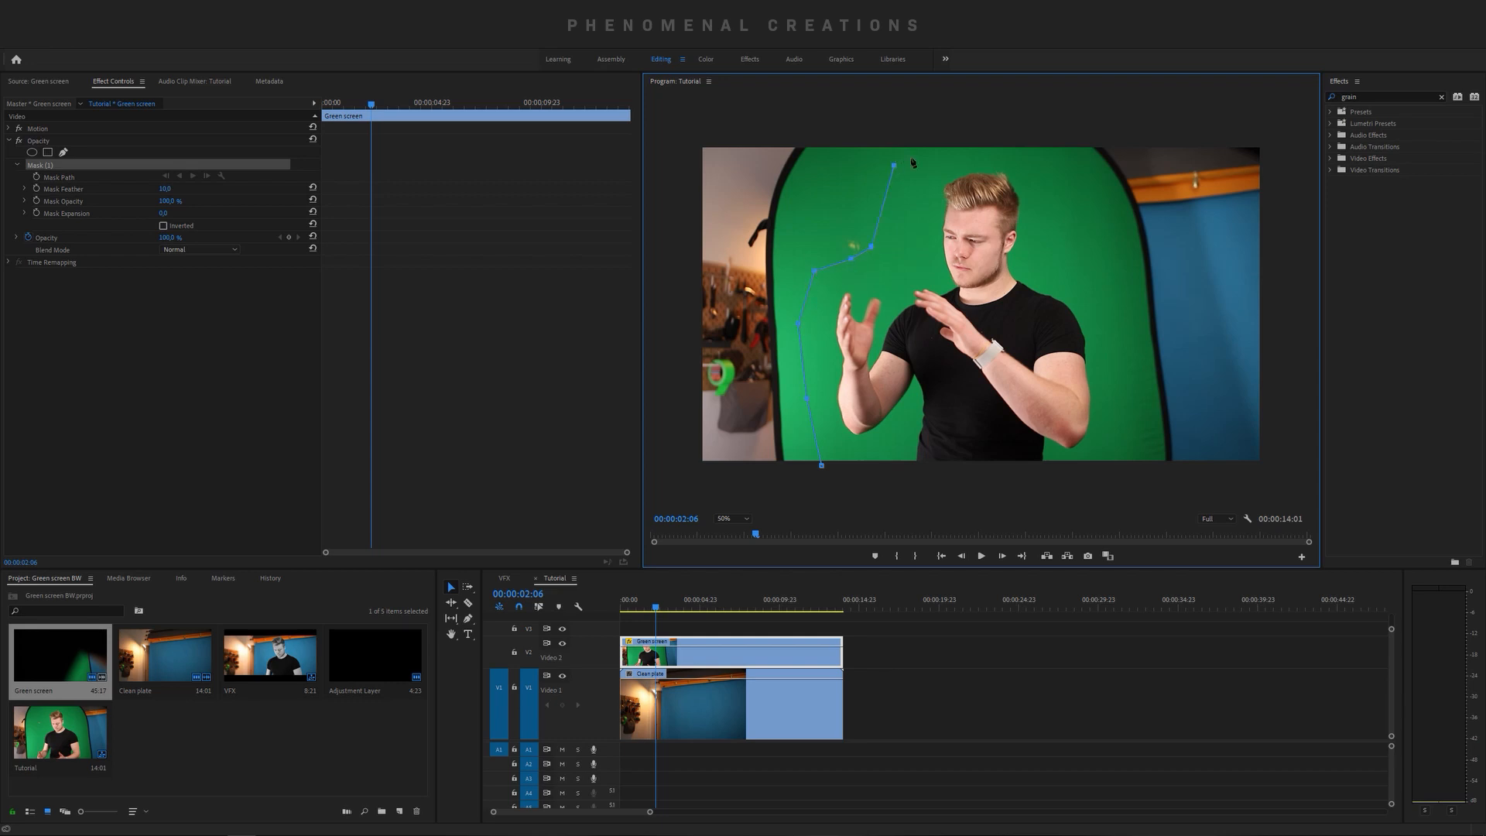
left_click_drag(894, 162, 1073, 170)
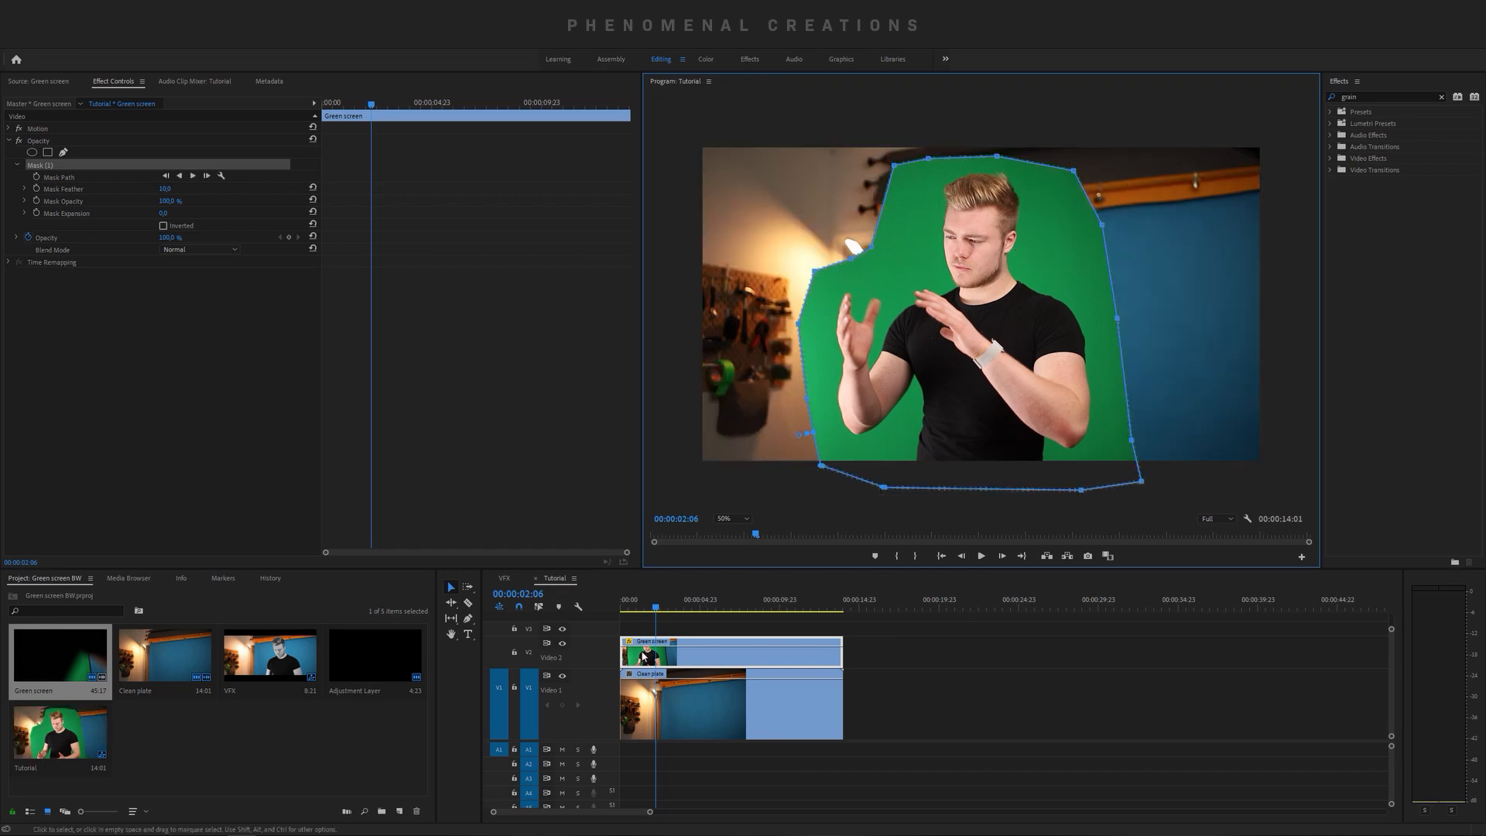
- Search the effects list for a keying effect
left_click(712, 601)
type("ultra")
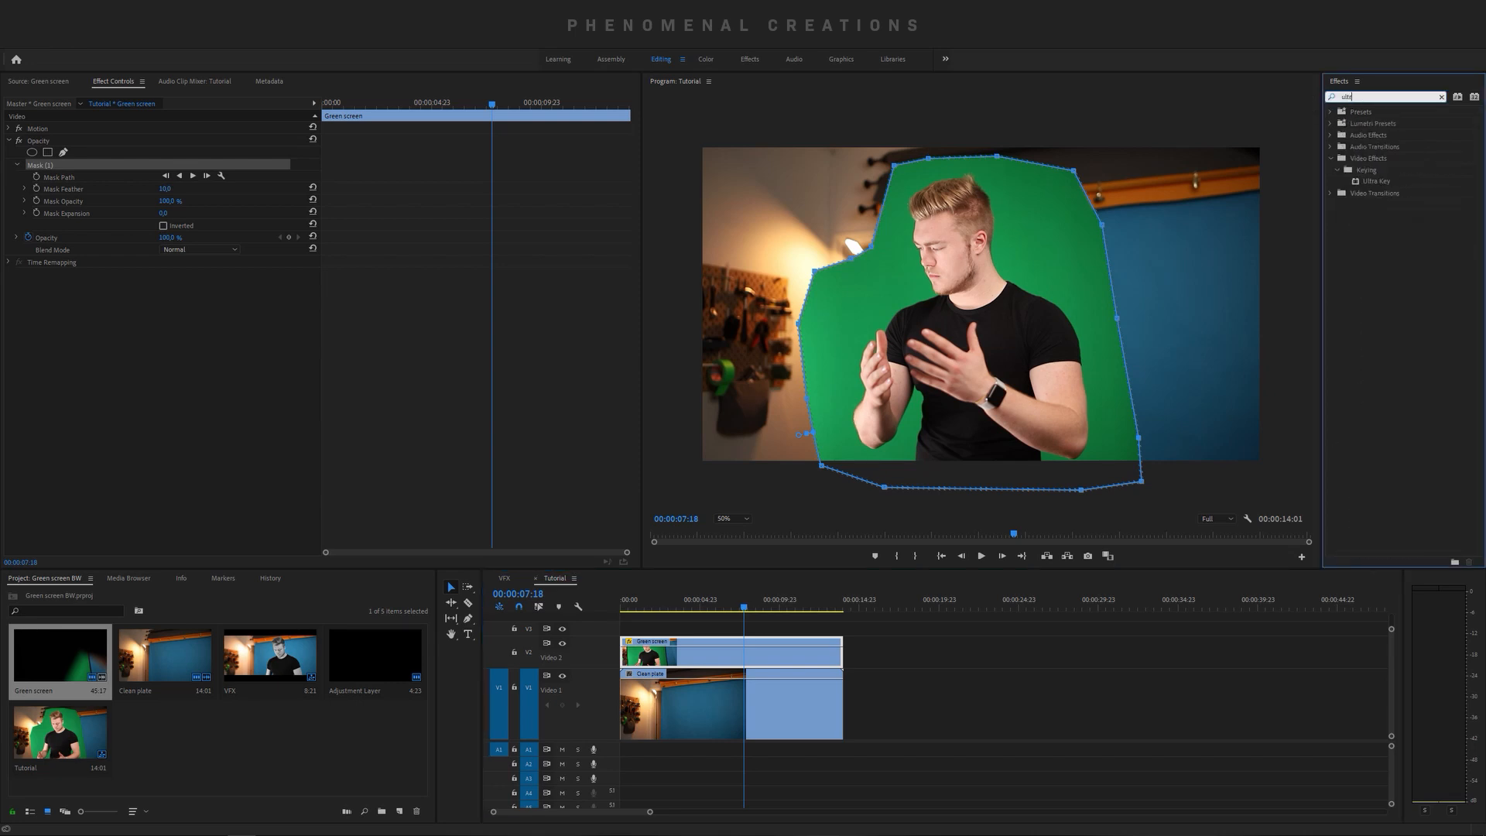
- Pick the Ultra Key effect from the search results for the Green screen clip
left_click(1375, 181)
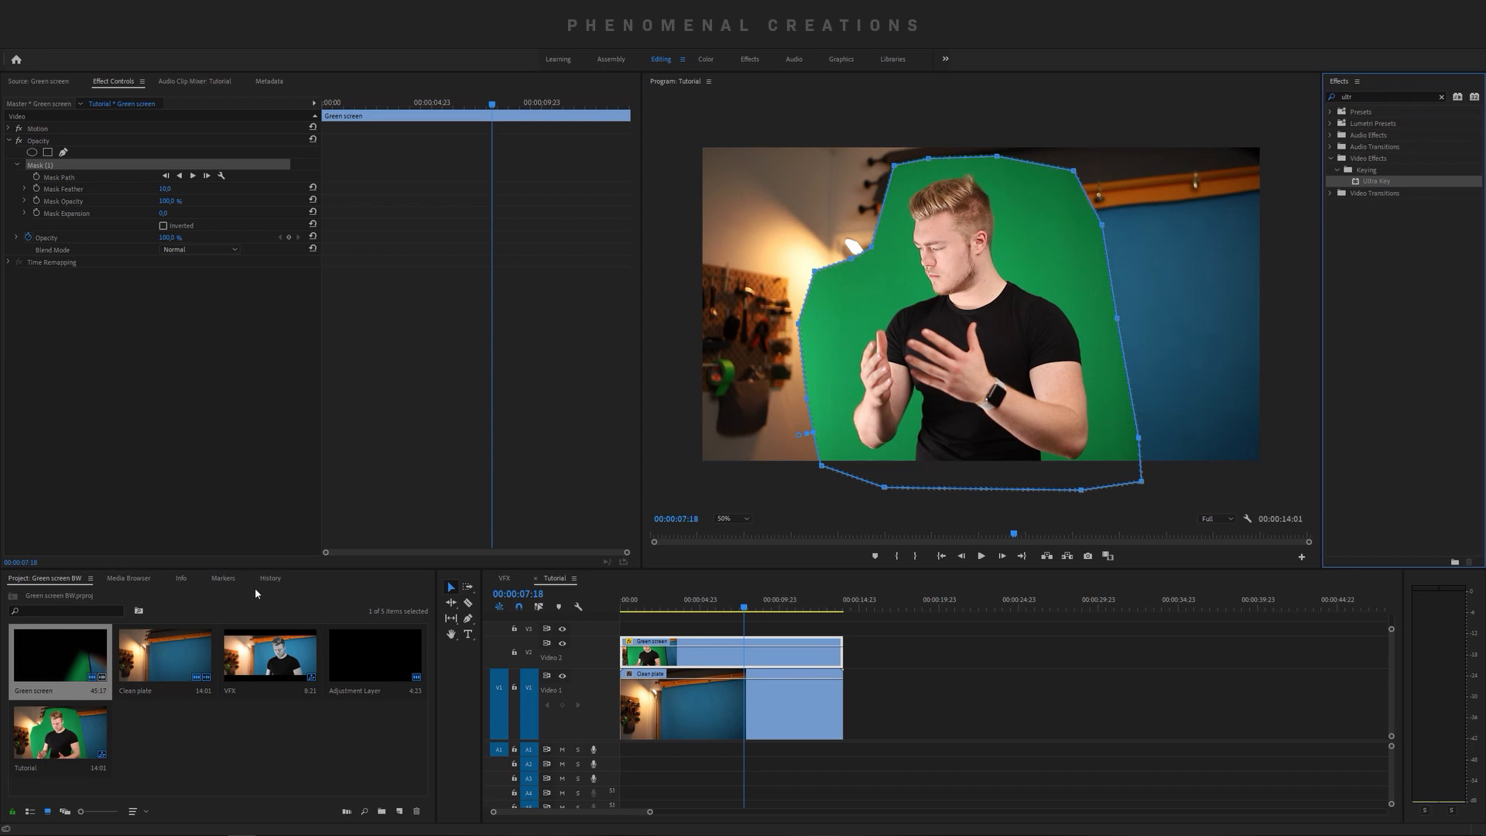
mouse_move(155, 625)
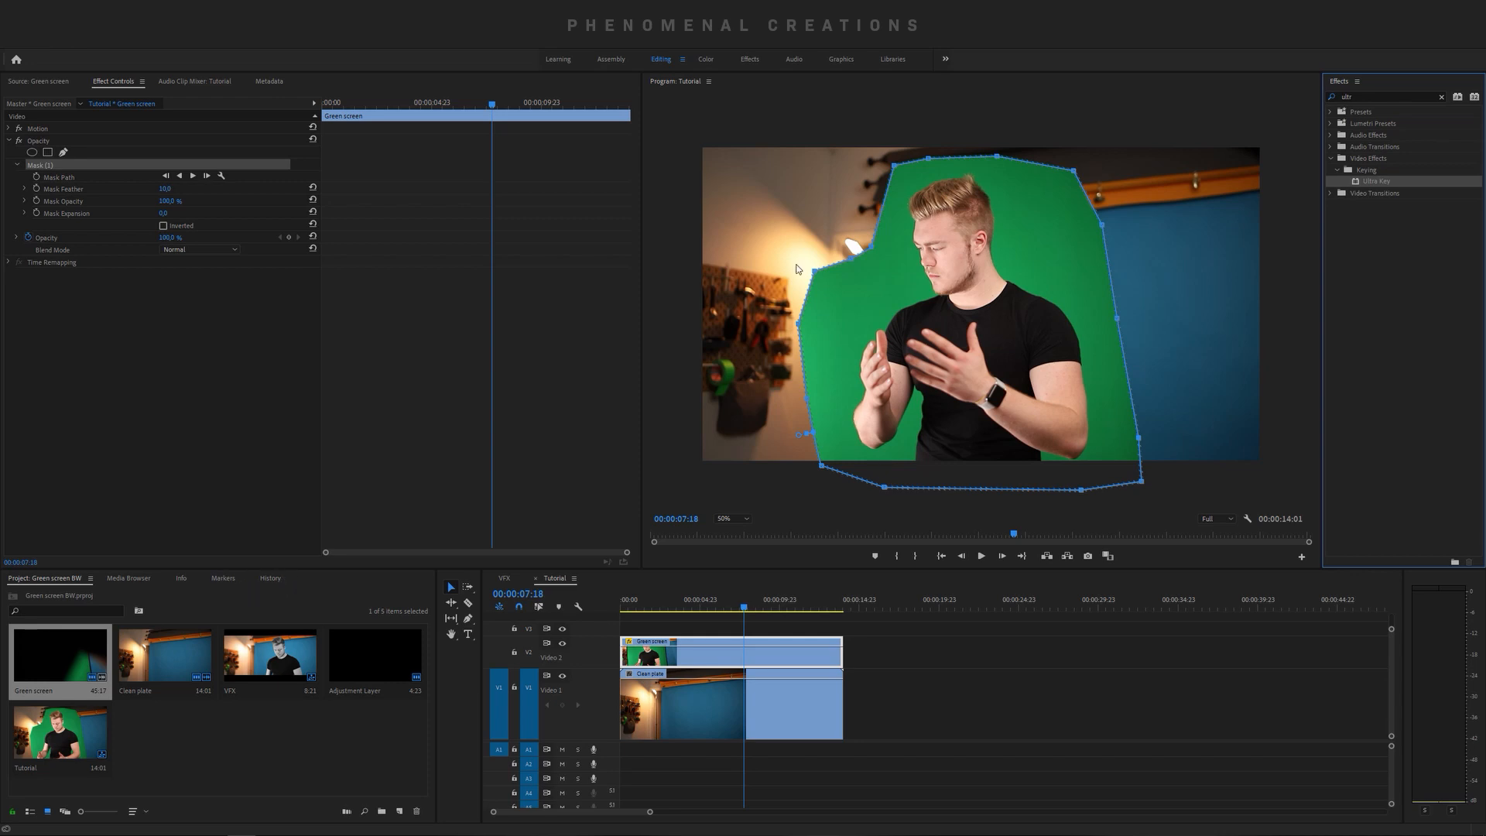
mouse_move(1370, 148)
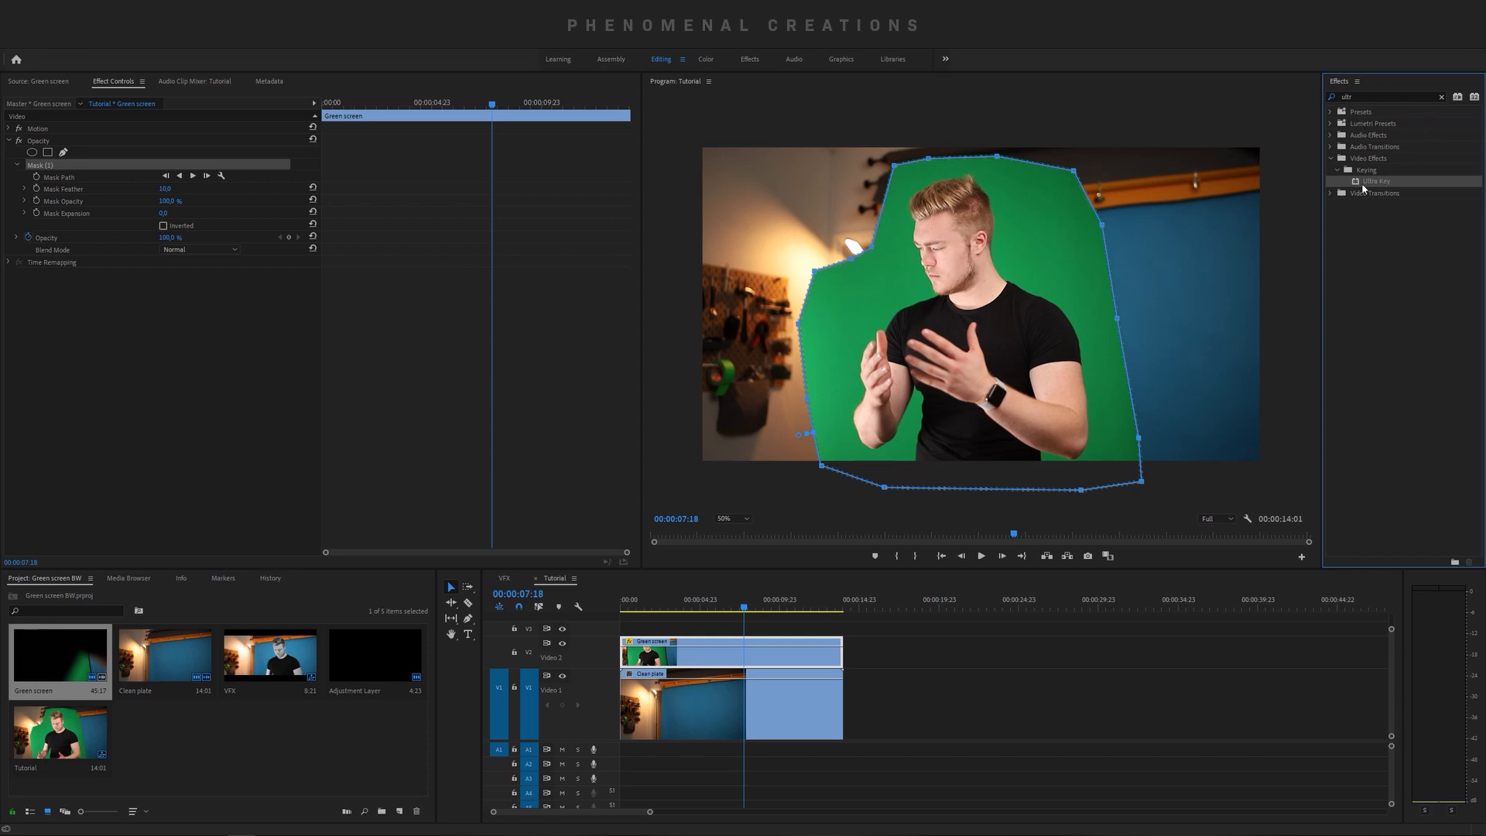
mouse_move(1294, 175)
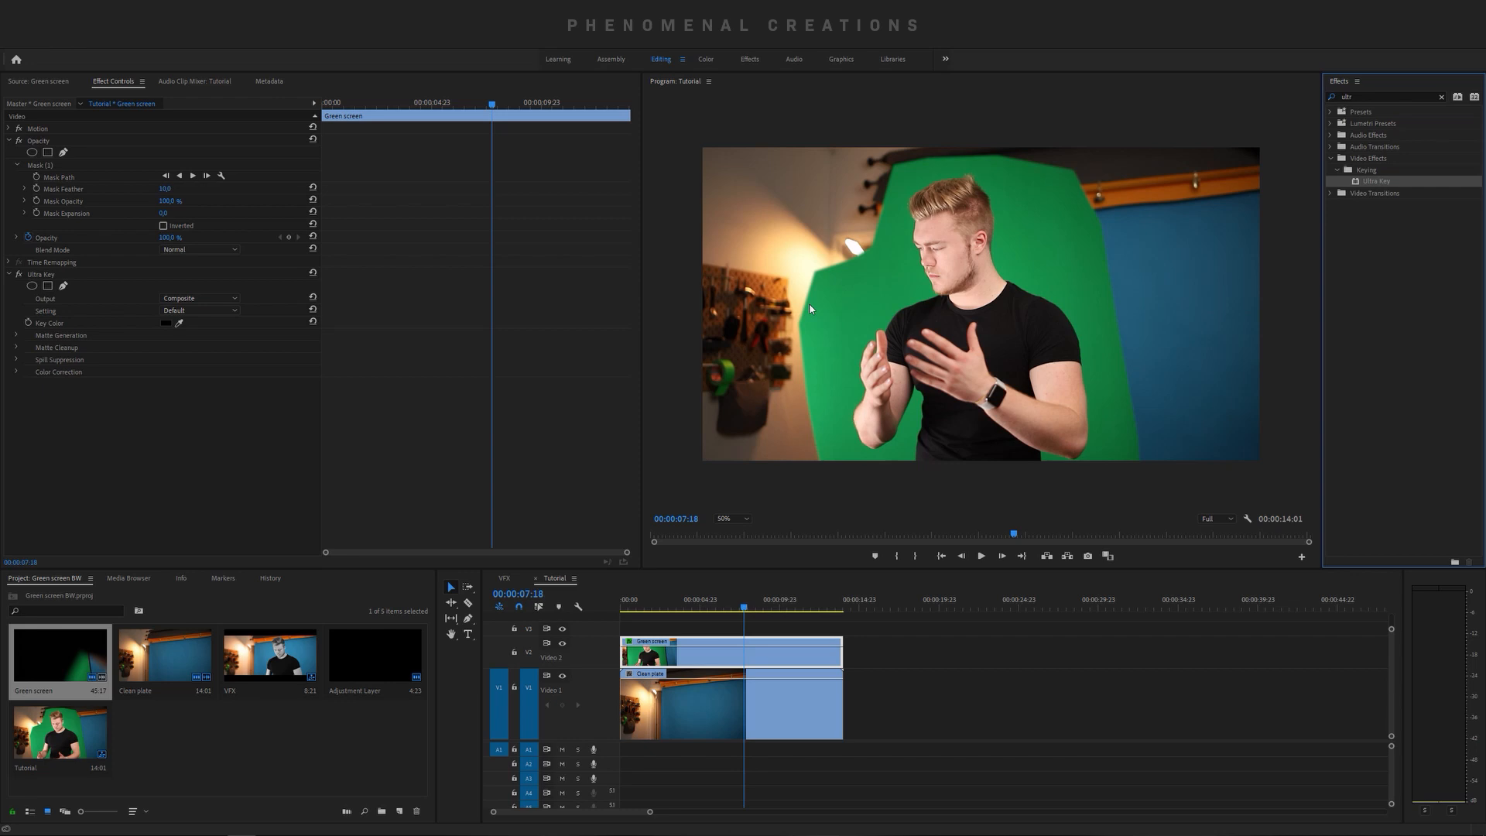
mouse_move(225, 339)
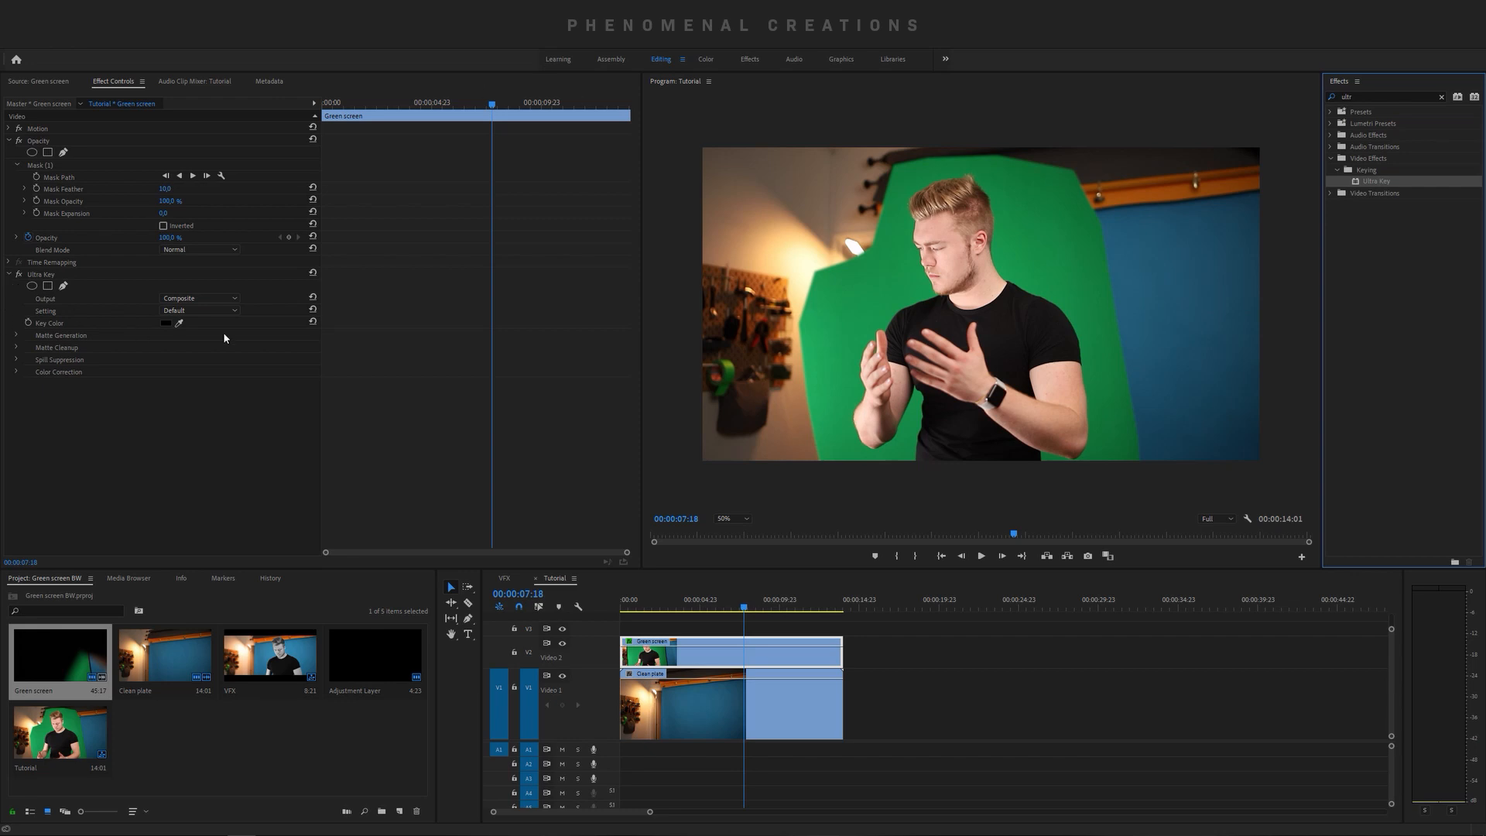
mouse_move(502, 226)
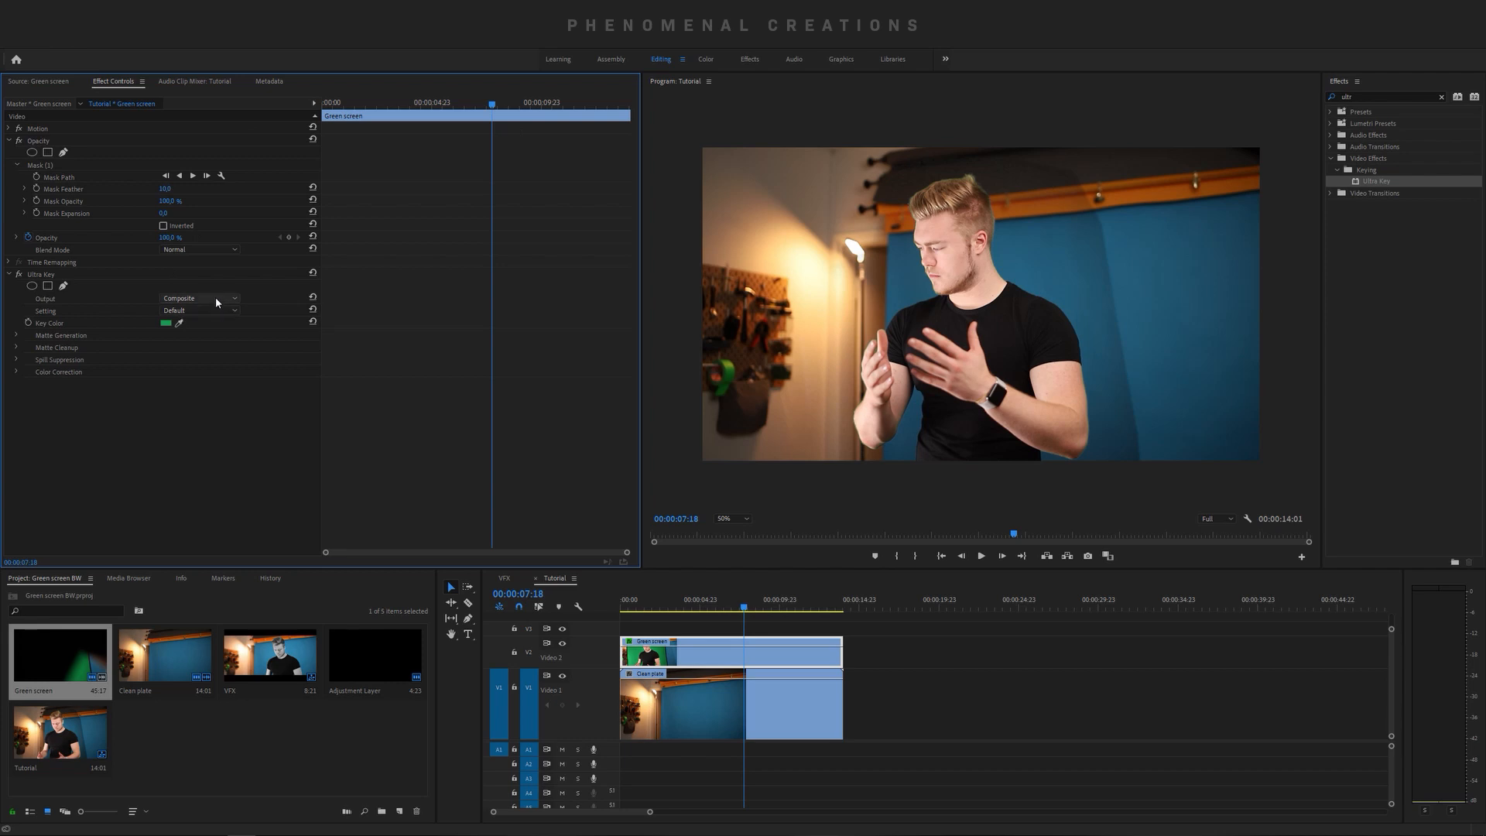
mouse_move(1082, 185)
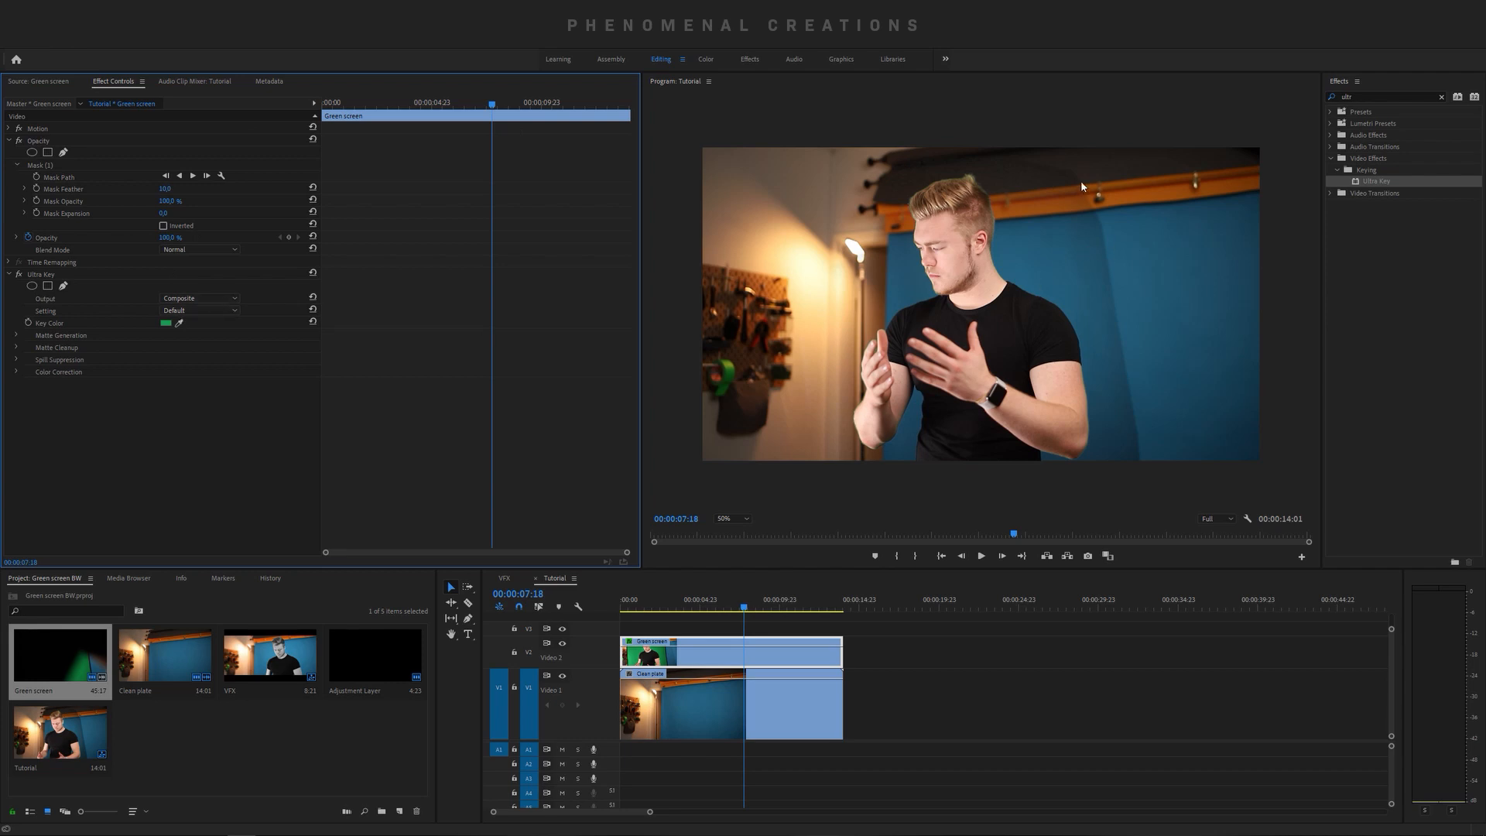
mouse_move(1103, 274)
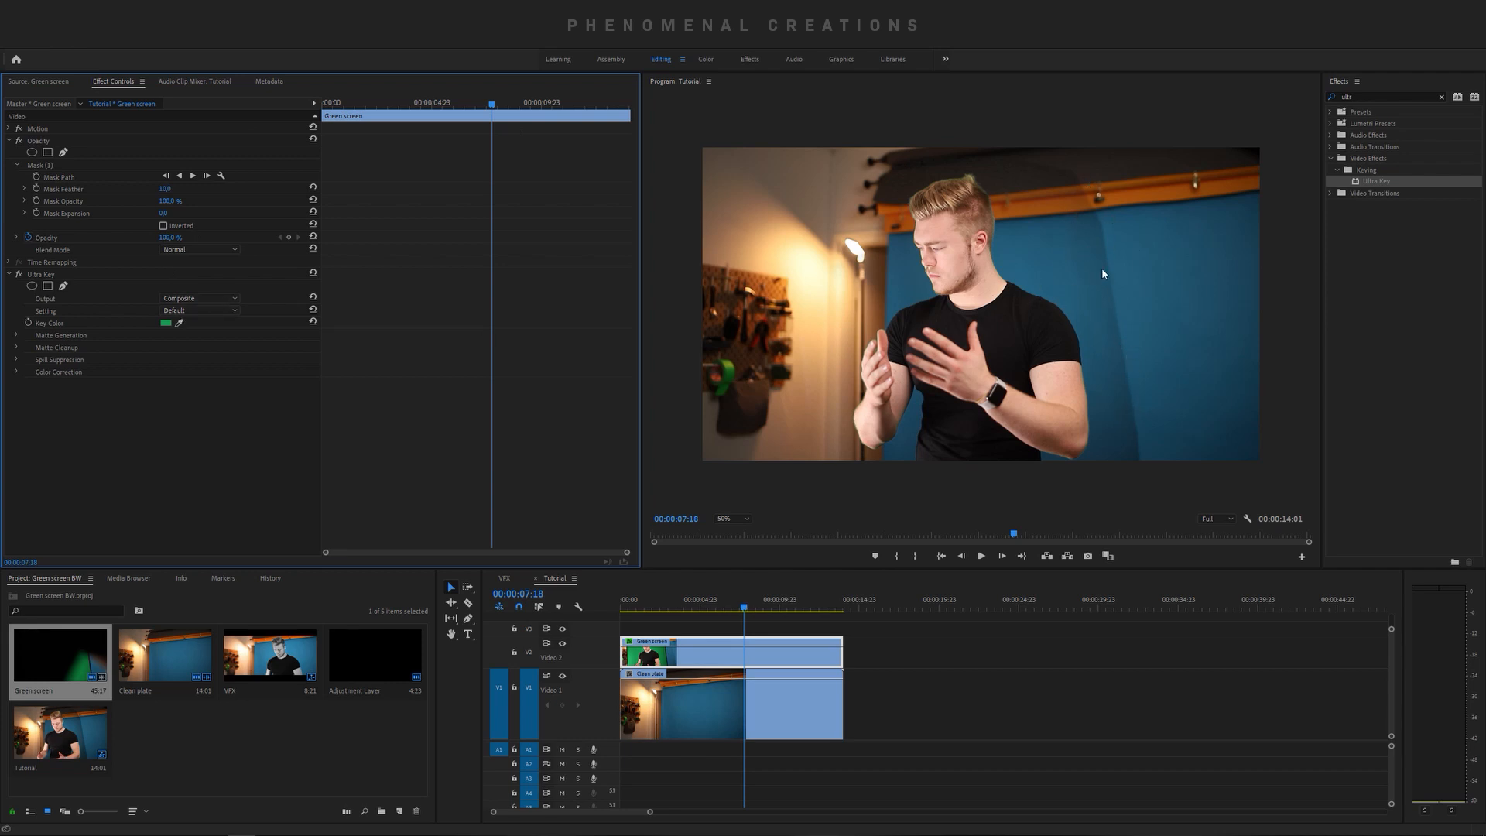
mouse_move(892, 363)
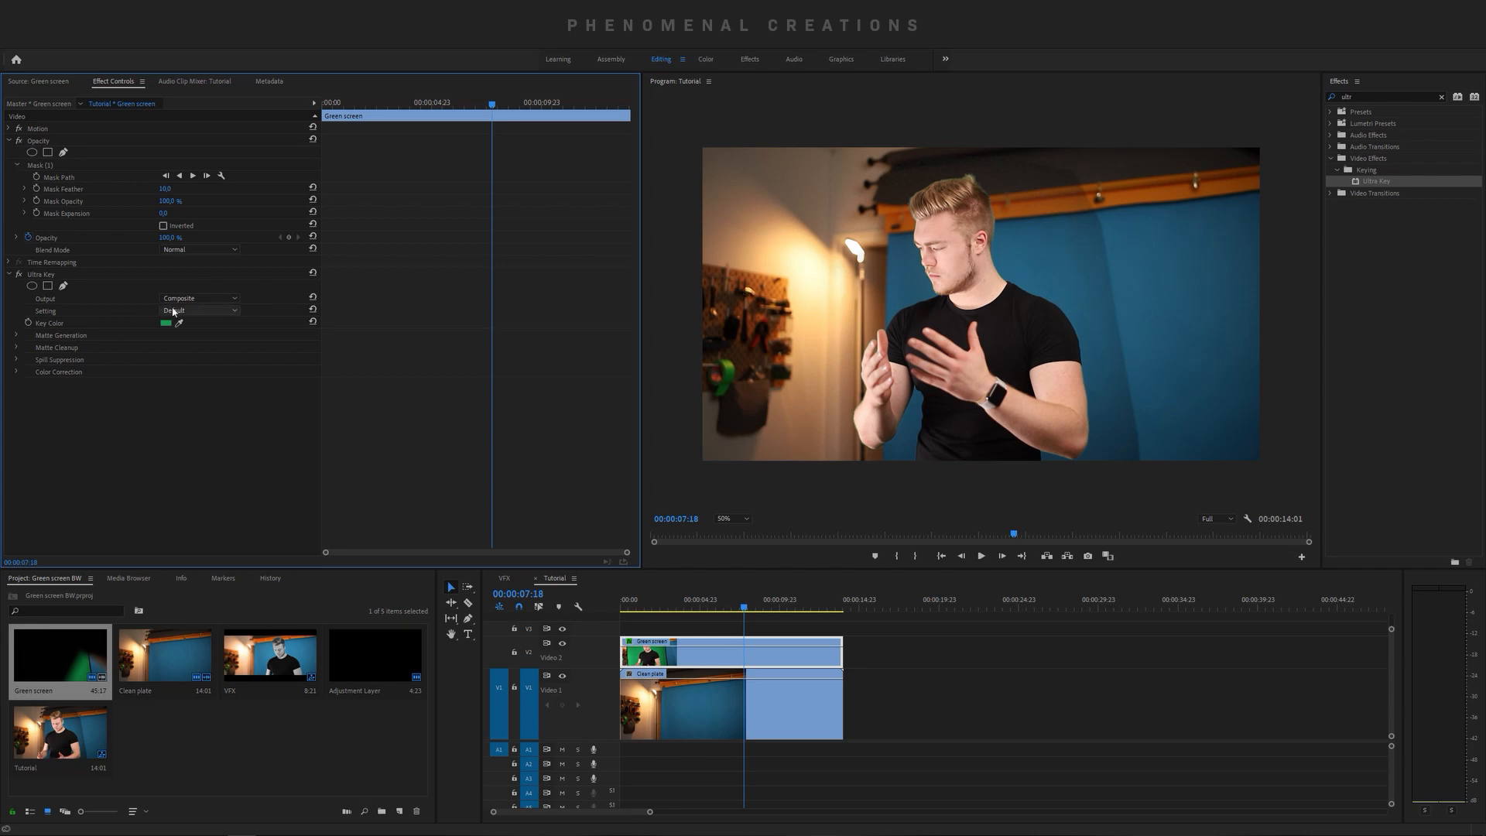
- Set Ultra Key's Output to Alpha Channel to view the black-and-white matte
left_click(200, 299)
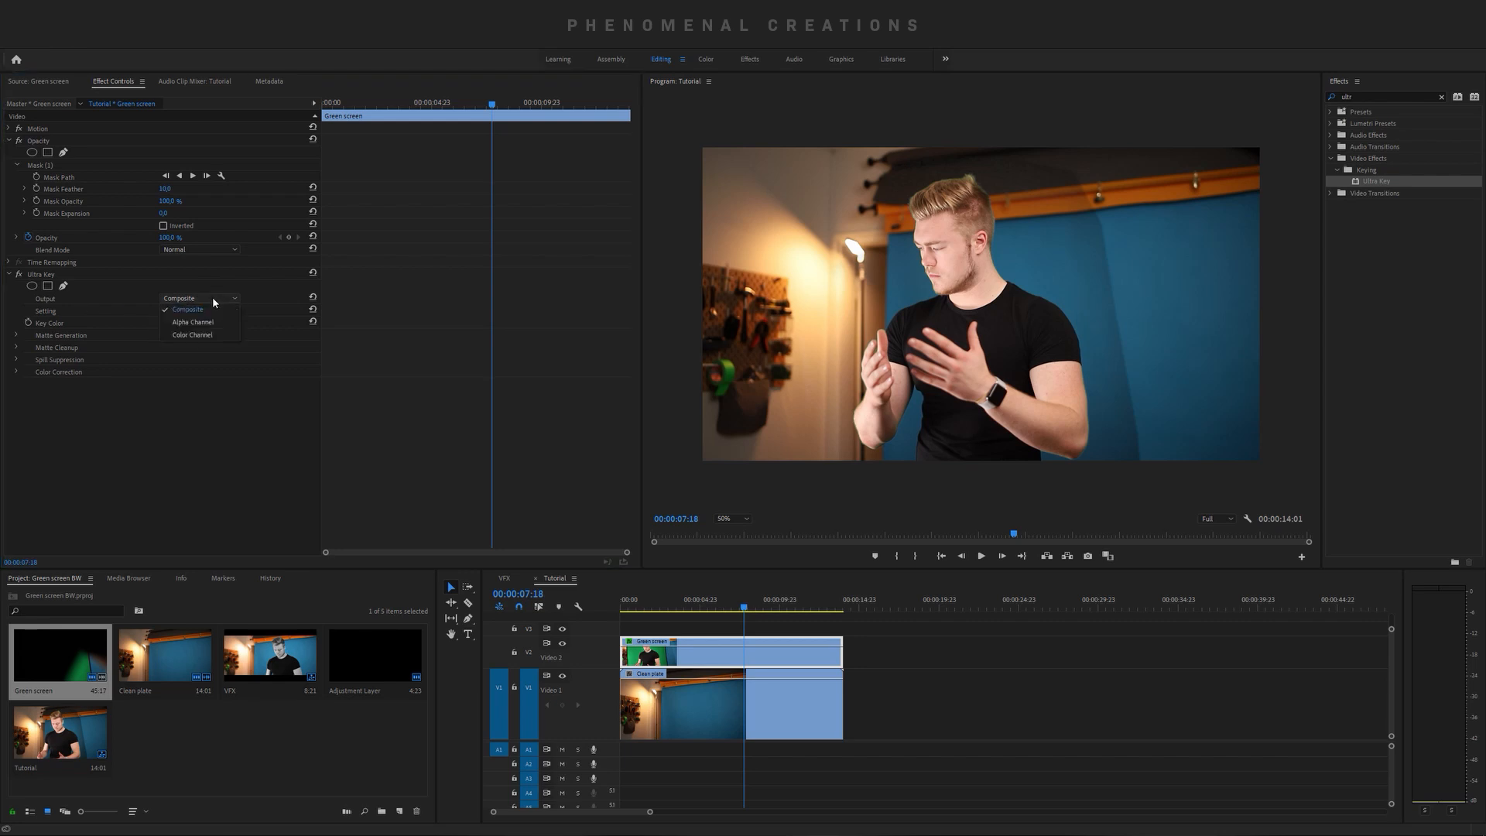
left_click(192, 322)
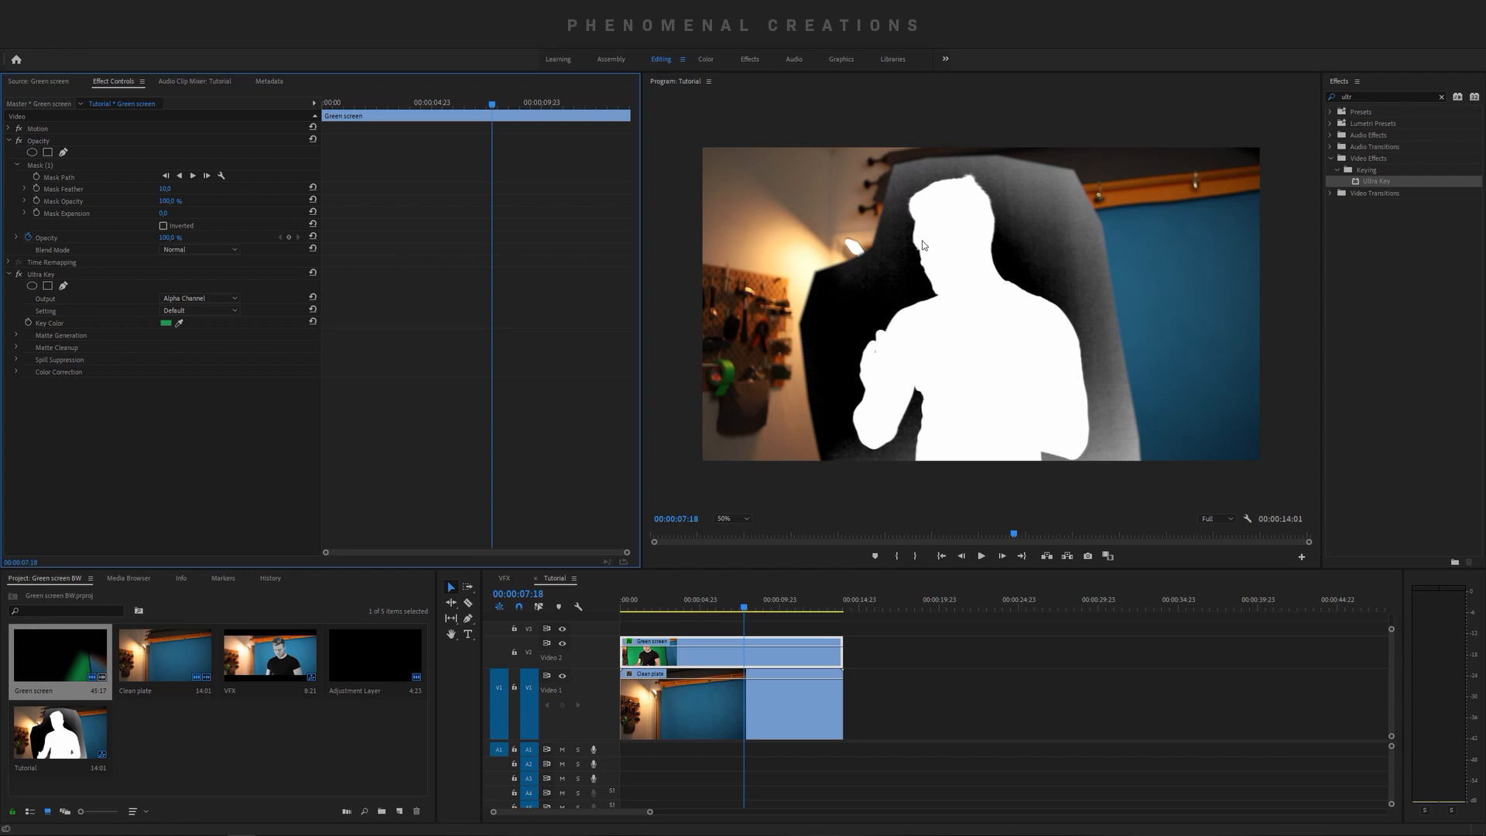
mouse_move(875, 312)
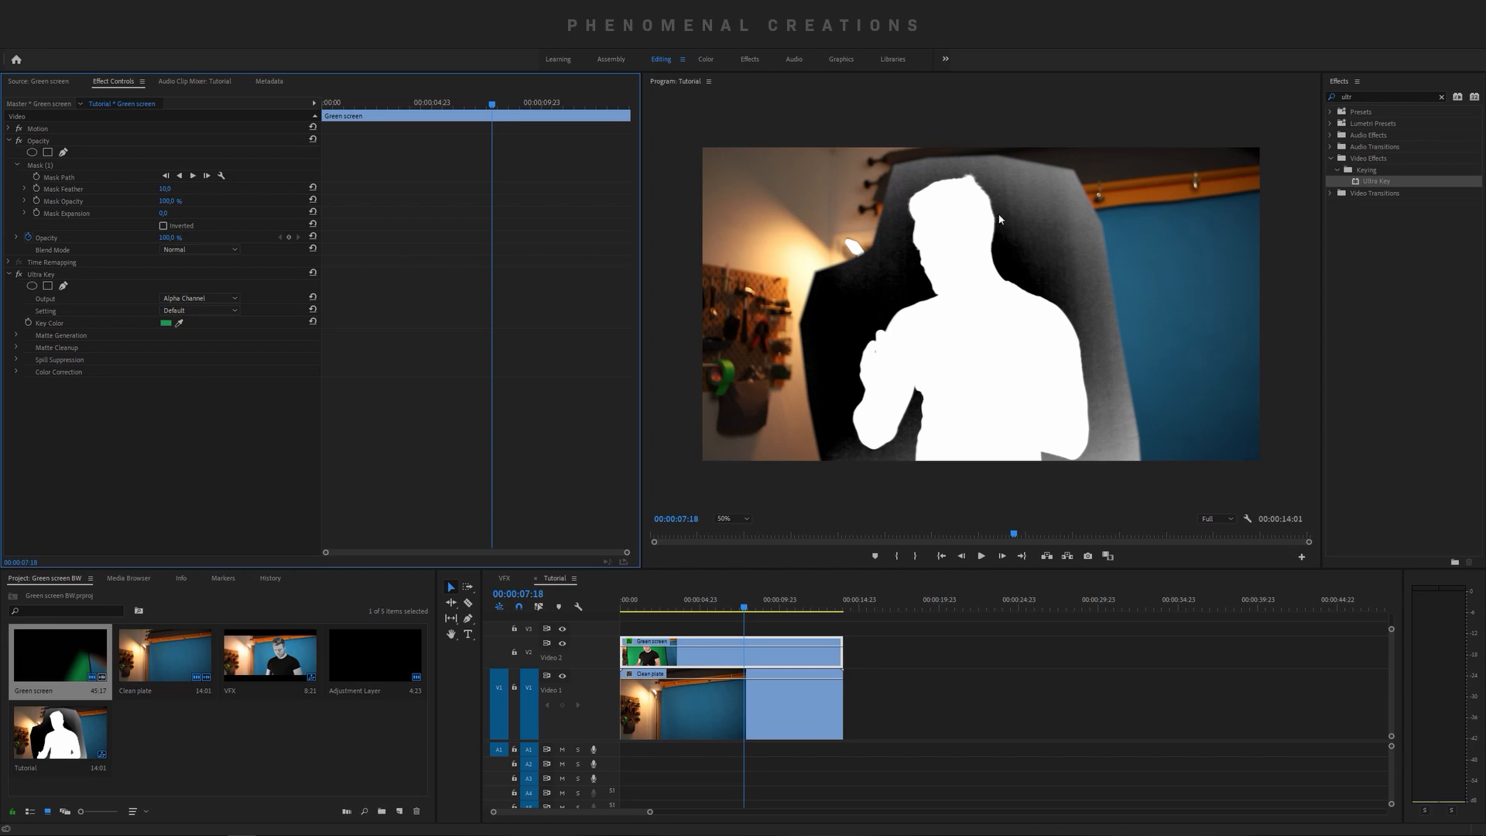
mouse_move(969, 352)
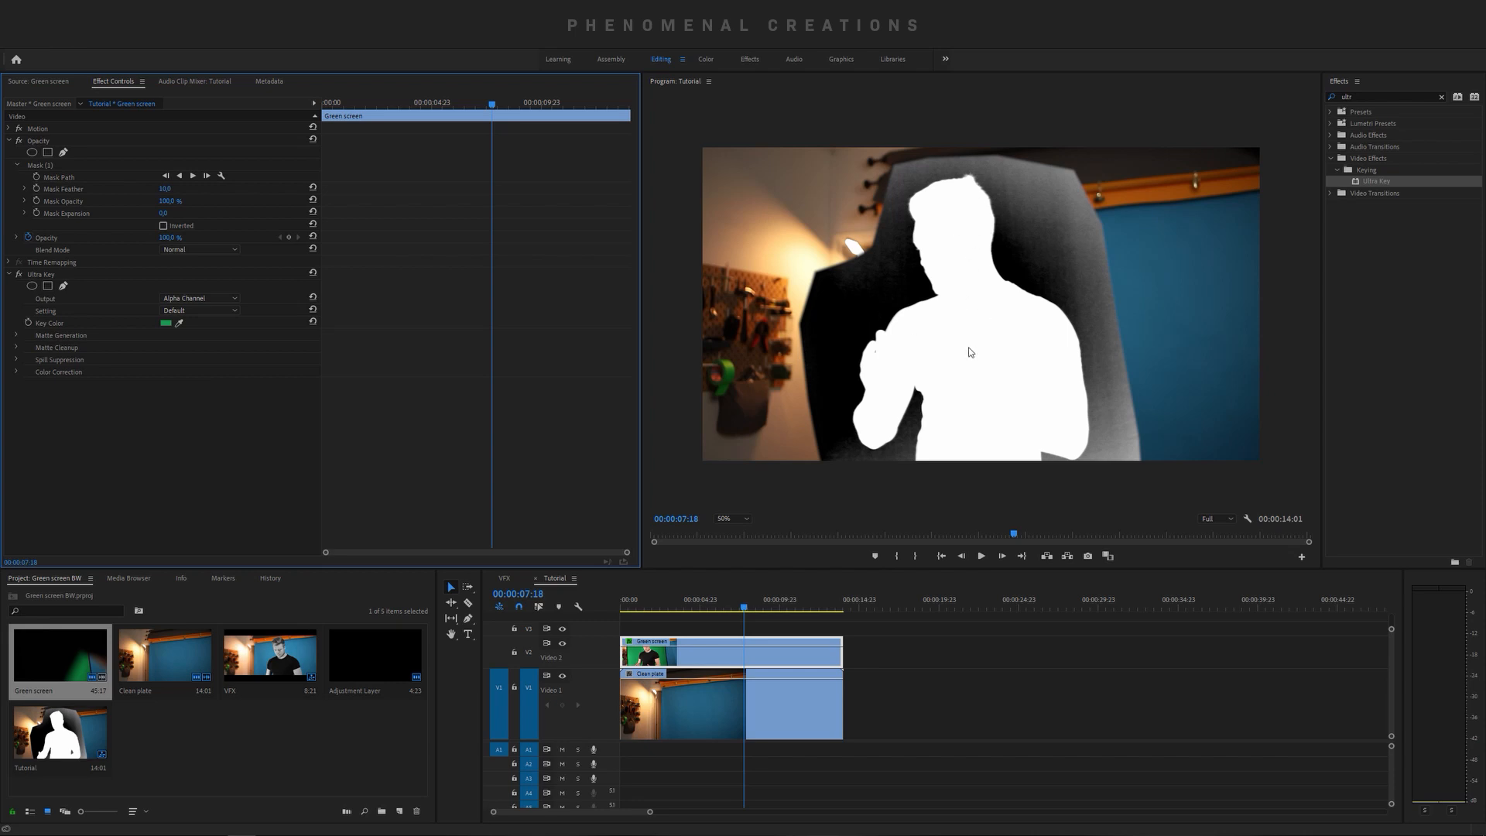
mouse_move(1126, 466)
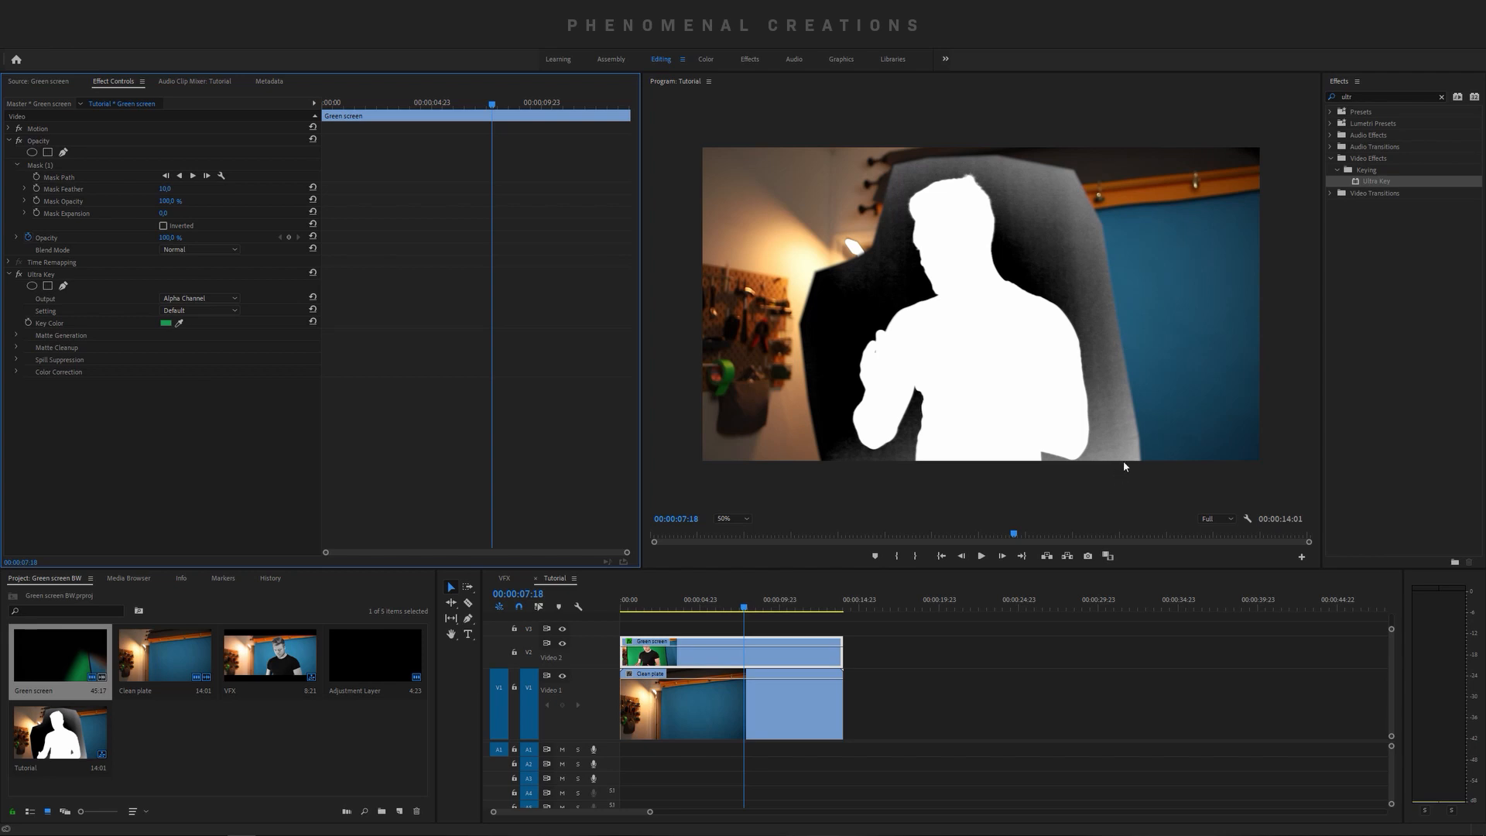
mouse_move(14, 339)
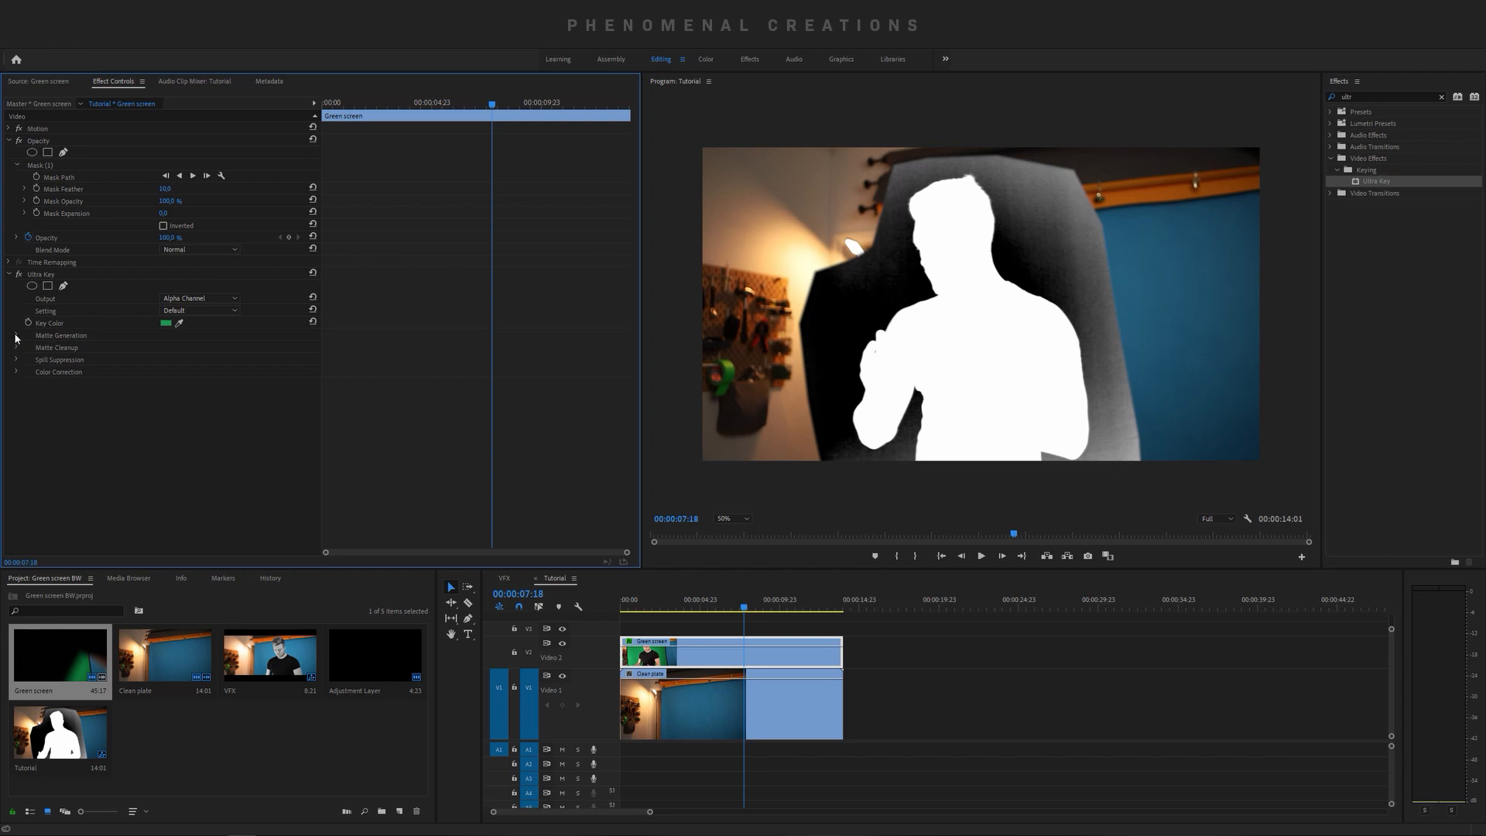
- Lower Matte Generation Transparency until the subject's matte has no holes
left_click(16, 336)
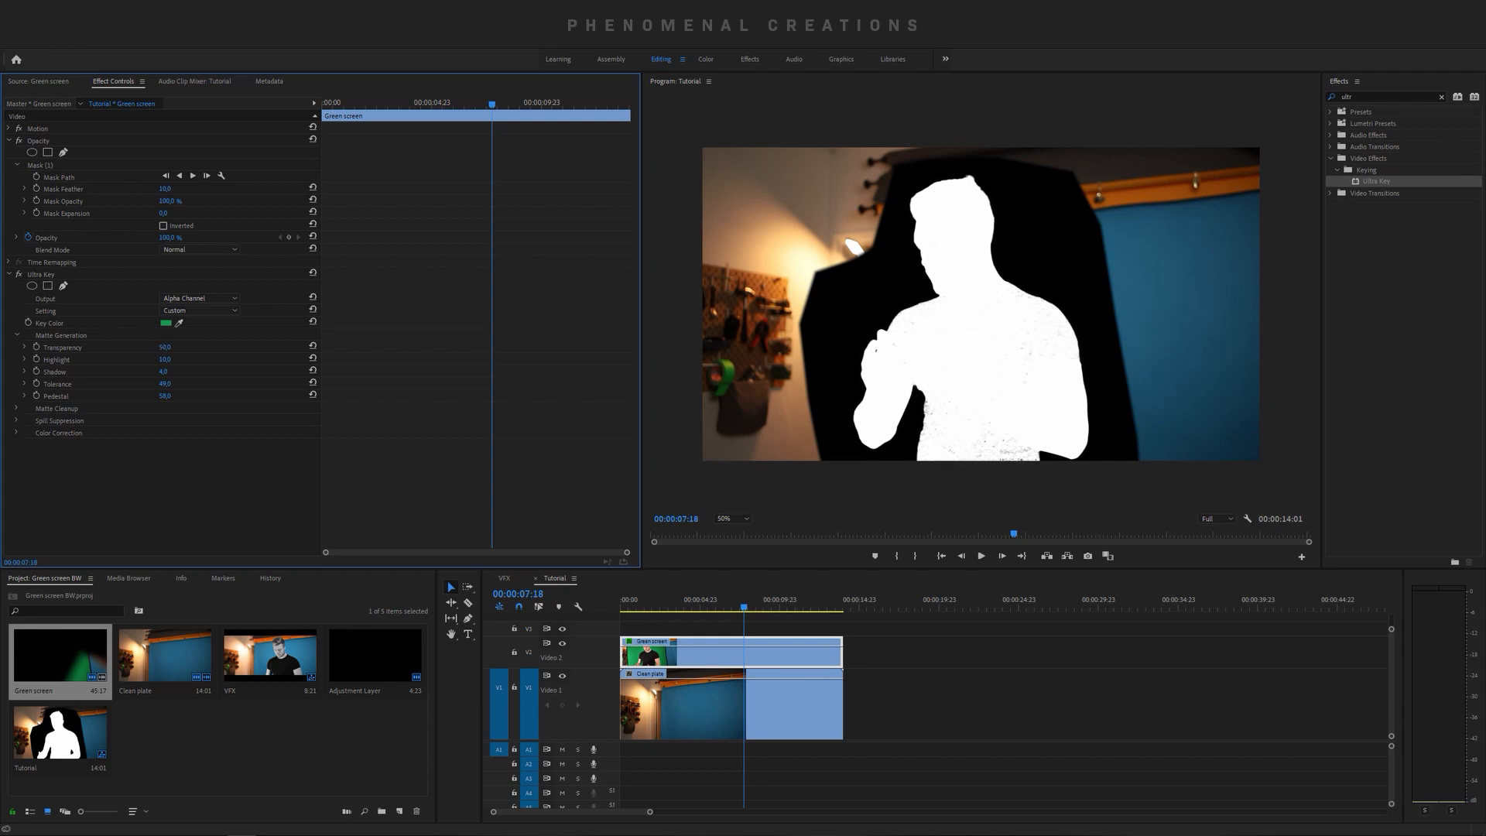
left_click_drag(165, 347, 155, 347)
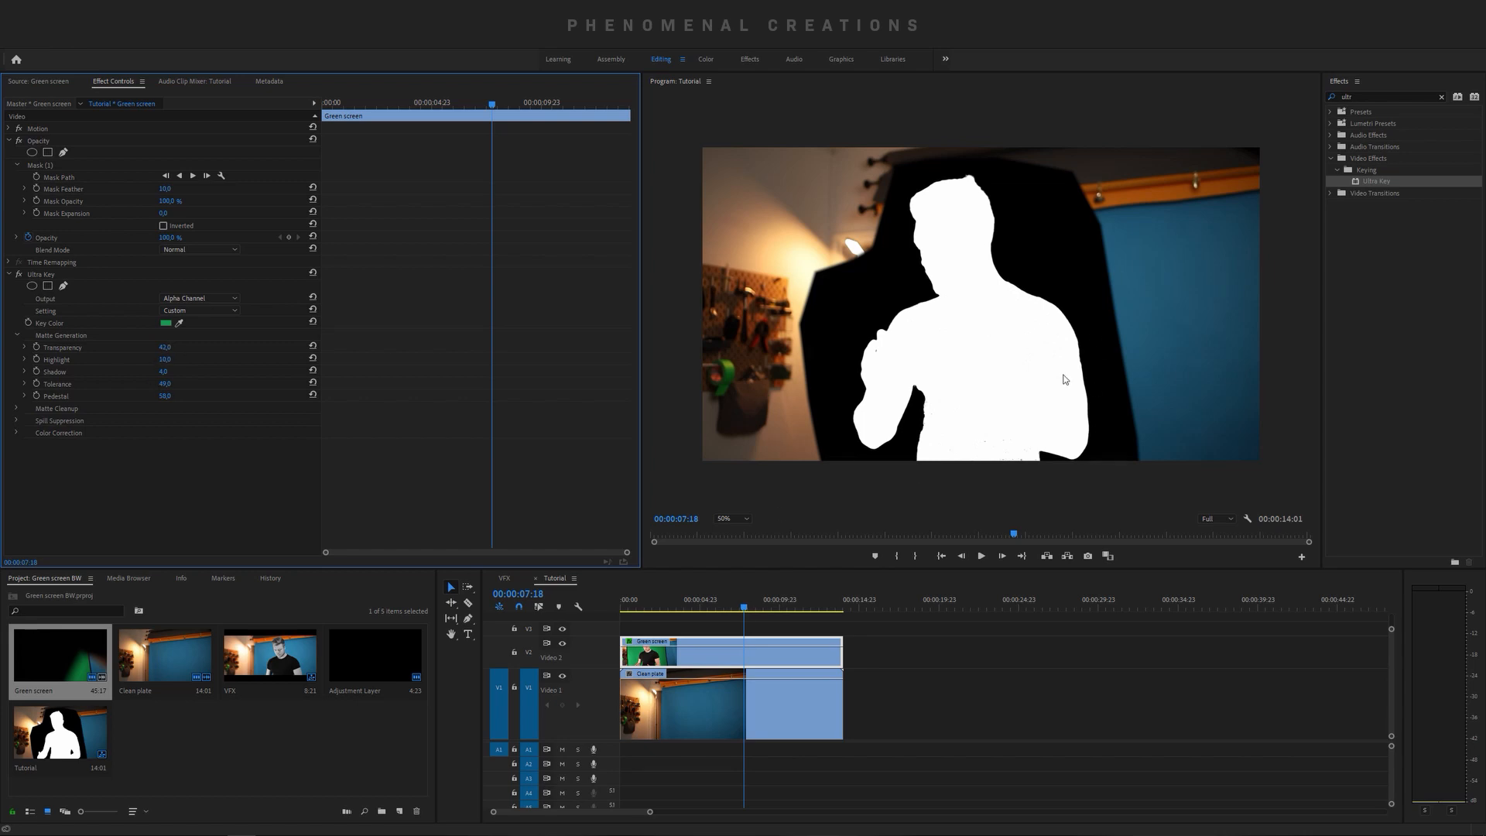
mouse_move(881, 320)
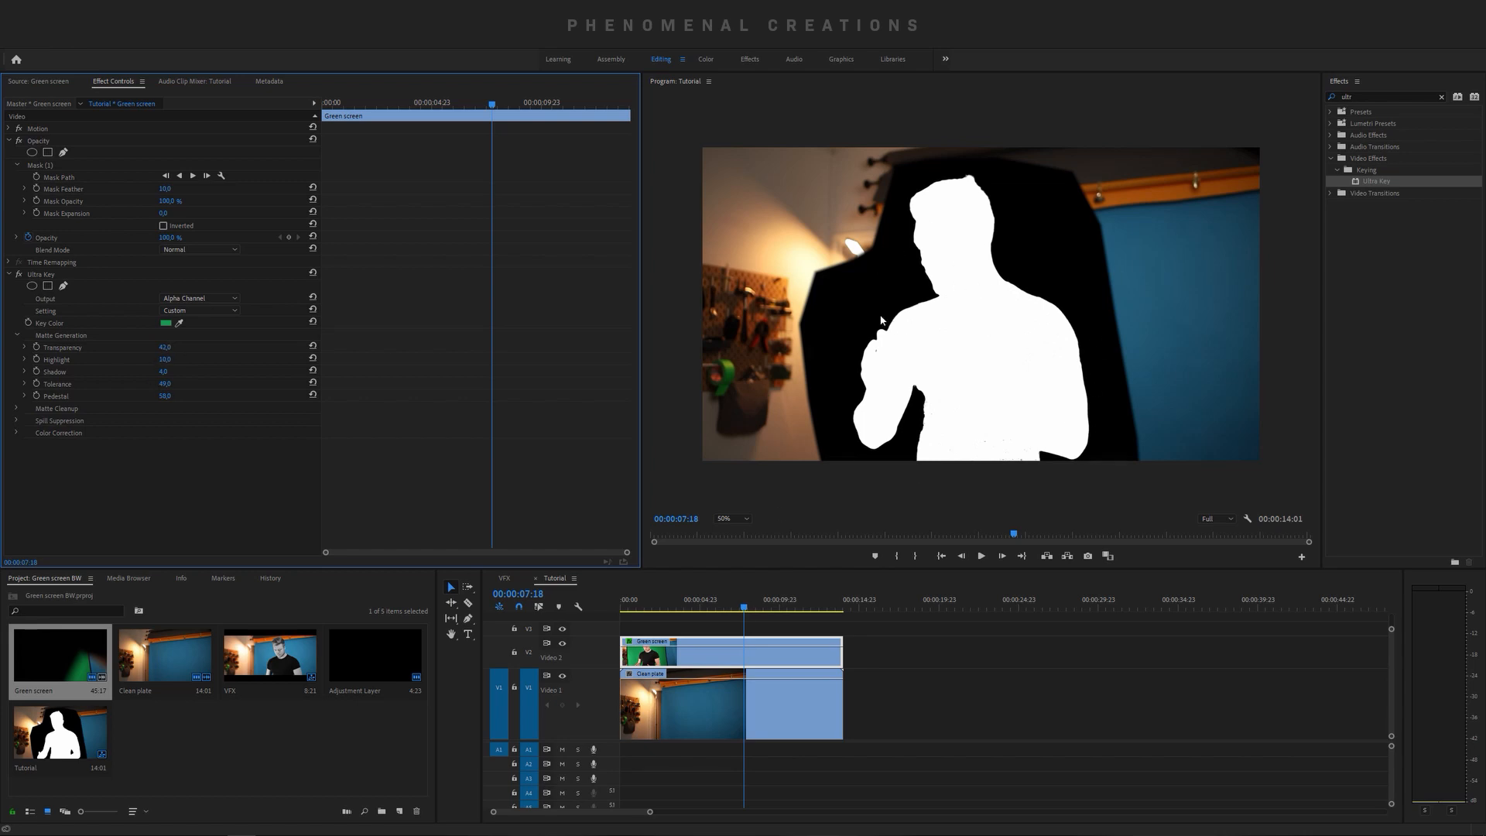
- Return Ultra Key's Output to Composite and zoom in on the subject's head
left_click(198, 299)
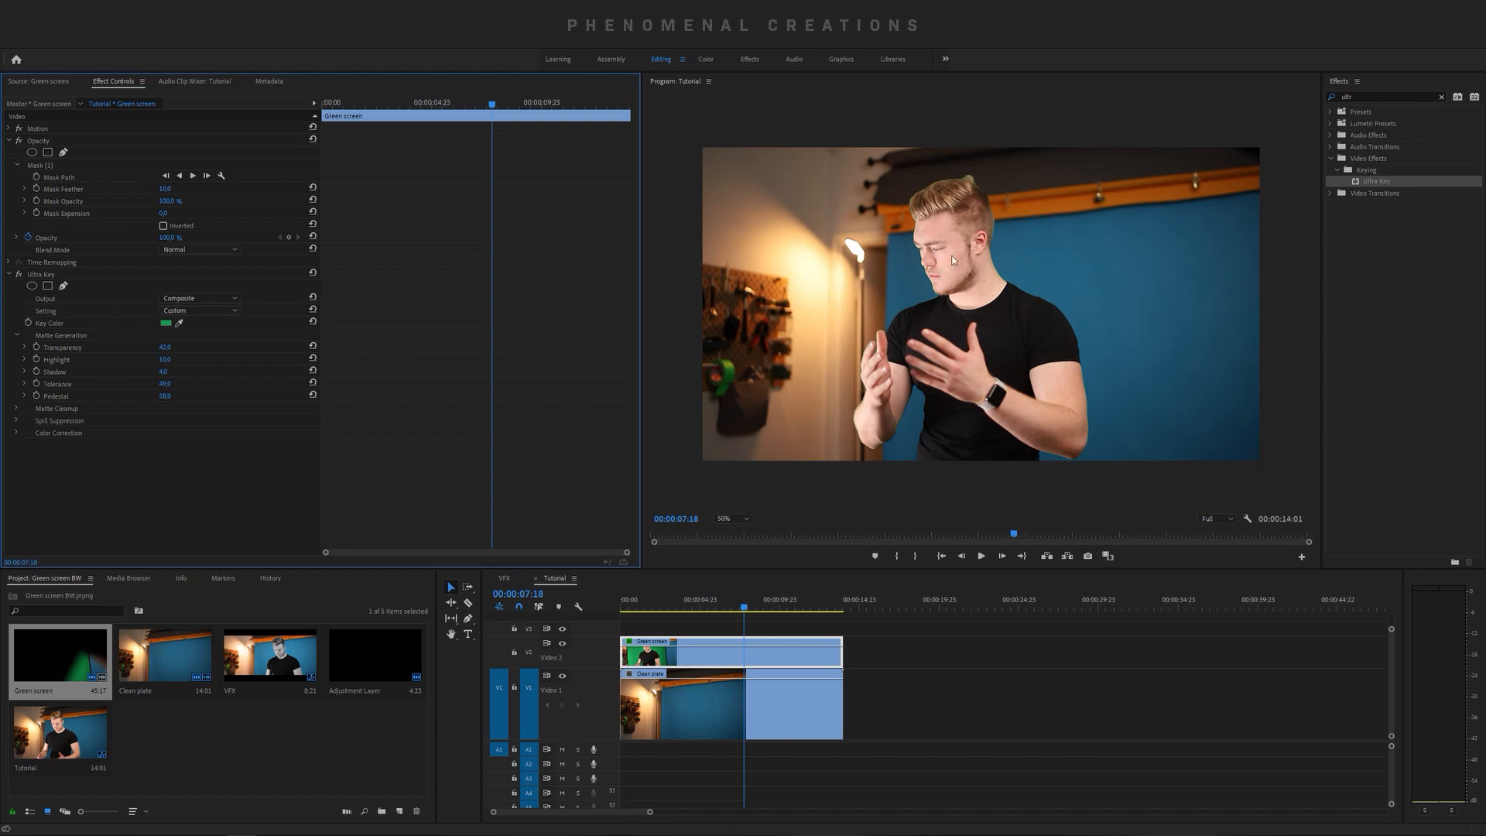
mouse_move(929, 206)
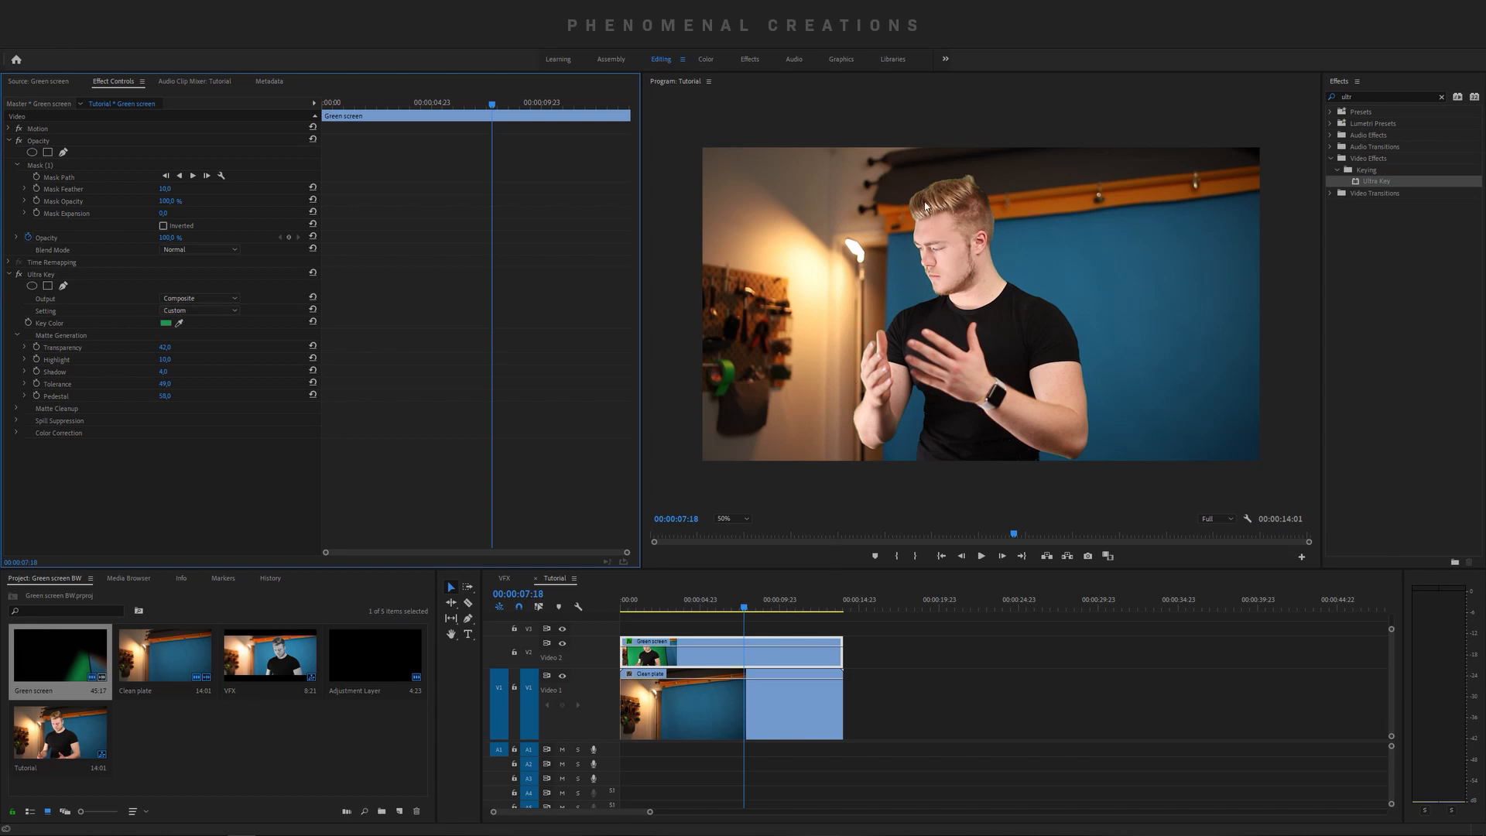
left_click(730, 518)
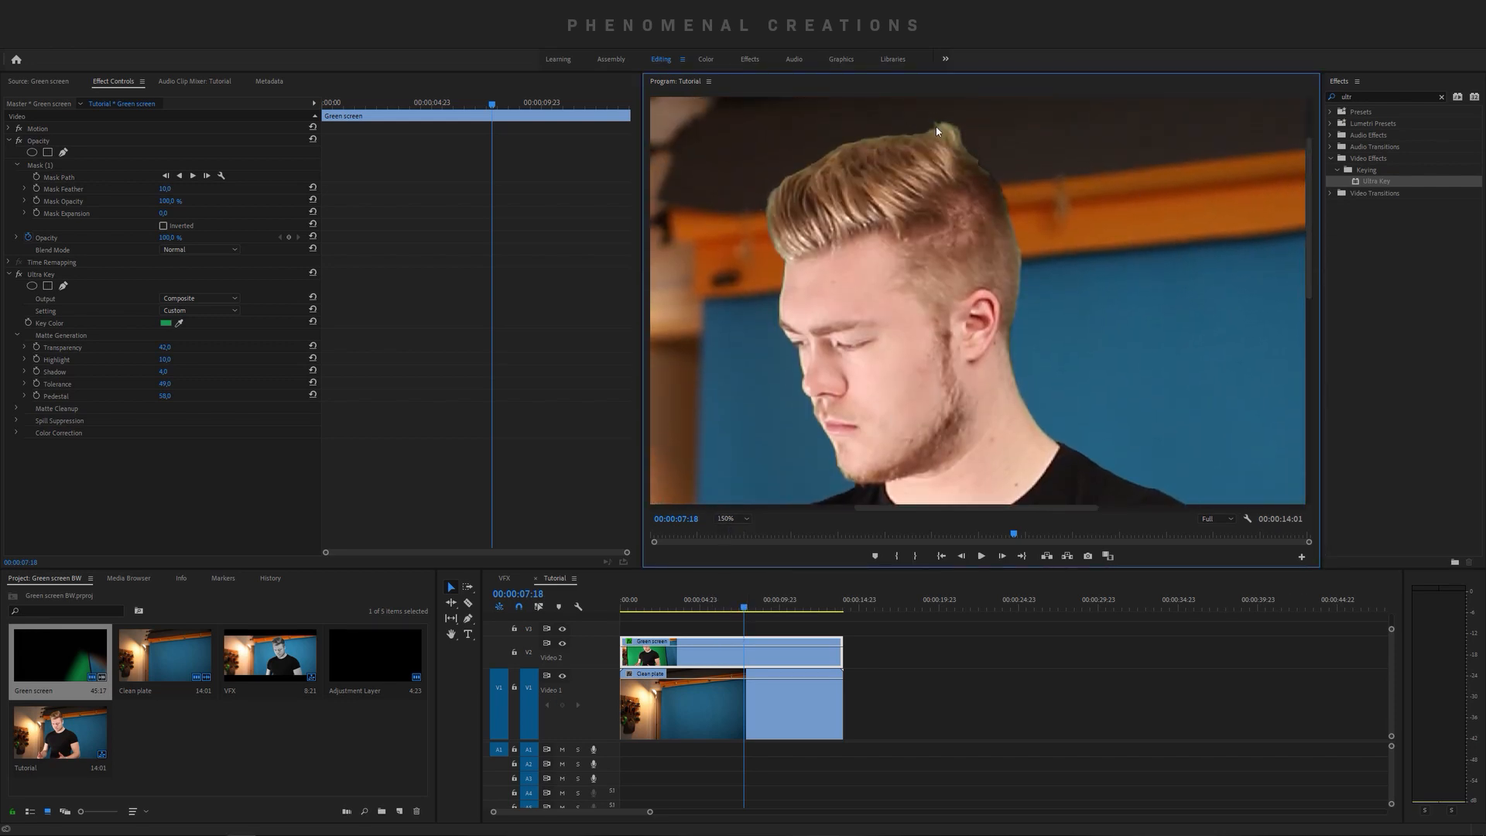
left_click(16, 334)
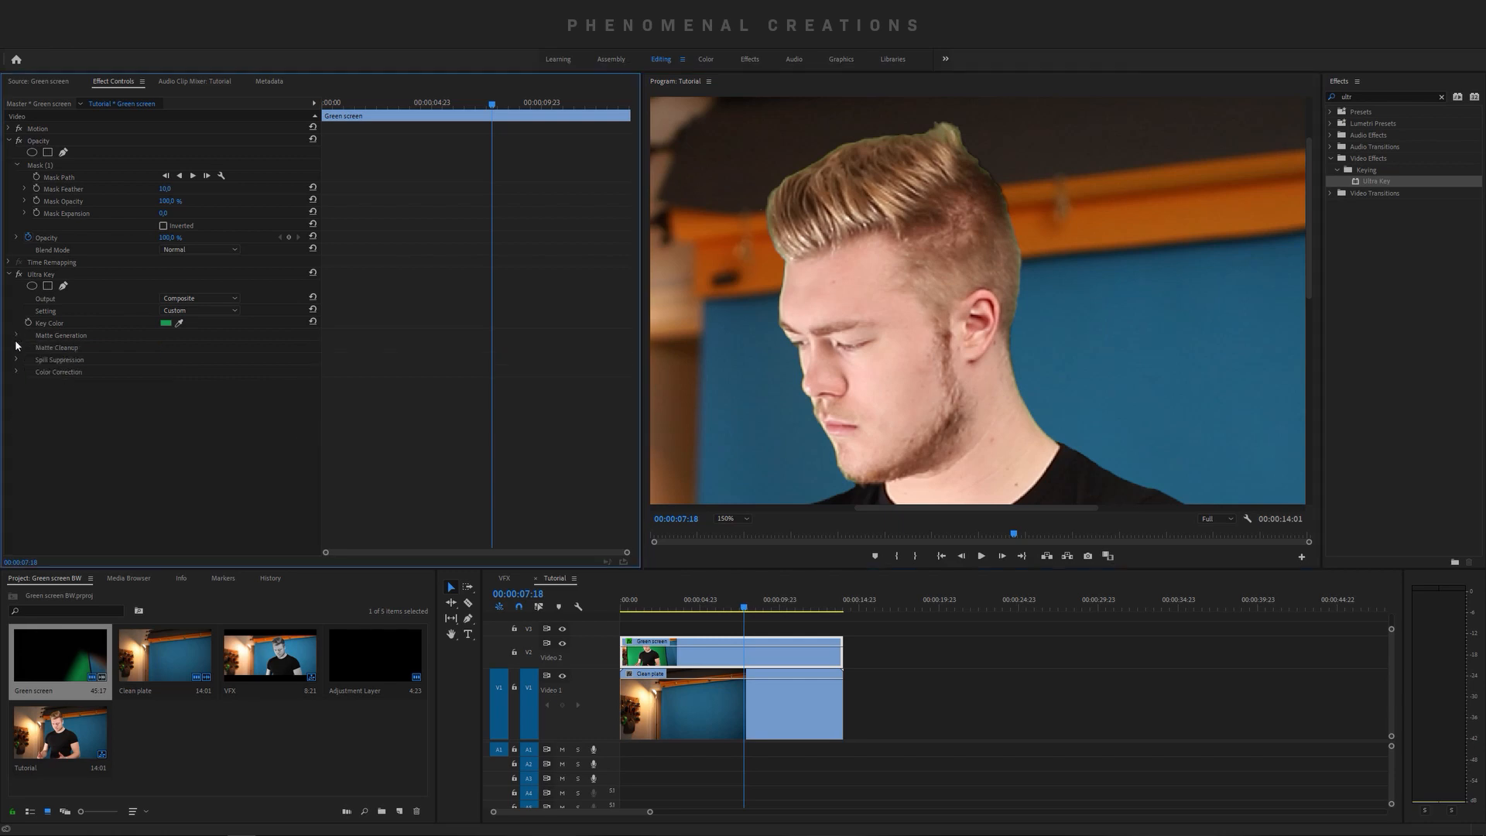
mouse_move(17, 361)
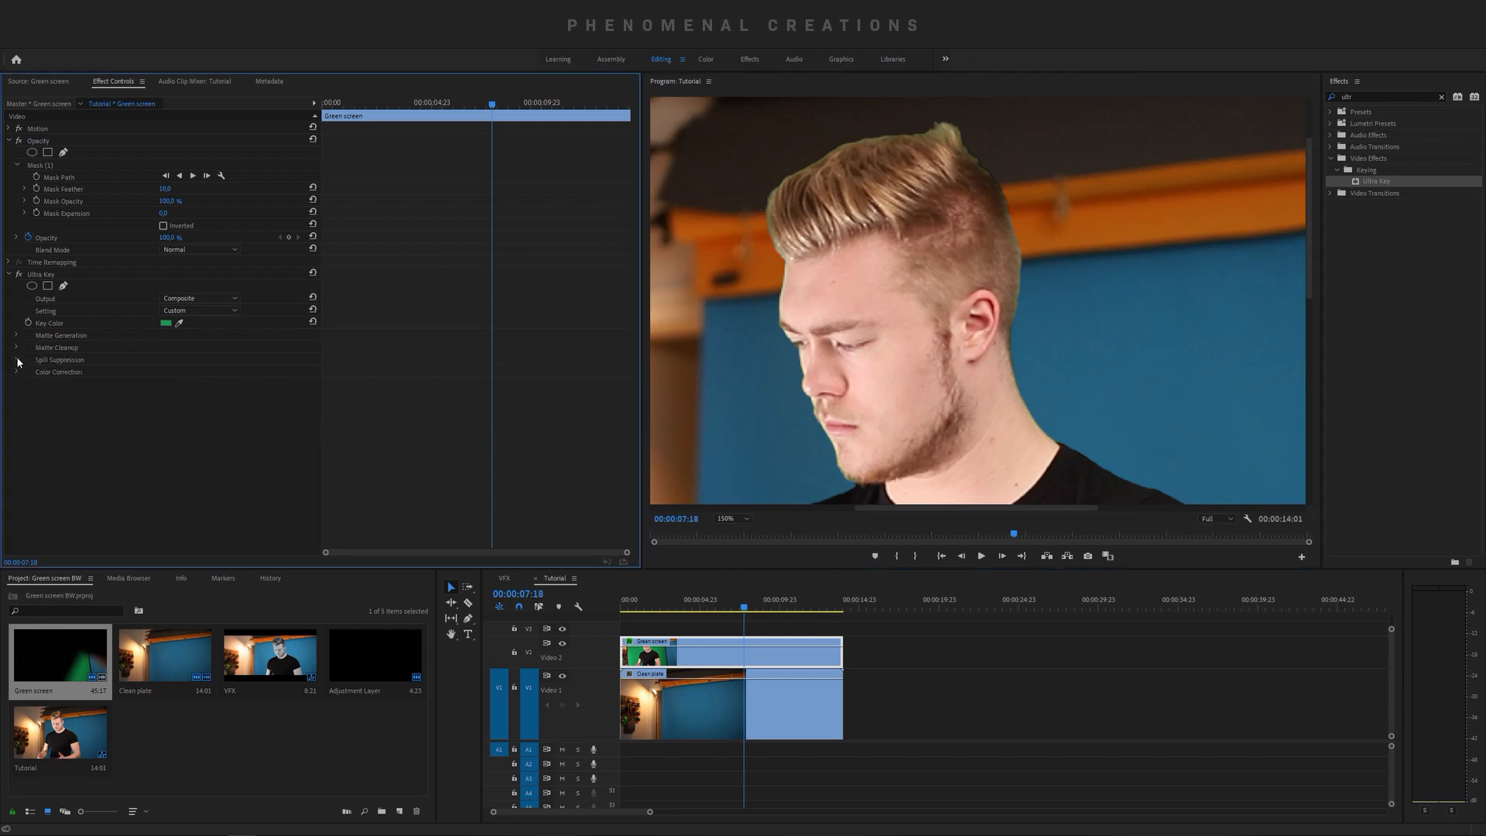
- Raise Spill Suppression values to remove green fringing around the hair edges
left_click(16, 359)
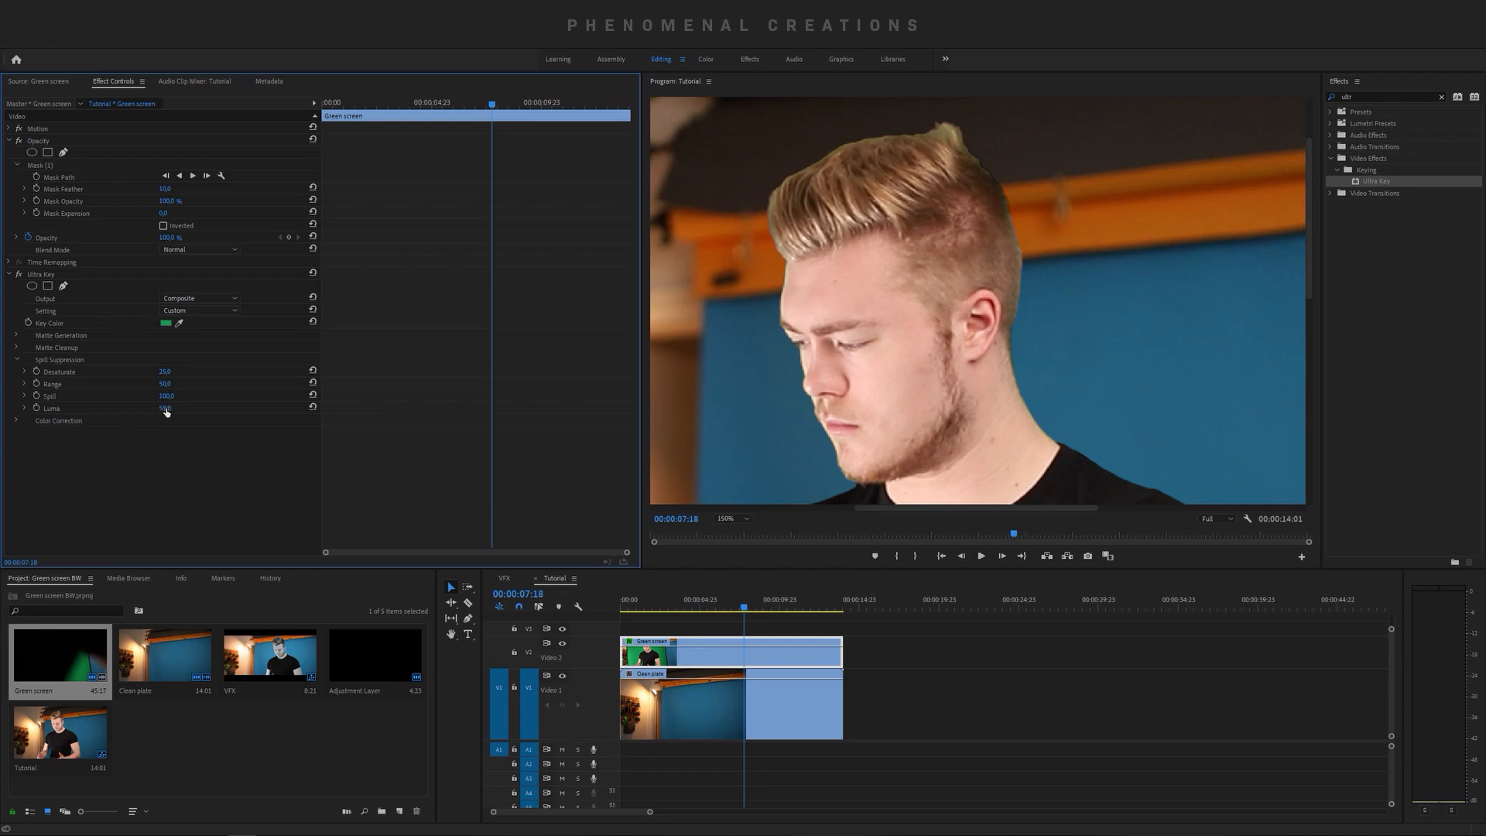
left_click_drag(166, 382, 171, 383)
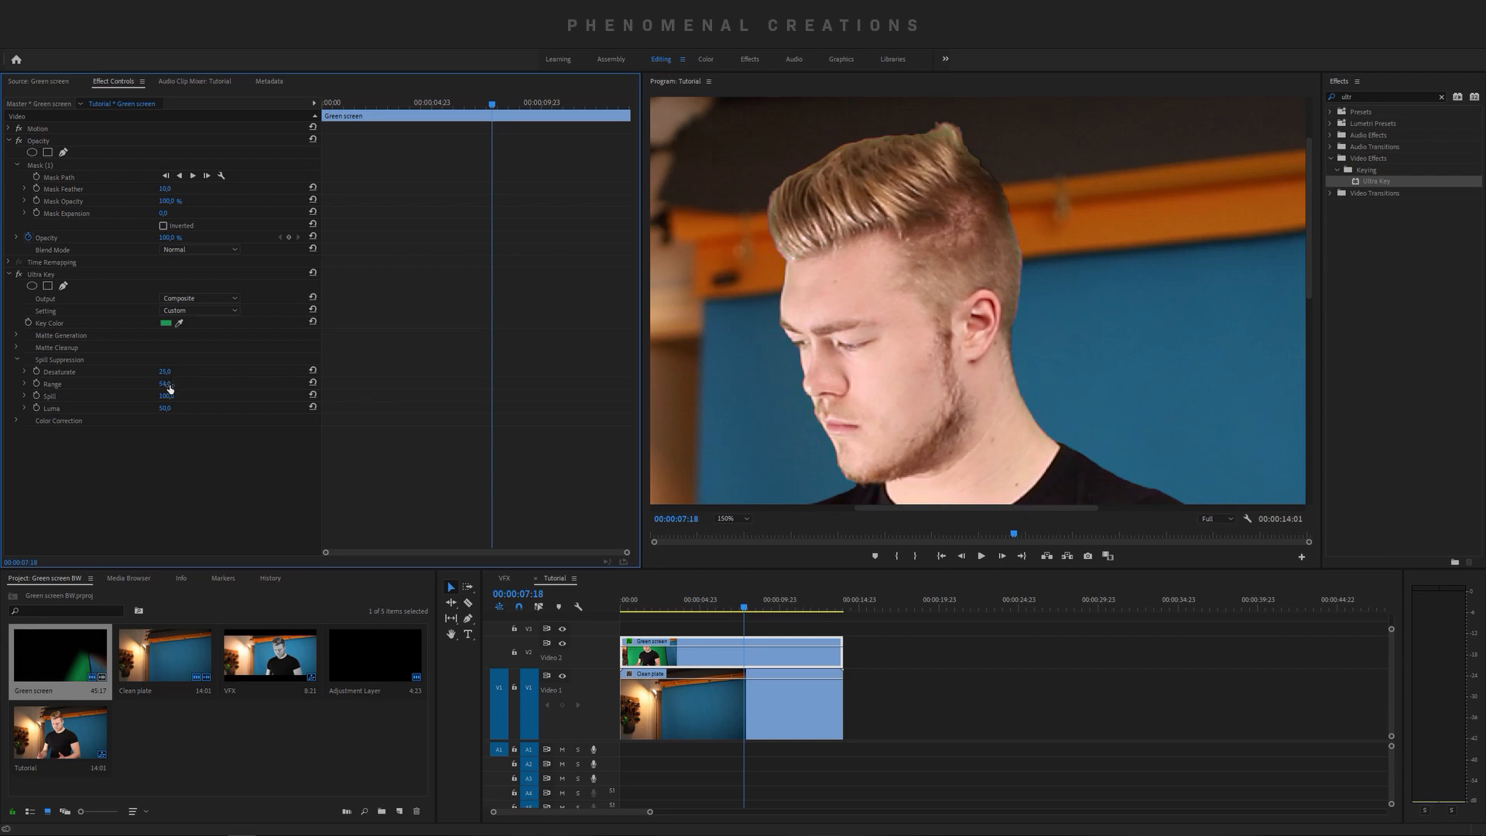
left_click_drag(171, 384, 155, 384)
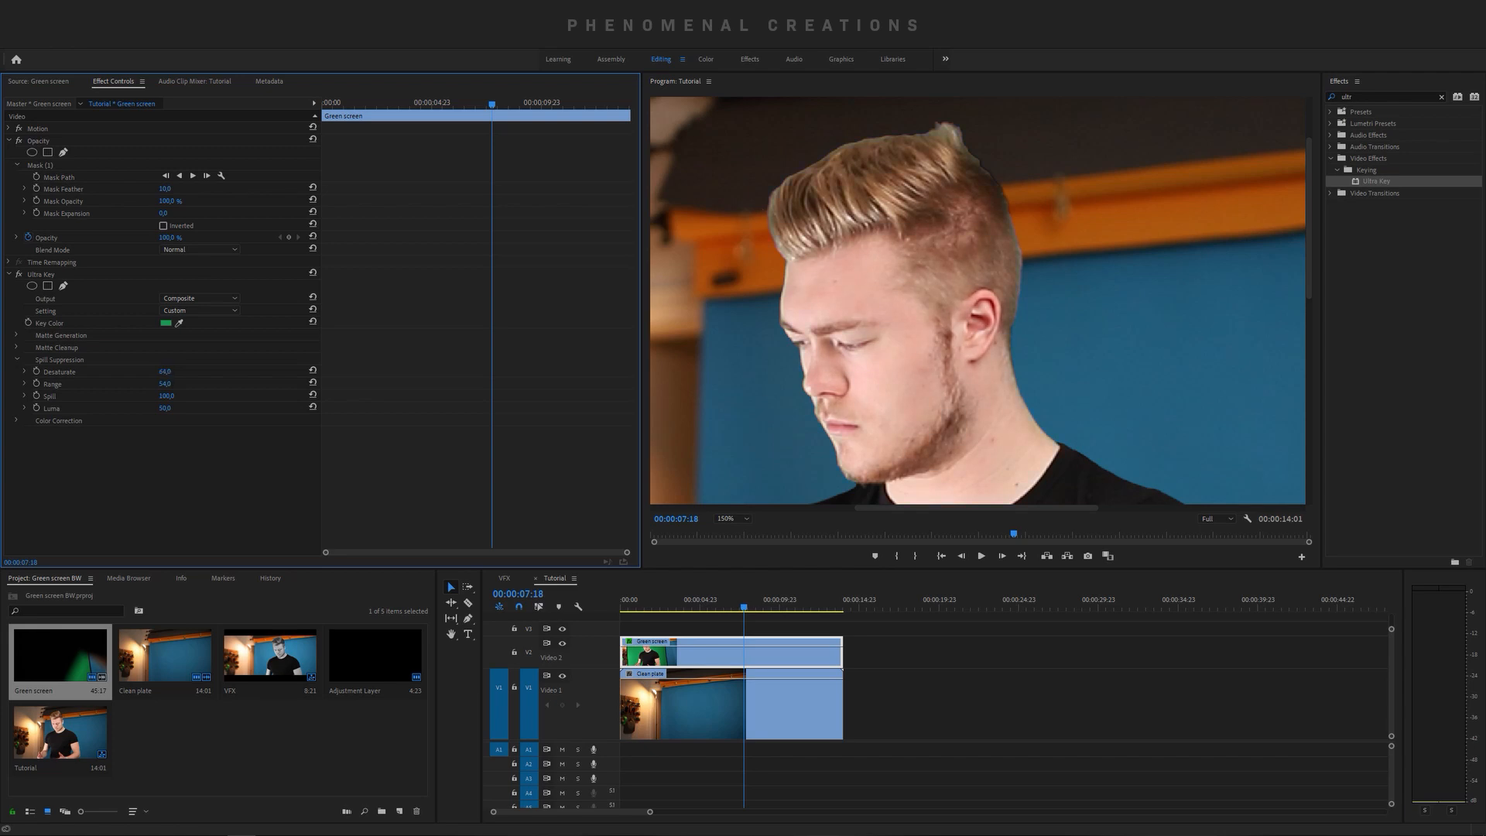
left_click_drag(162, 370, 170, 370)
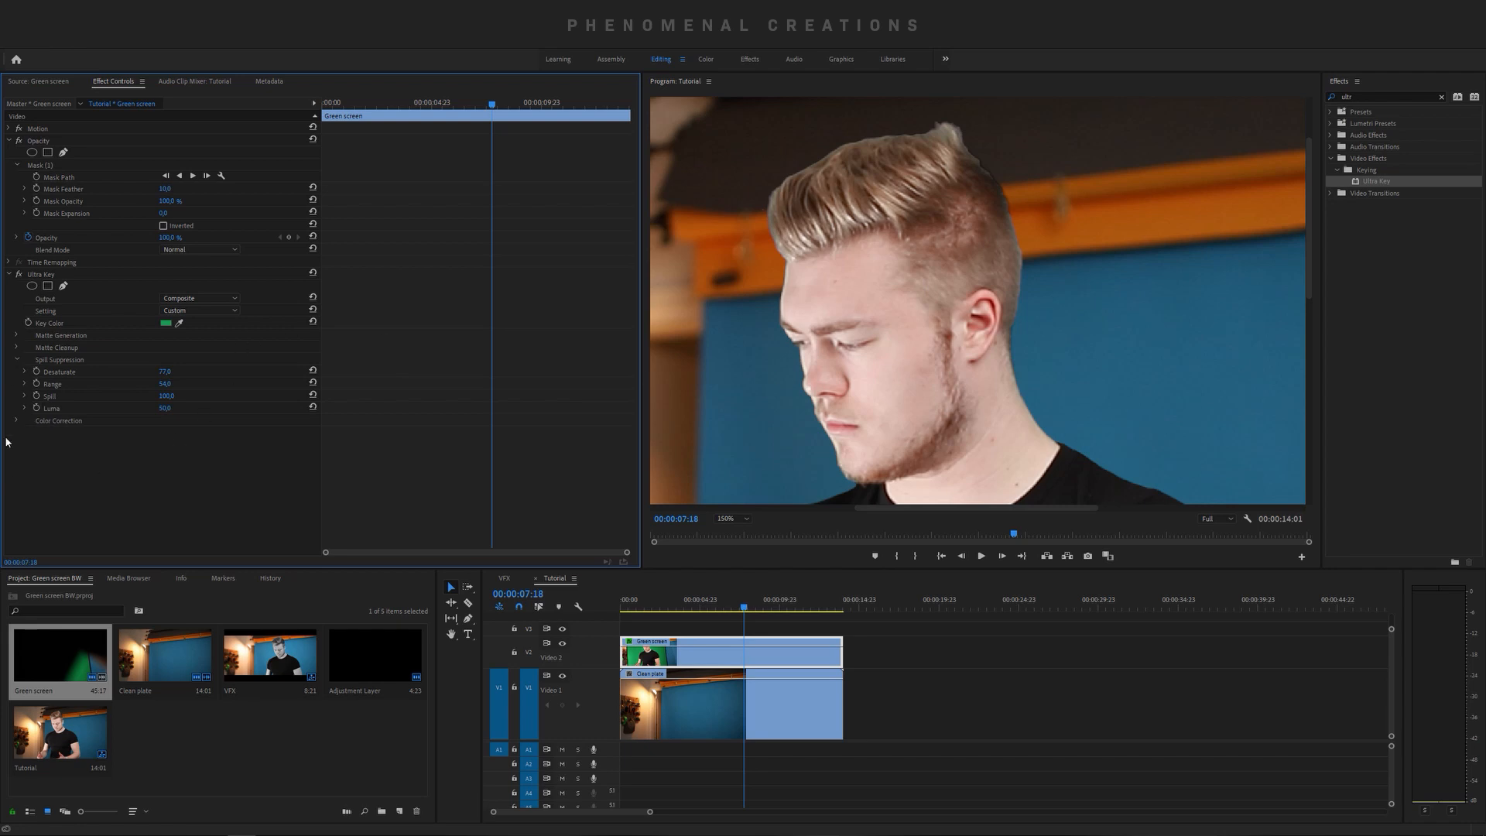
left_click(15, 359)
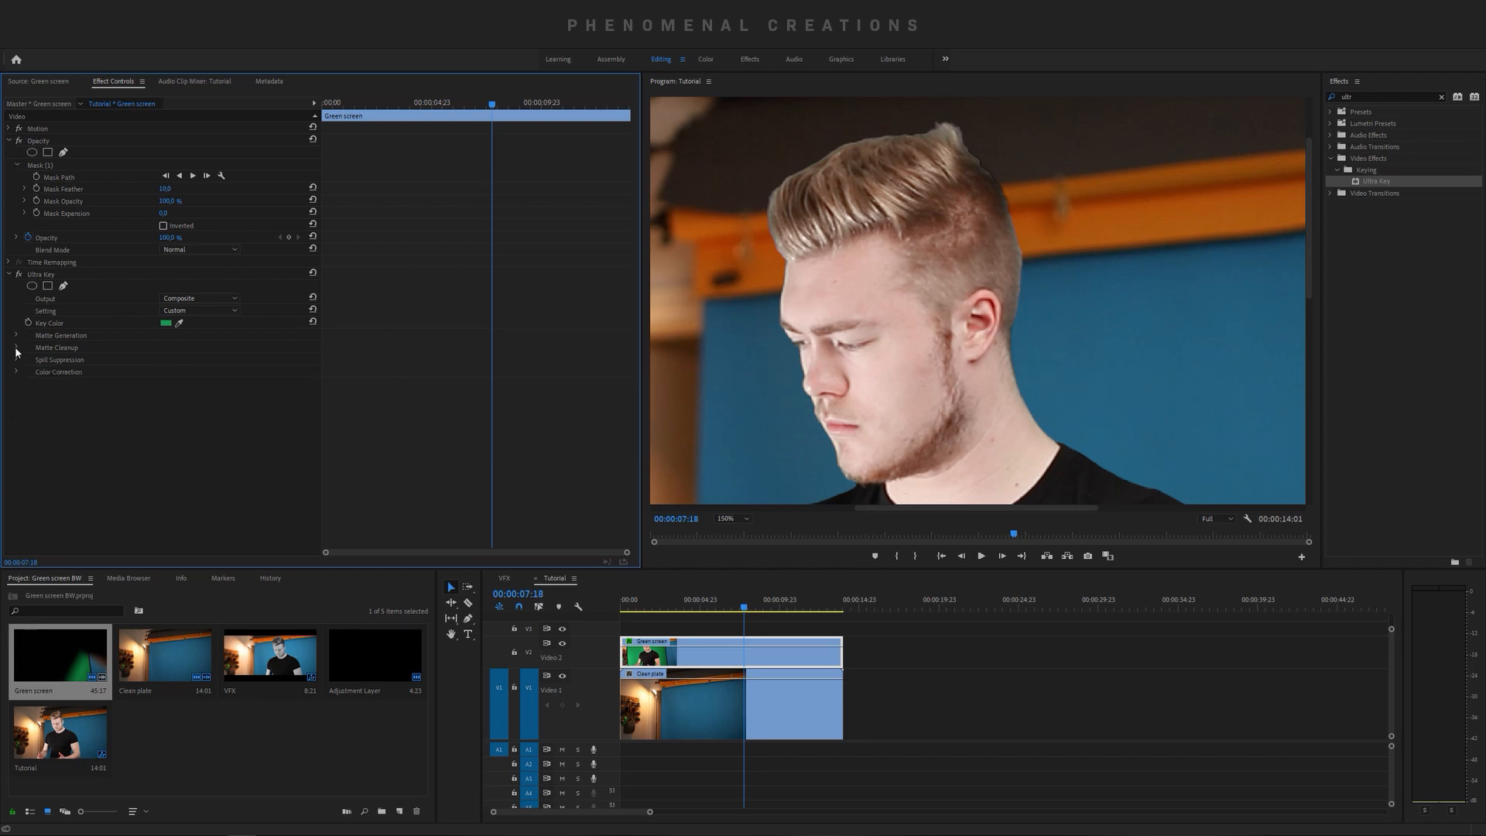
- Adjust Matte Cleanup Choke and Soften to smooth the subject's edges
left_click(15, 347)
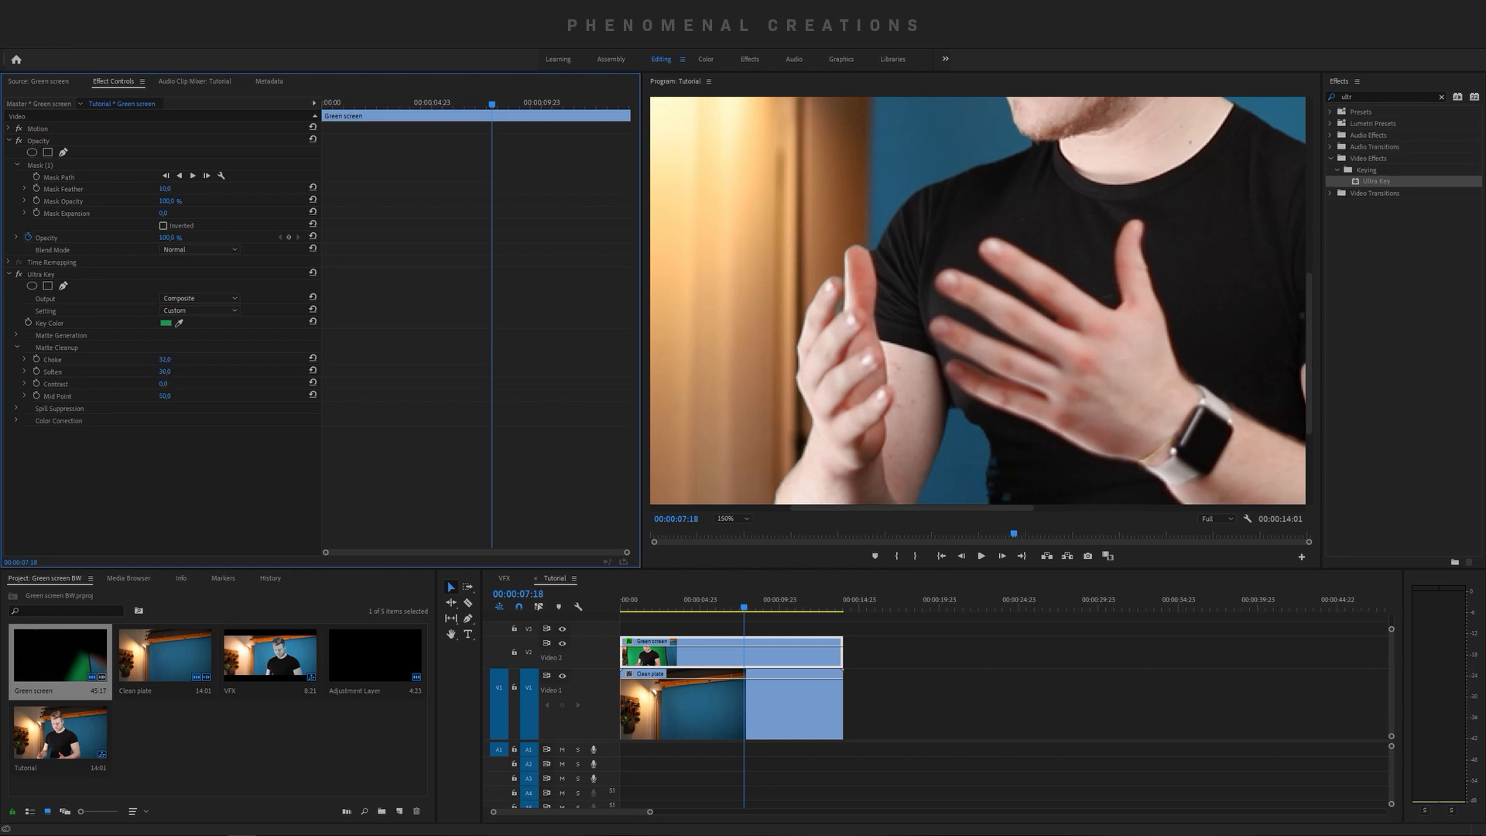
left_click(730, 518)
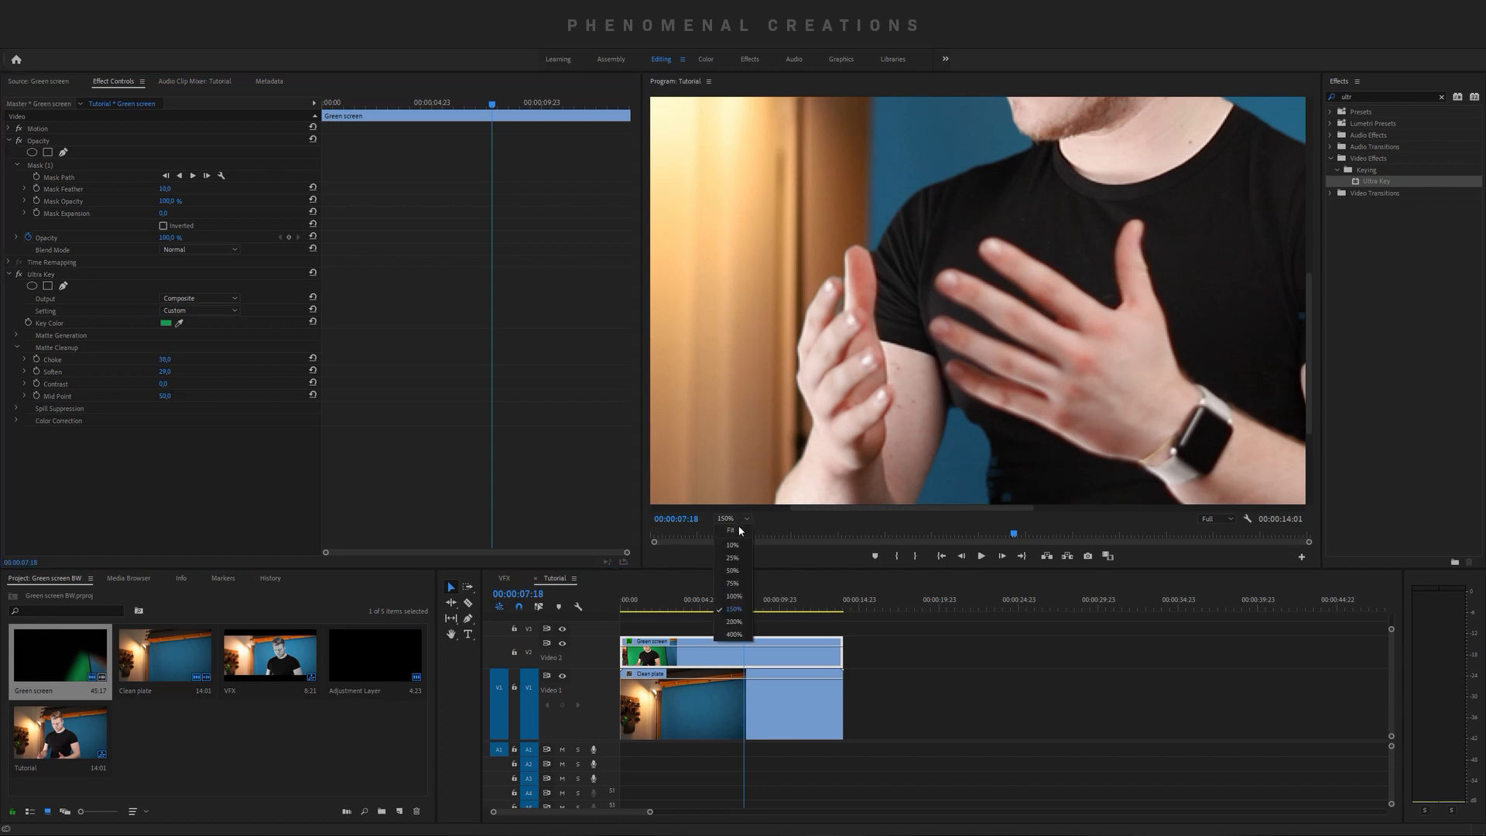
- Fit the whole frame in the viewer and check the key at several moments of the clip
left_click(731, 530)
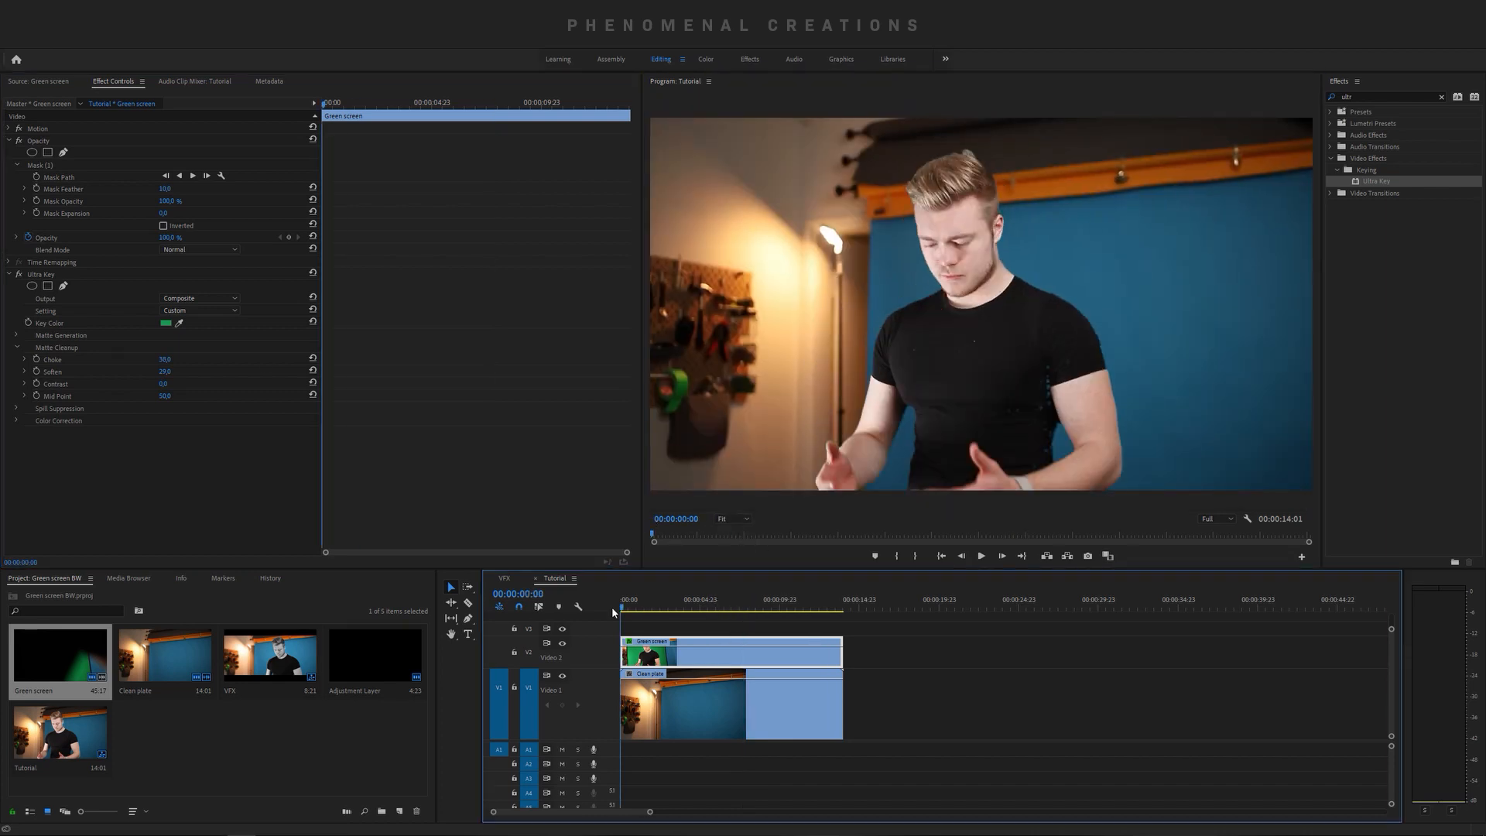
left_click(982, 556)
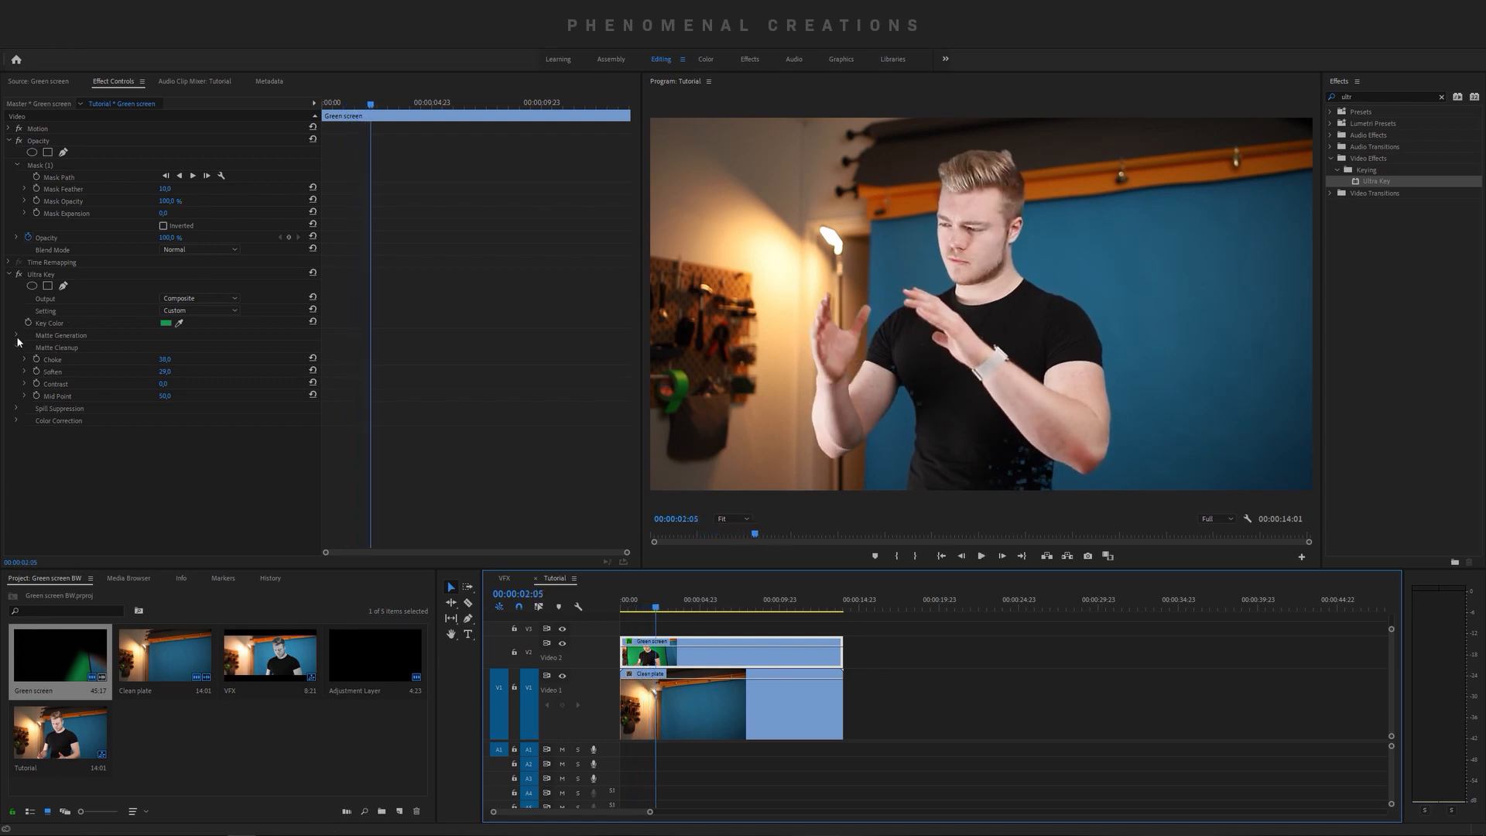
left_click(16, 335)
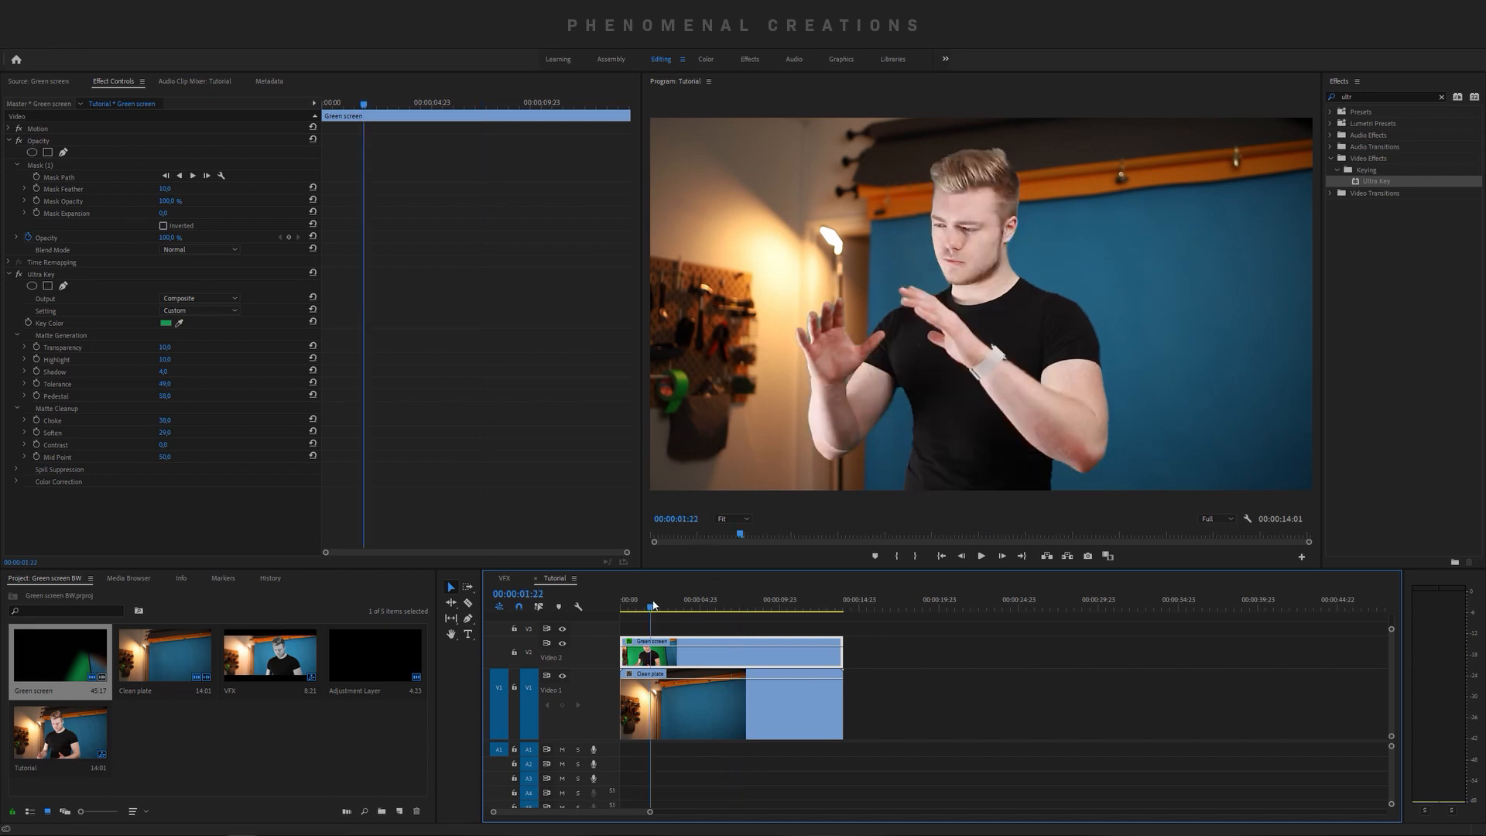
left_click(702, 599)
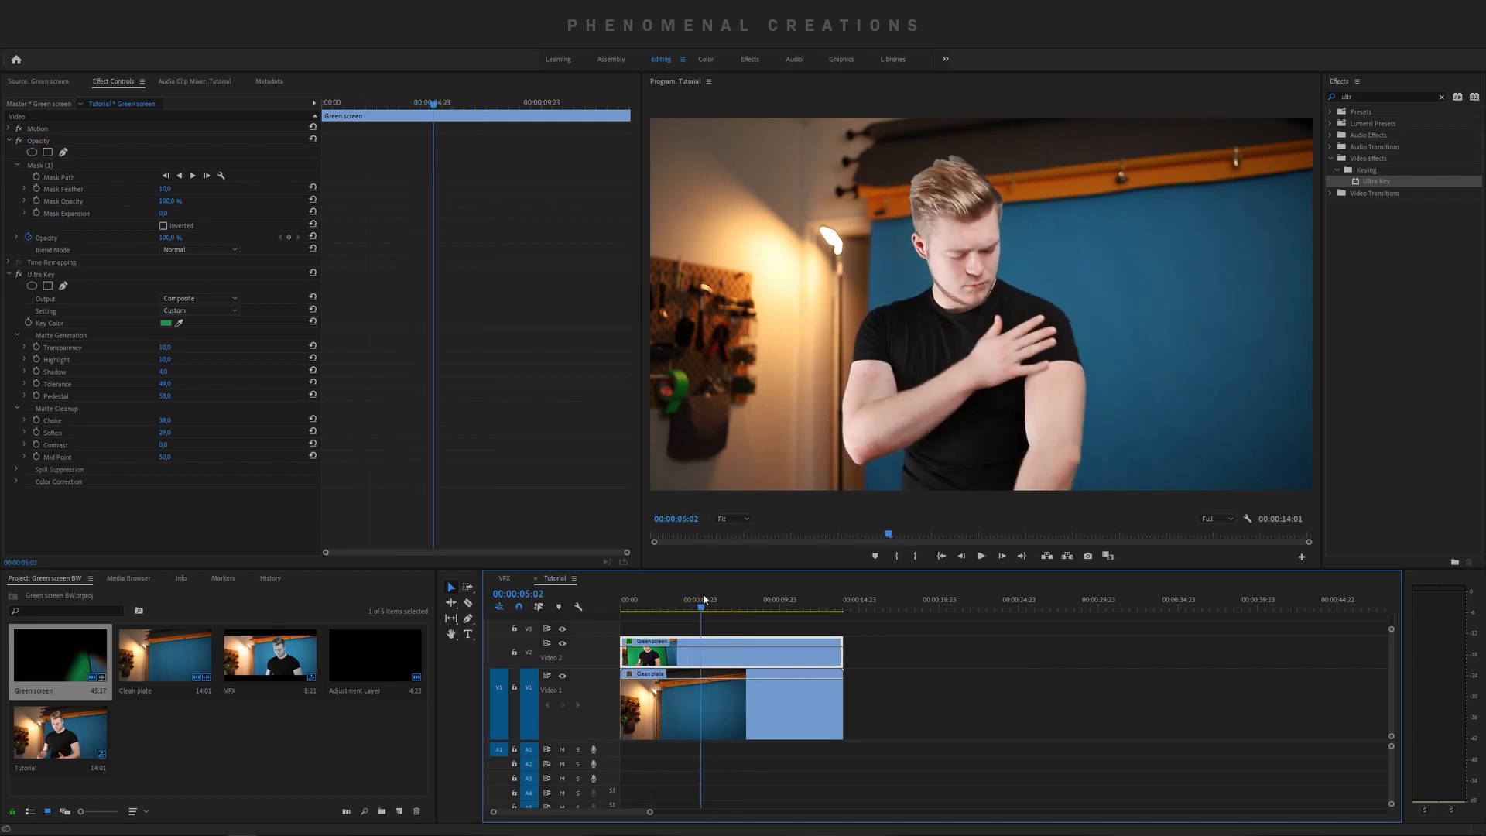
left_click(665, 607)
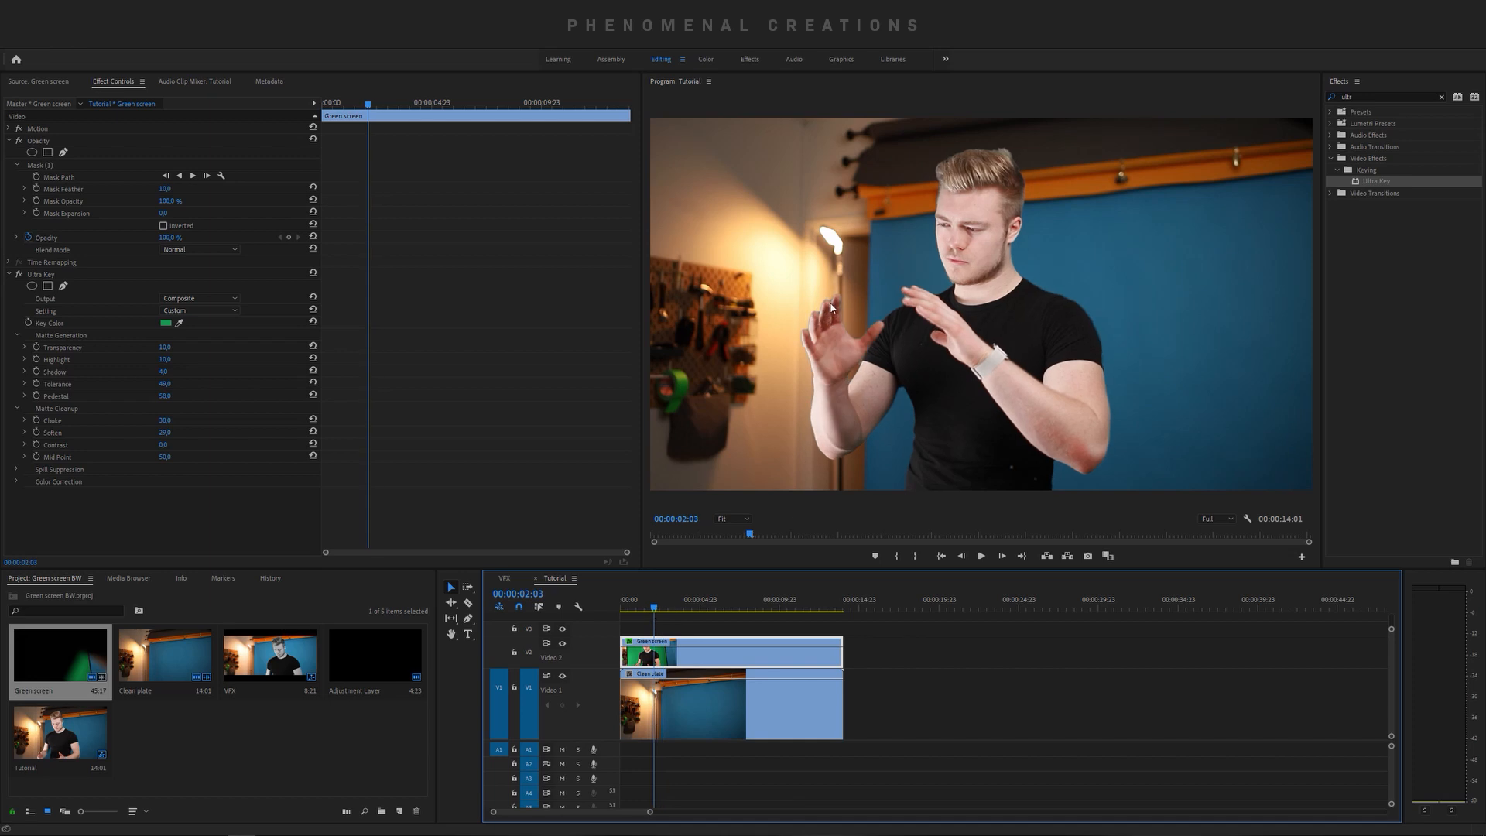
mouse_move(158, 420)
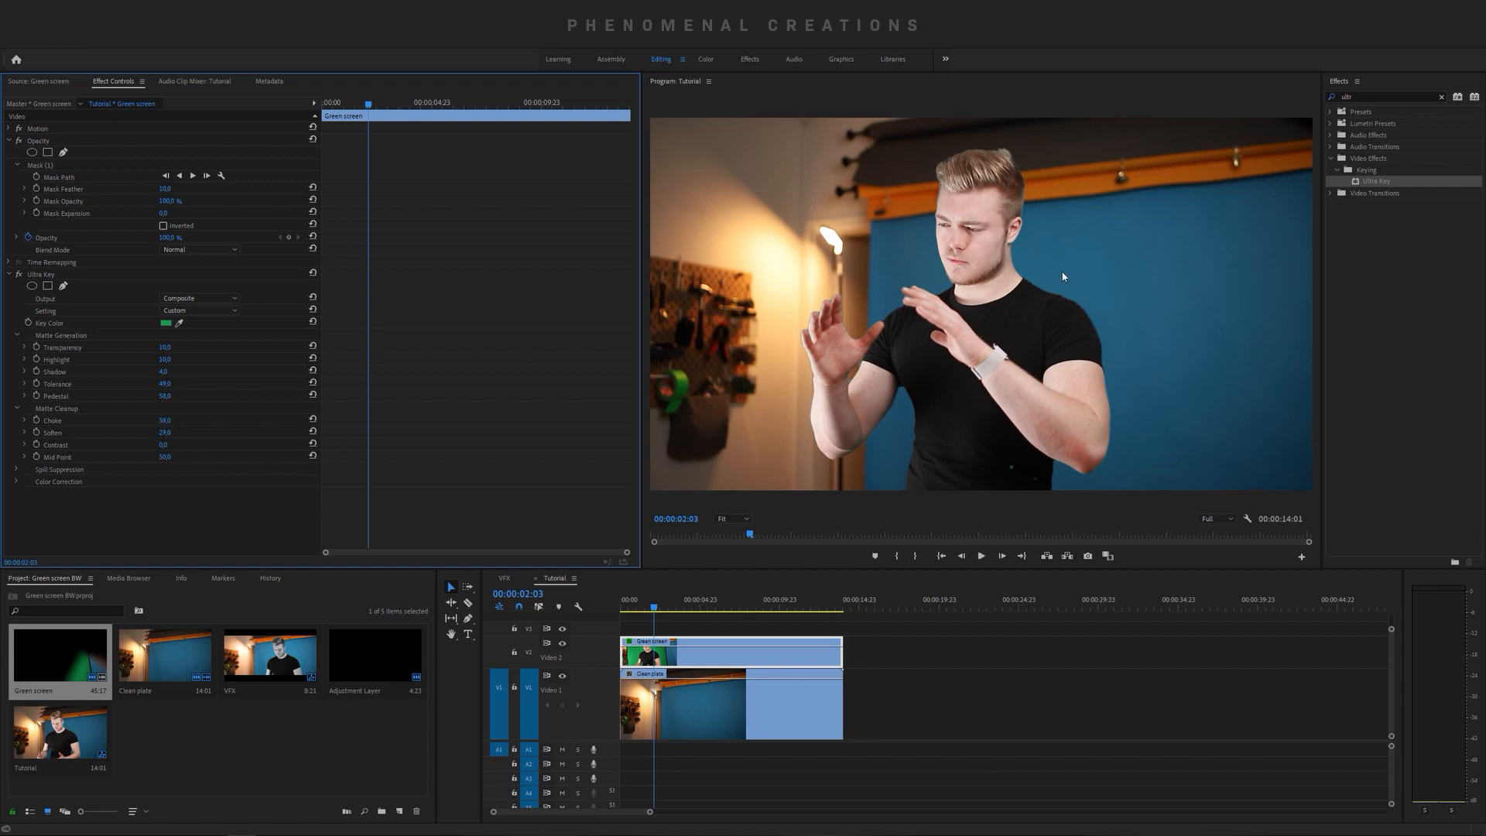
mouse_move(1020, 340)
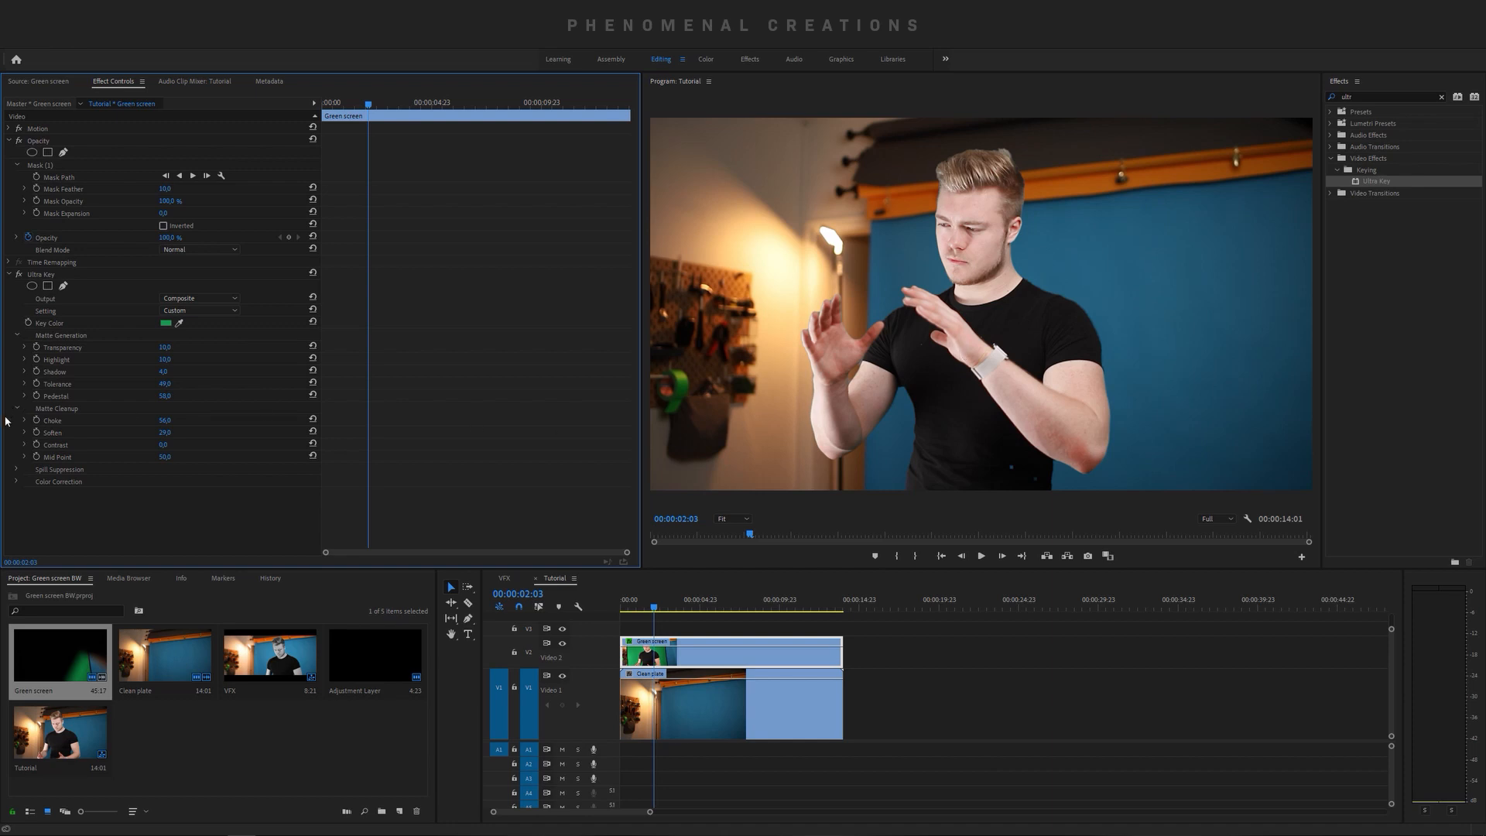
- Collapse the Ultra Key and Opacity settings and search Effects for 'lumetri'
left_click(9, 275)
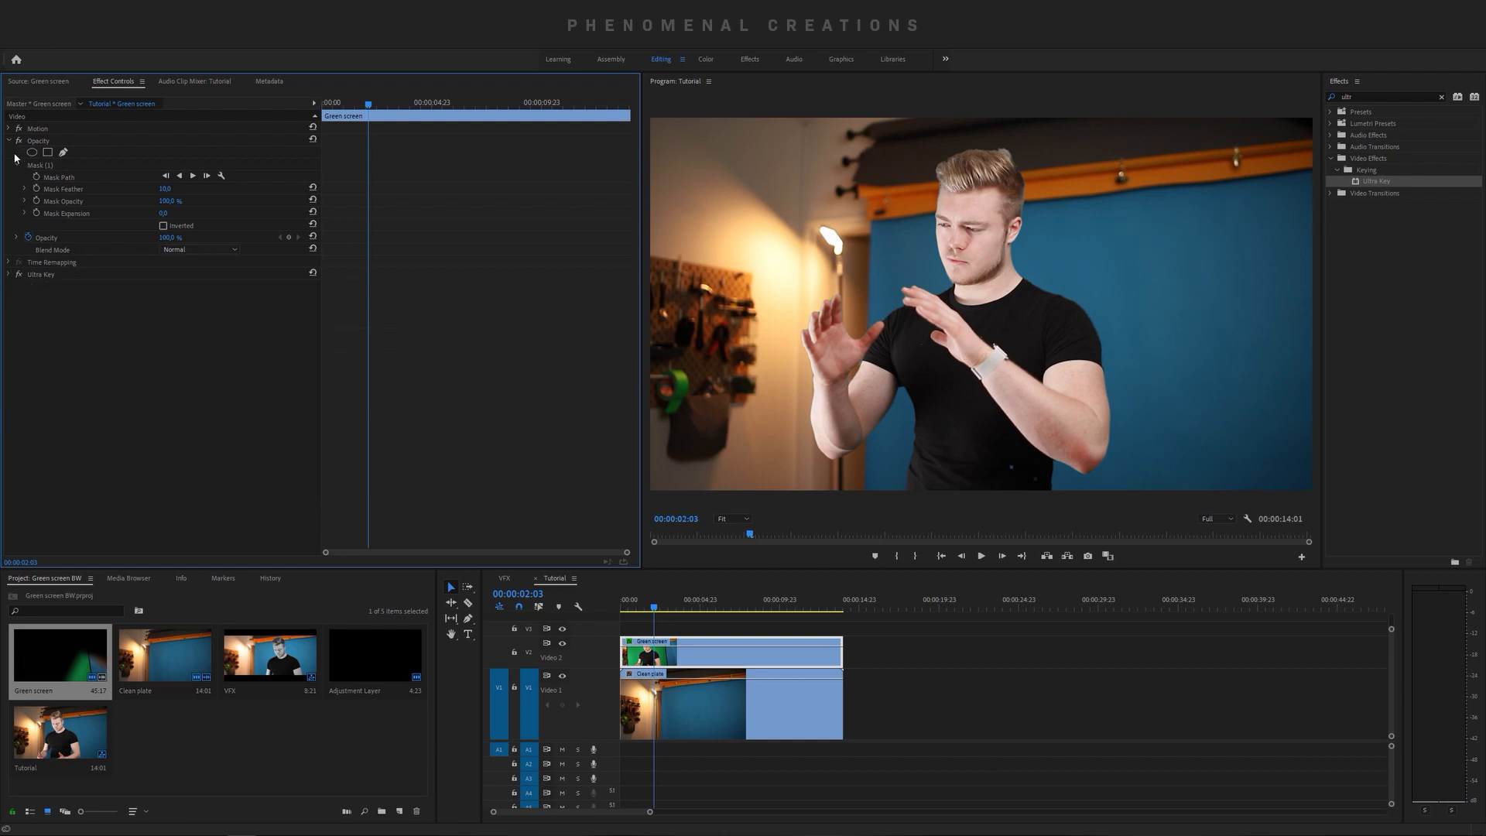
left_click(8, 141)
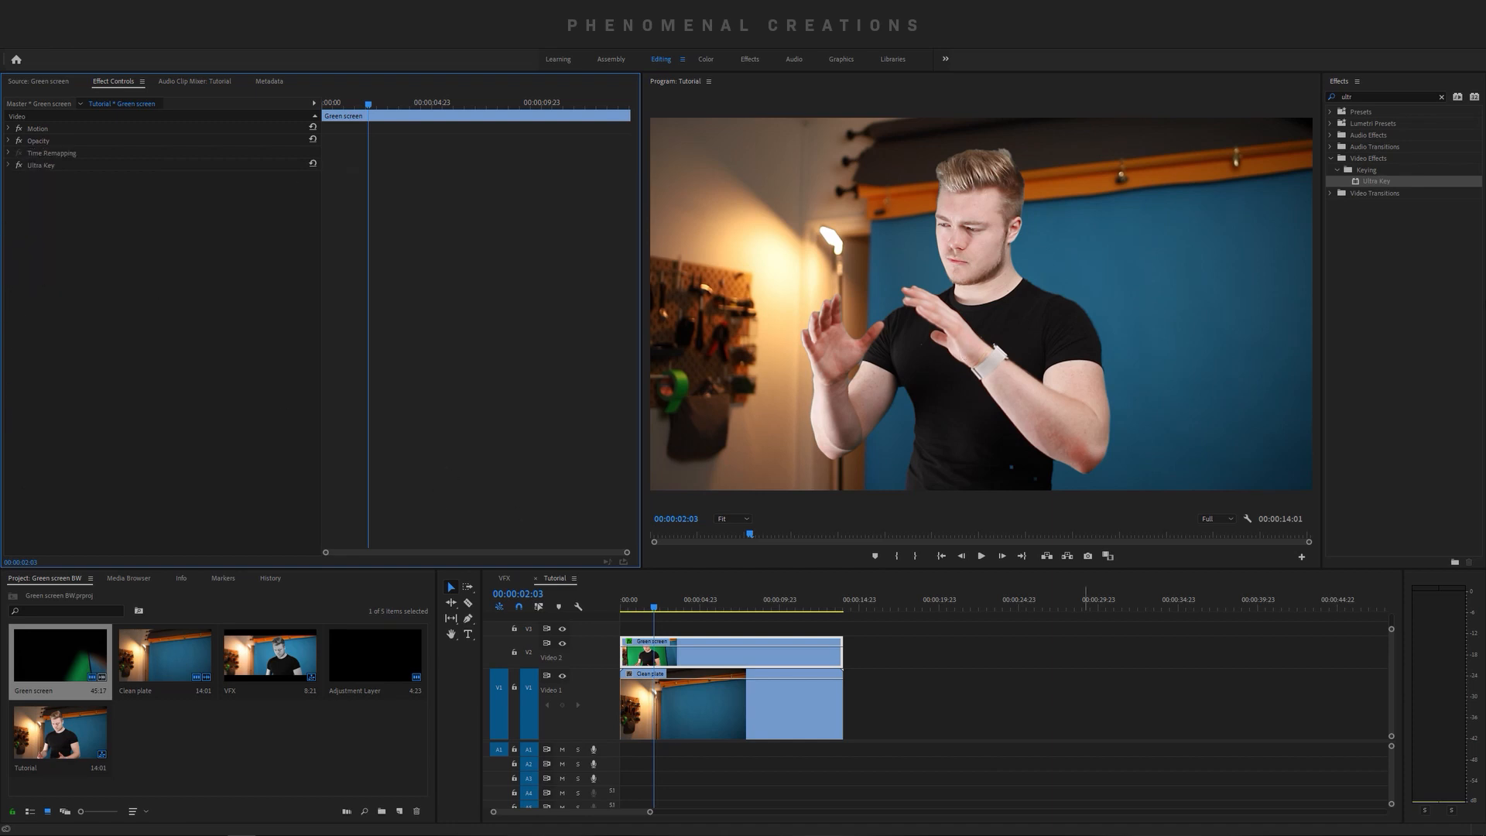
left_click(1437, 96)
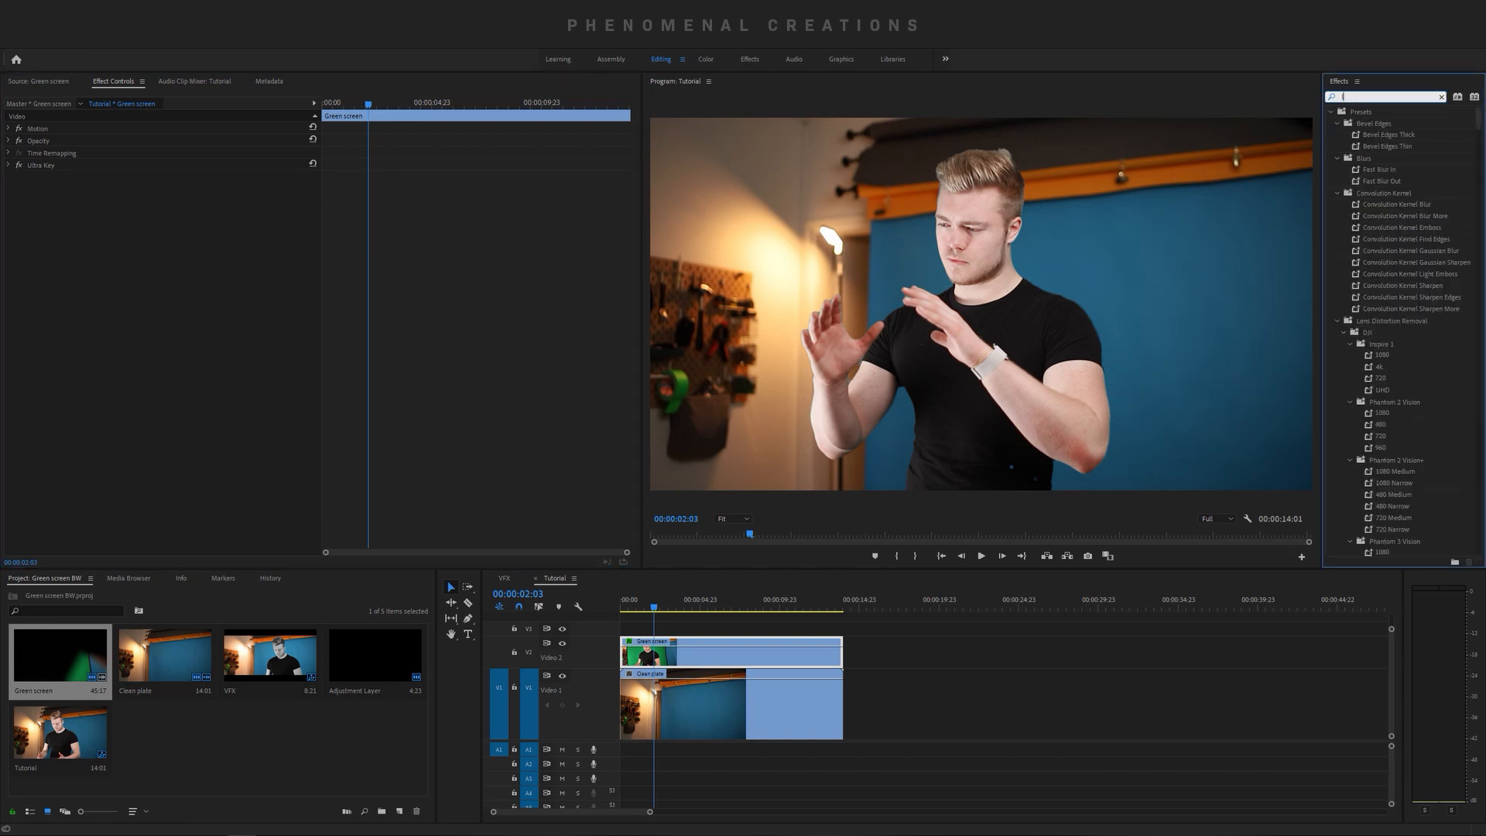
type("lumetri")
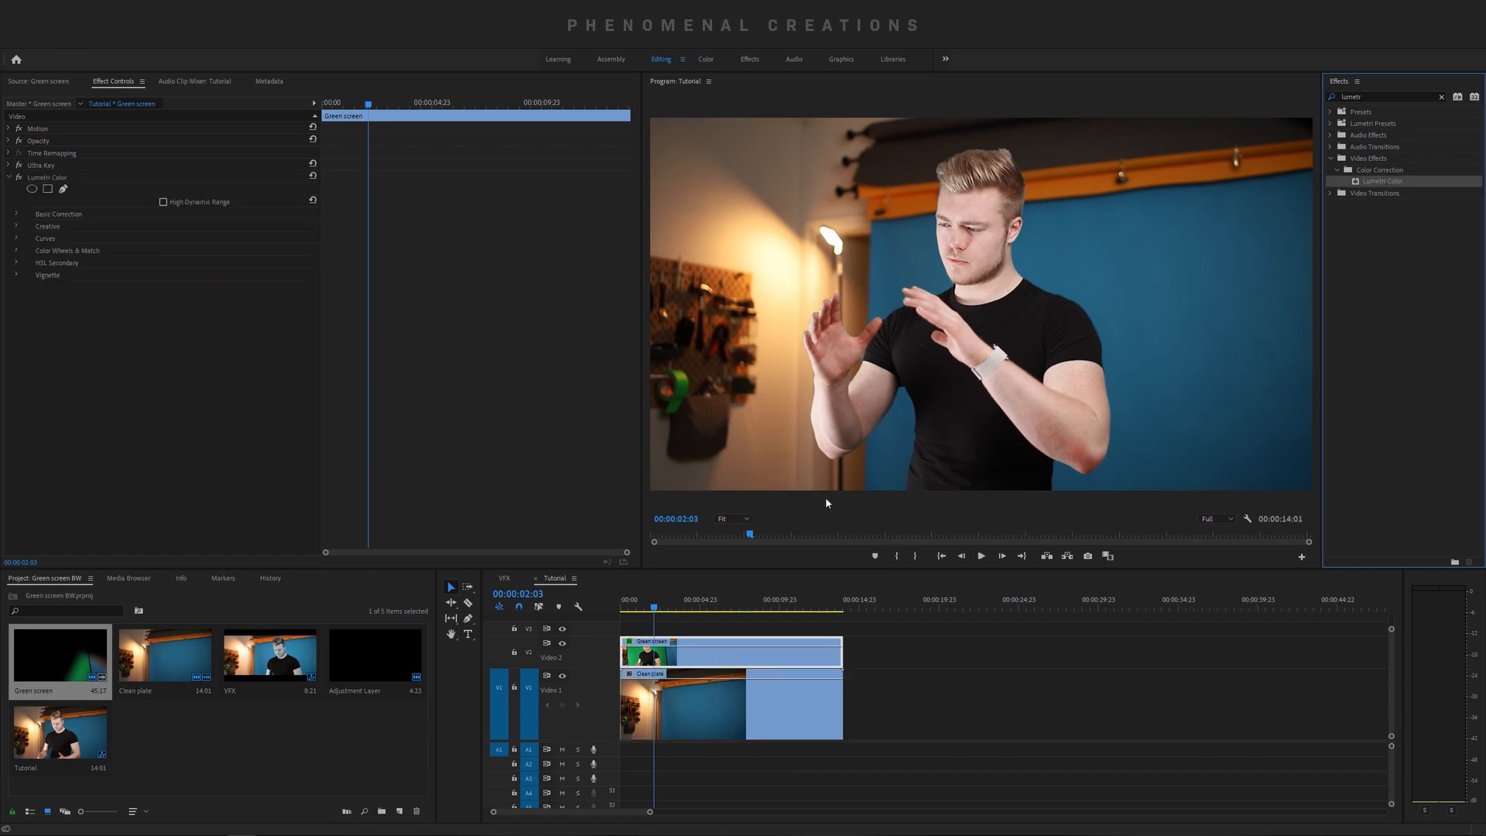
mouse_move(1004, 176)
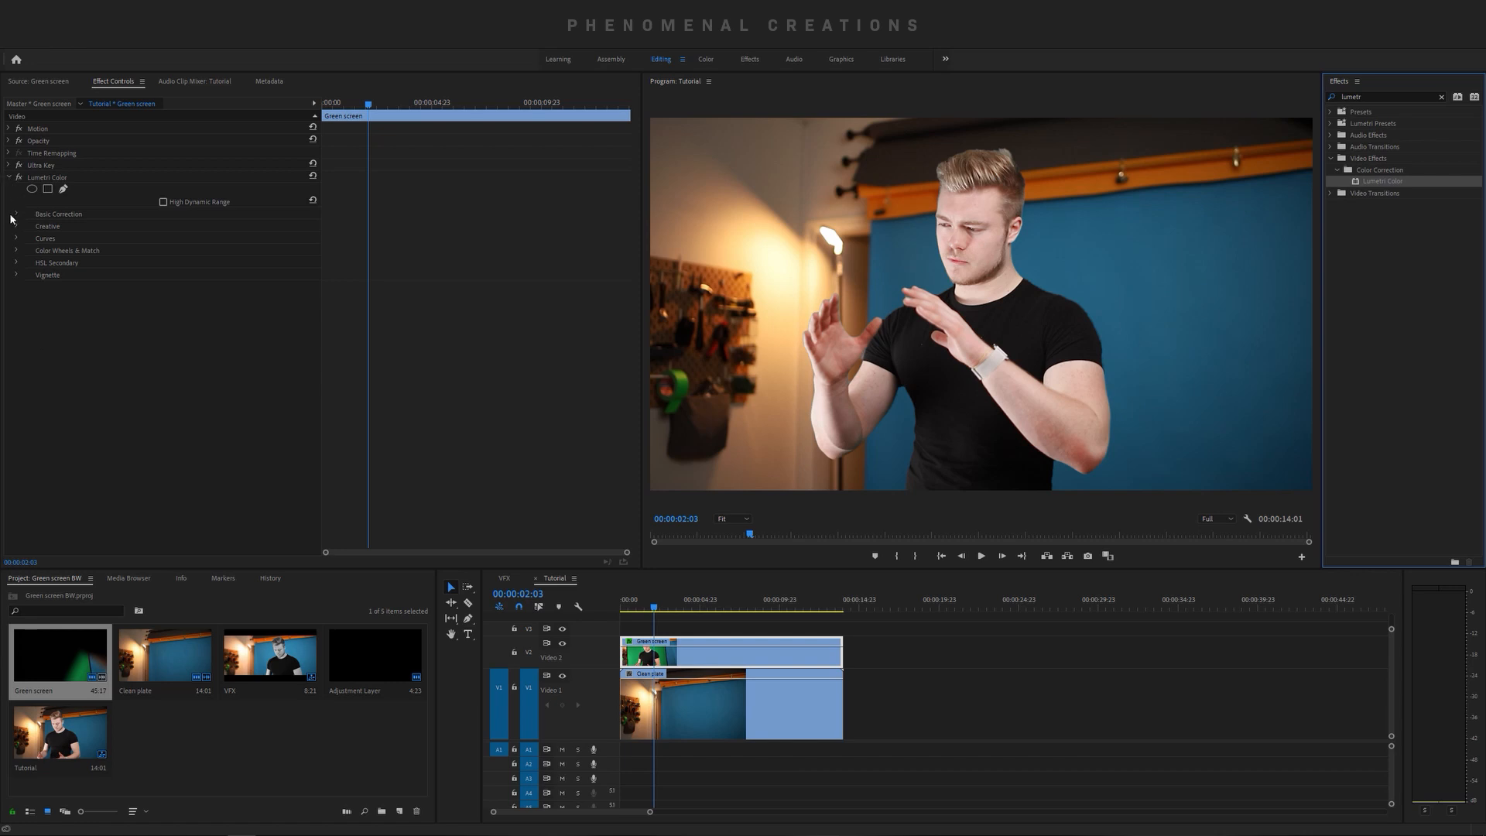
- Apply Lumetri Color and set Basic Correction Saturation to 0 for a black-and-white subject
left_click(15, 213)
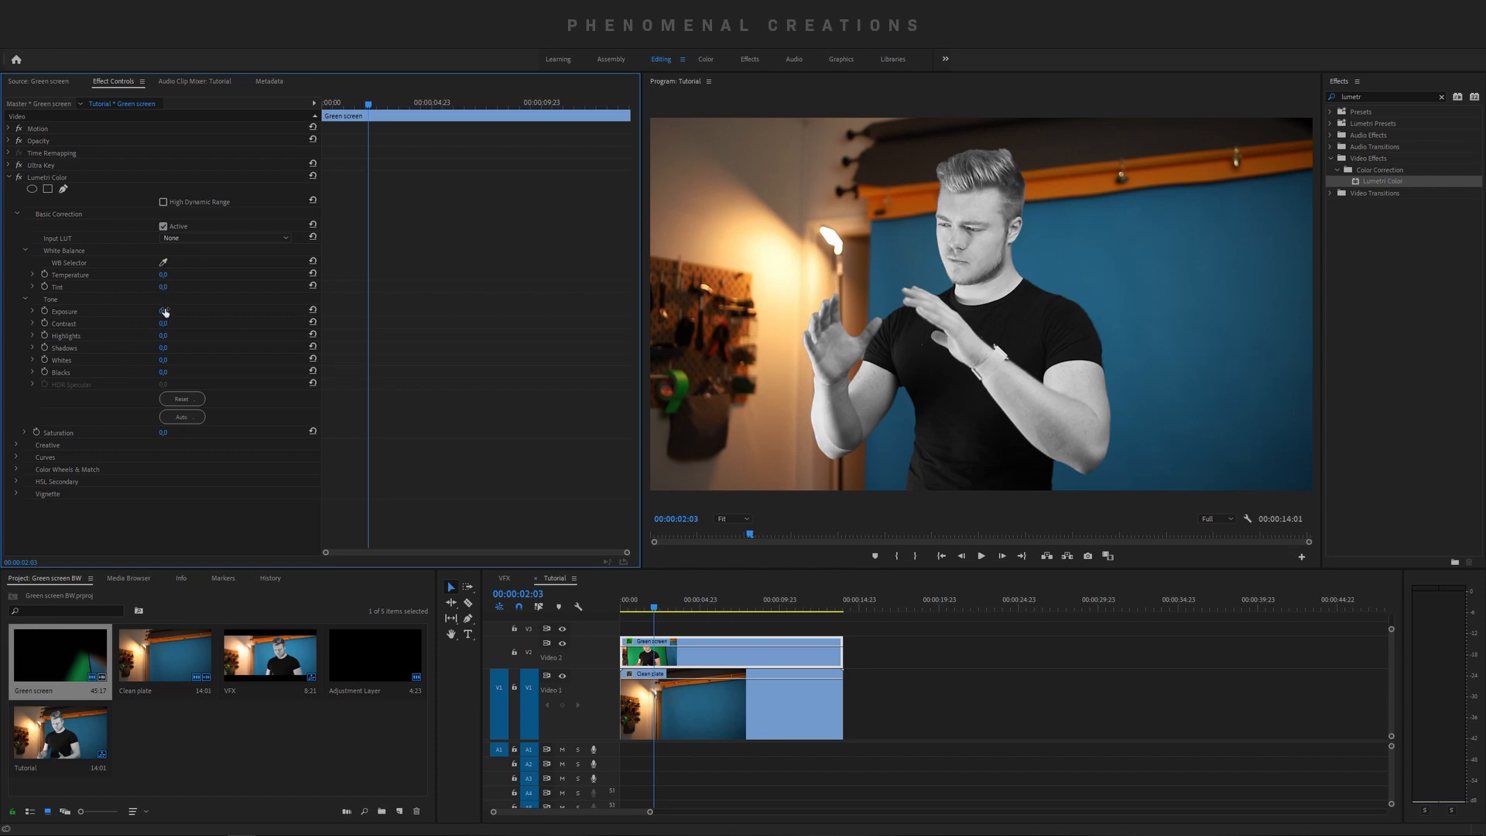
left_click_drag(164, 311, 159, 311)
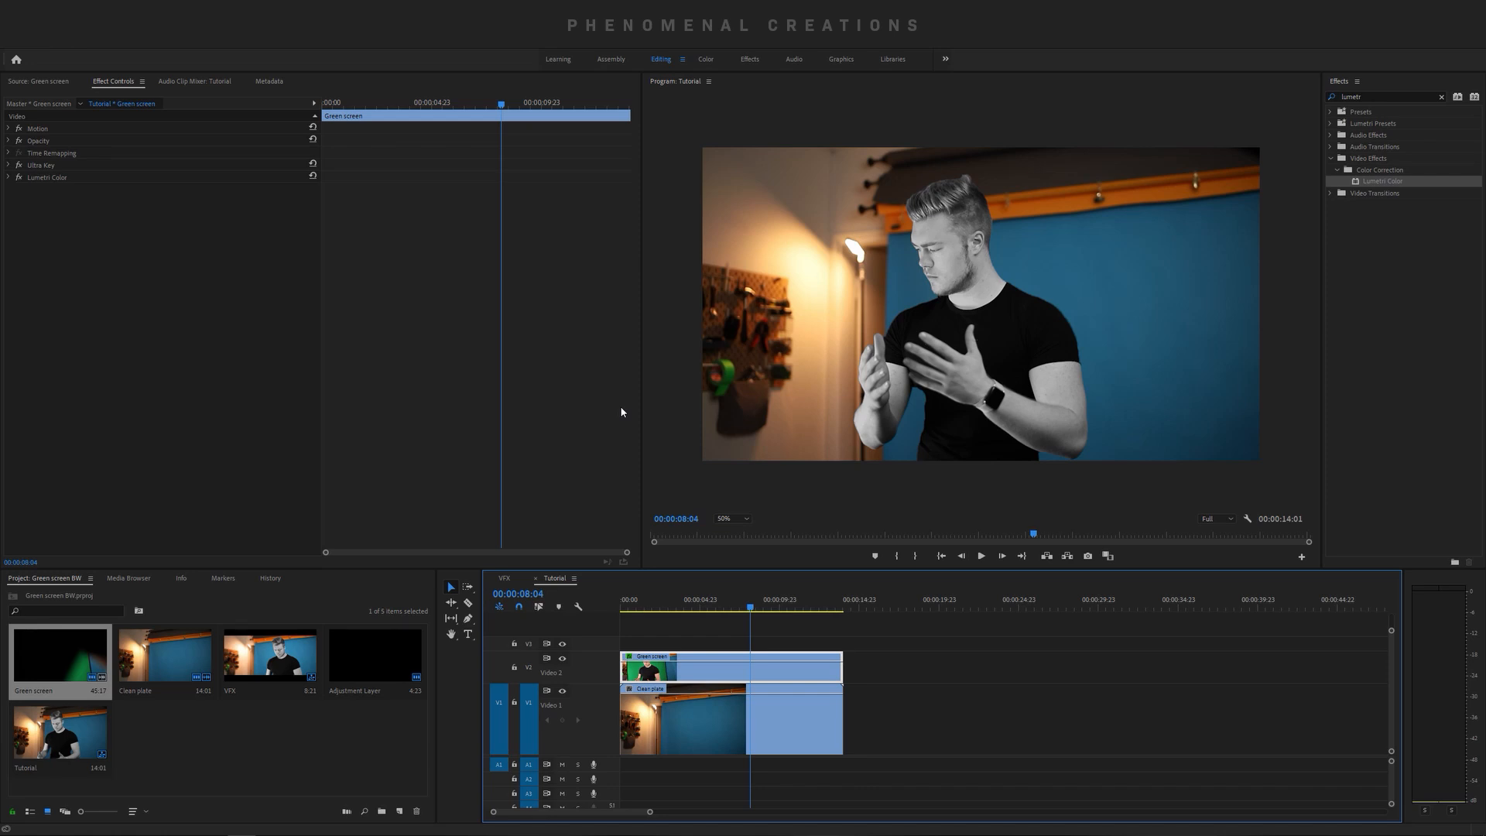
mouse_move(741, 677)
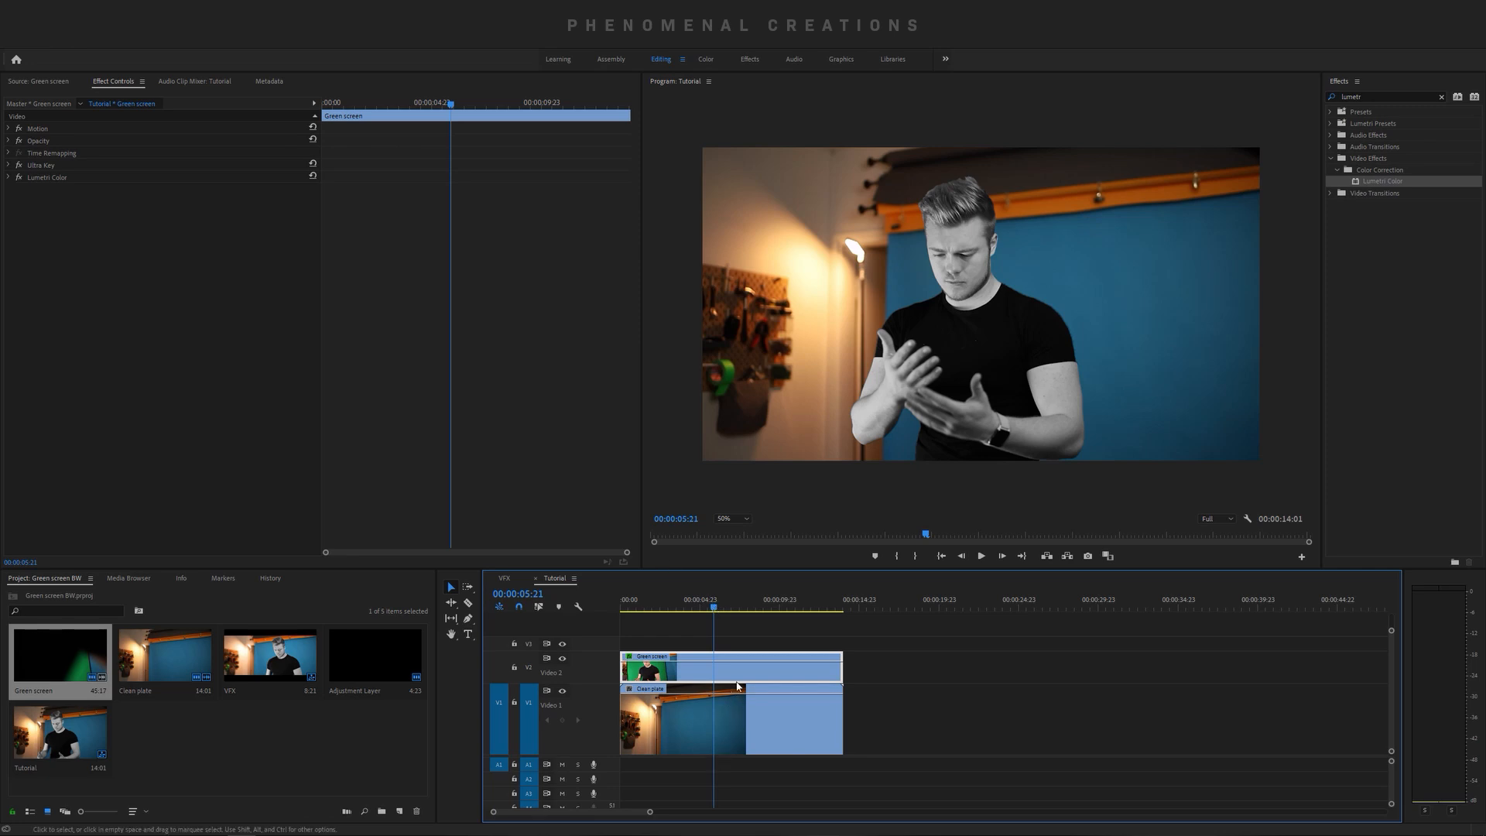
mouse_move(232, 277)
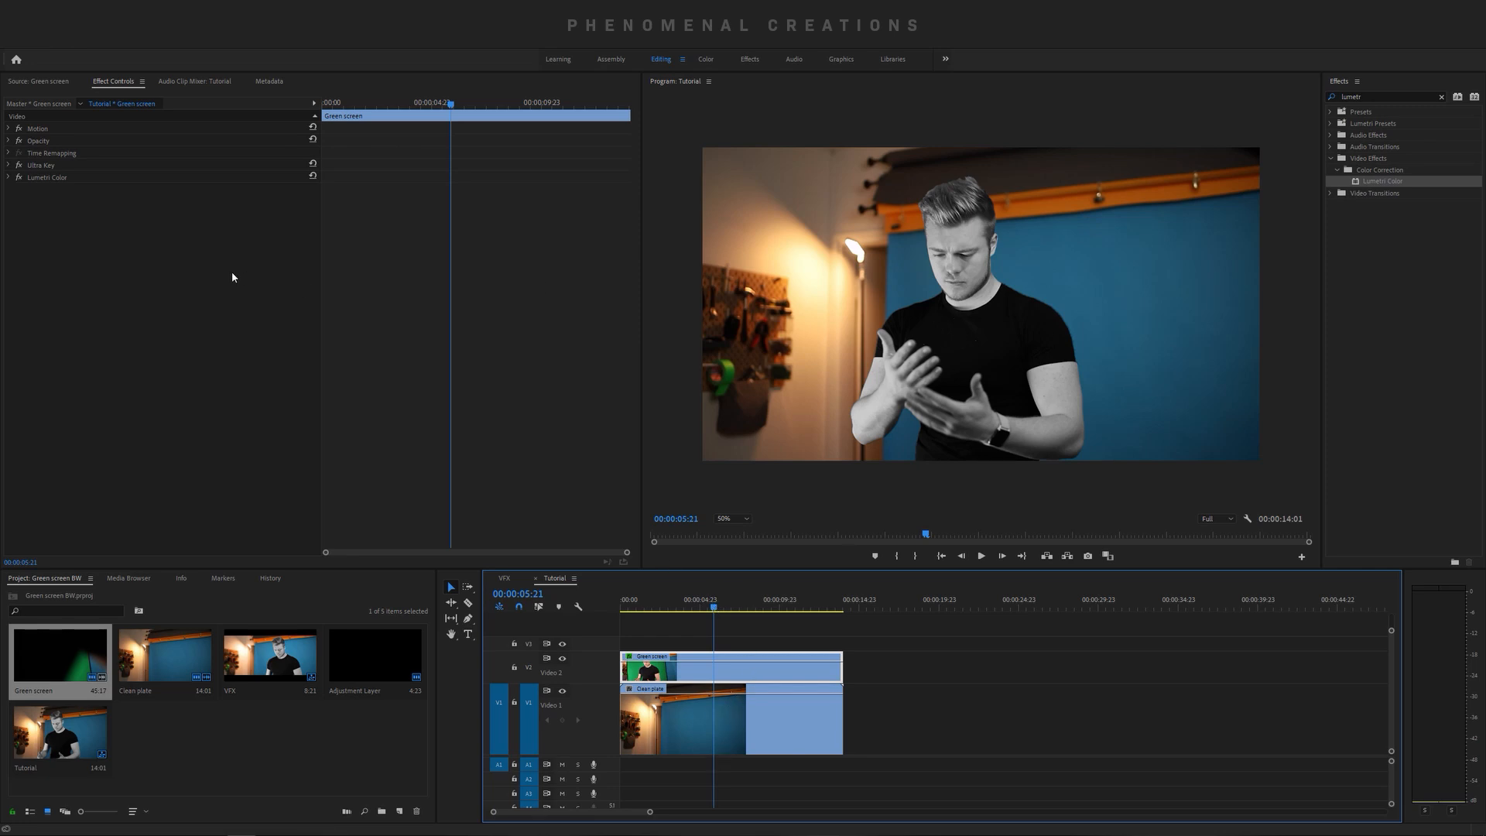
- Raise the subject clip's Motion Scale and Position so he is larger and further right
left_click(37, 129)
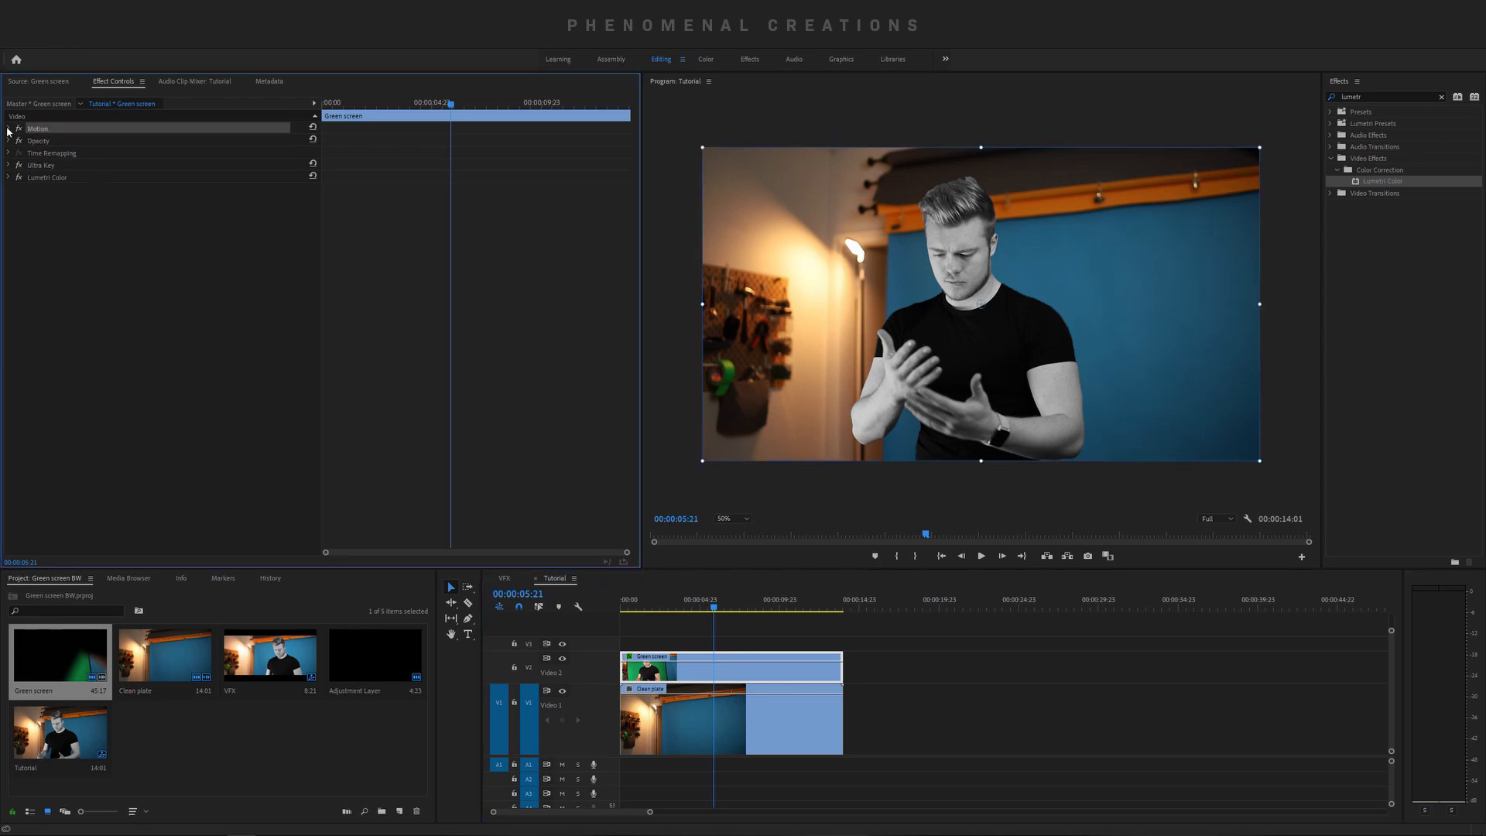
left_click(10, 128)
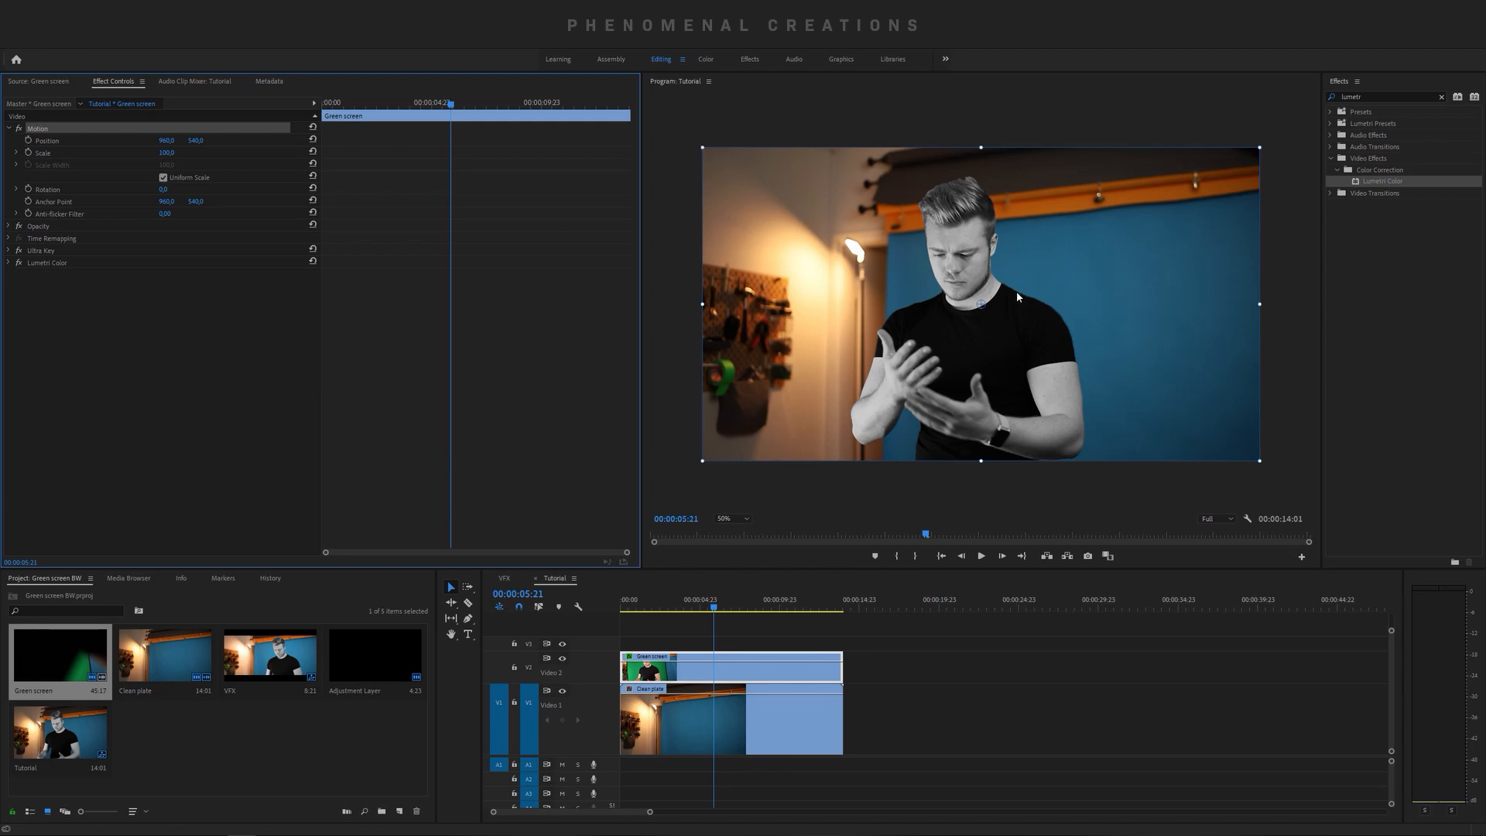
left_click_drag(982, 304, 1062, 303)
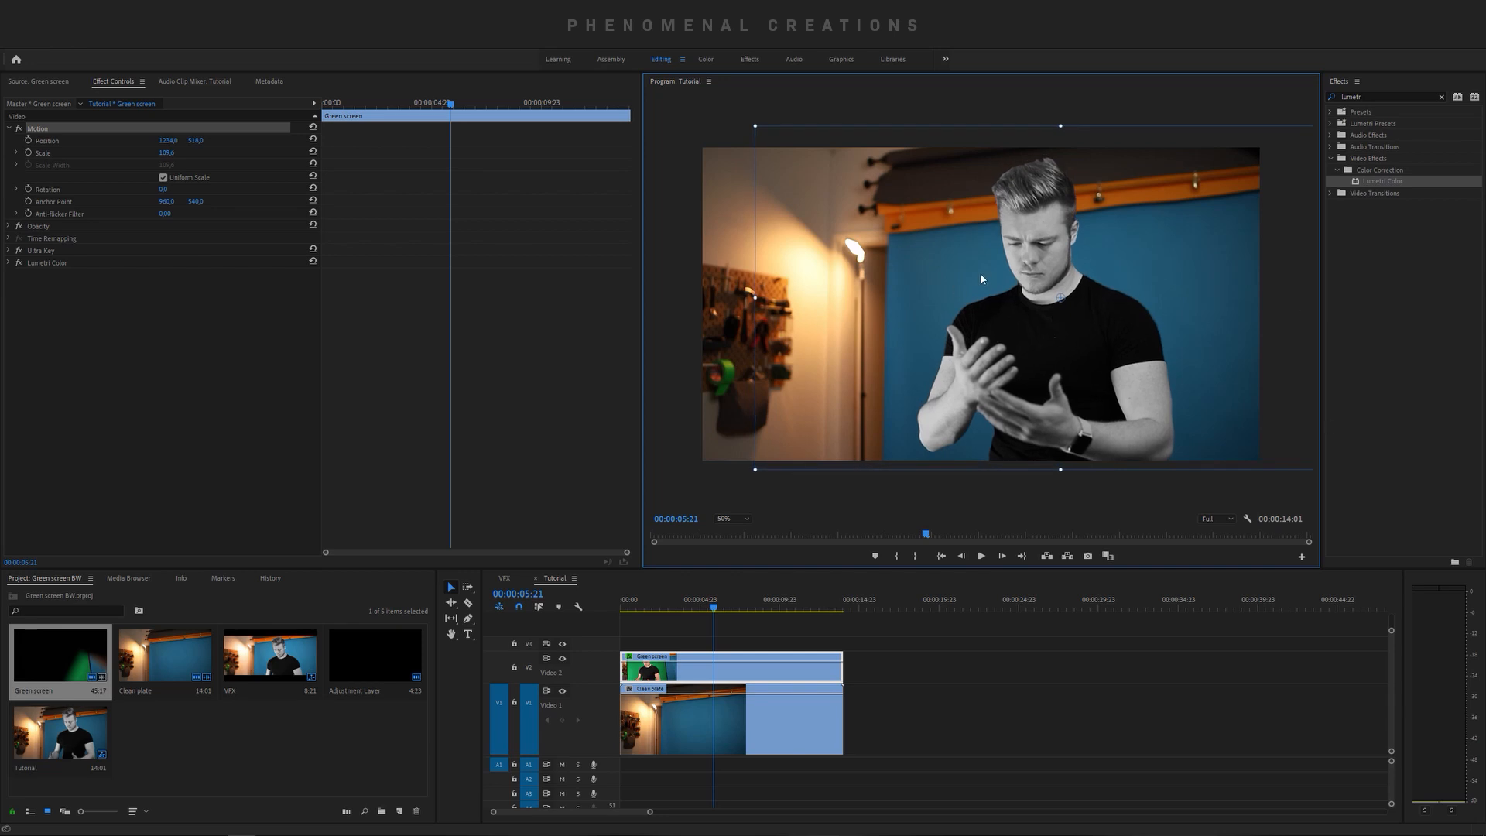
left_click(9, 128)
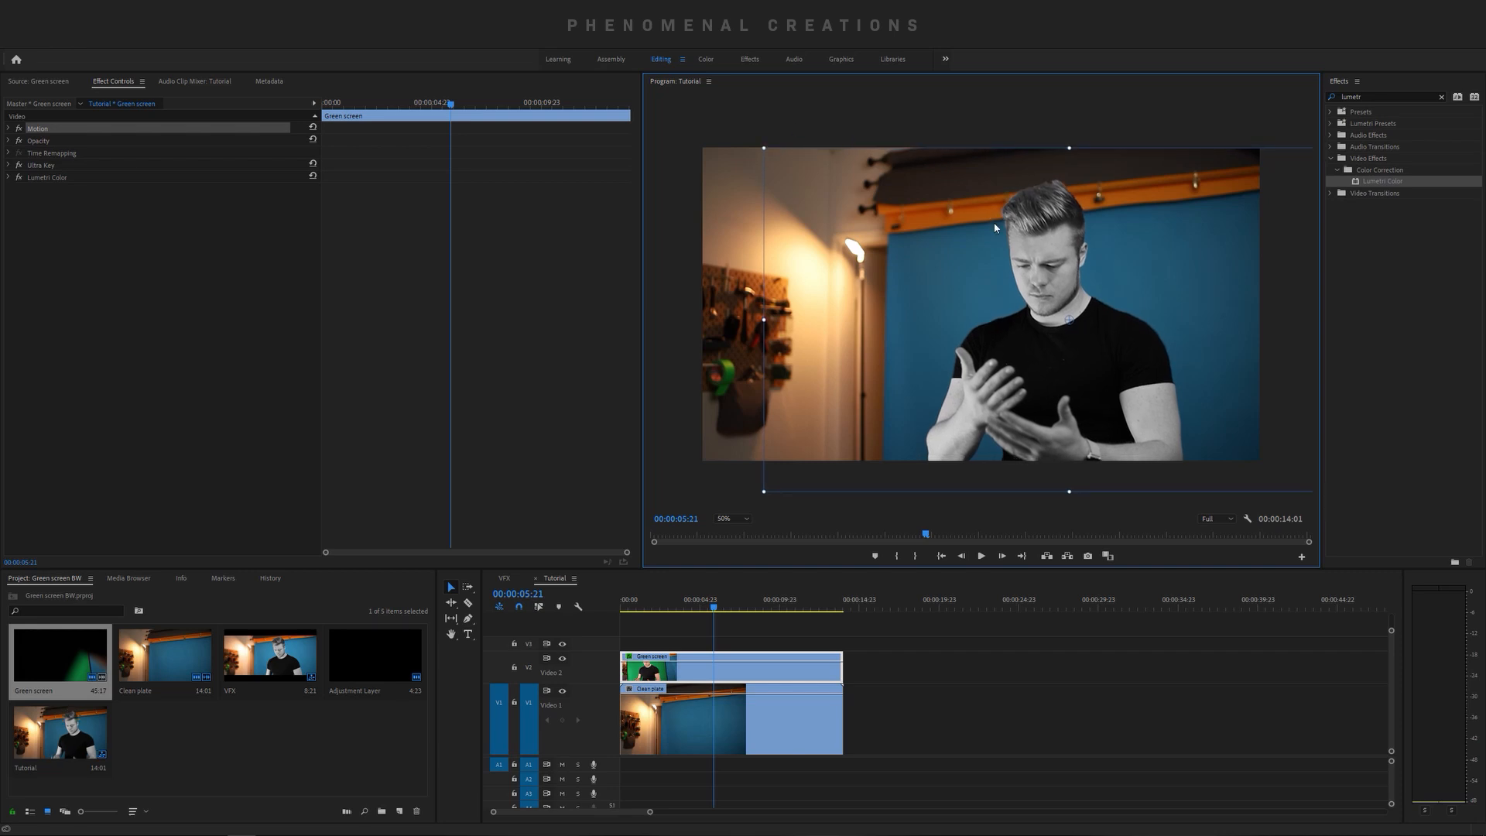
mouse_move(37, 177)
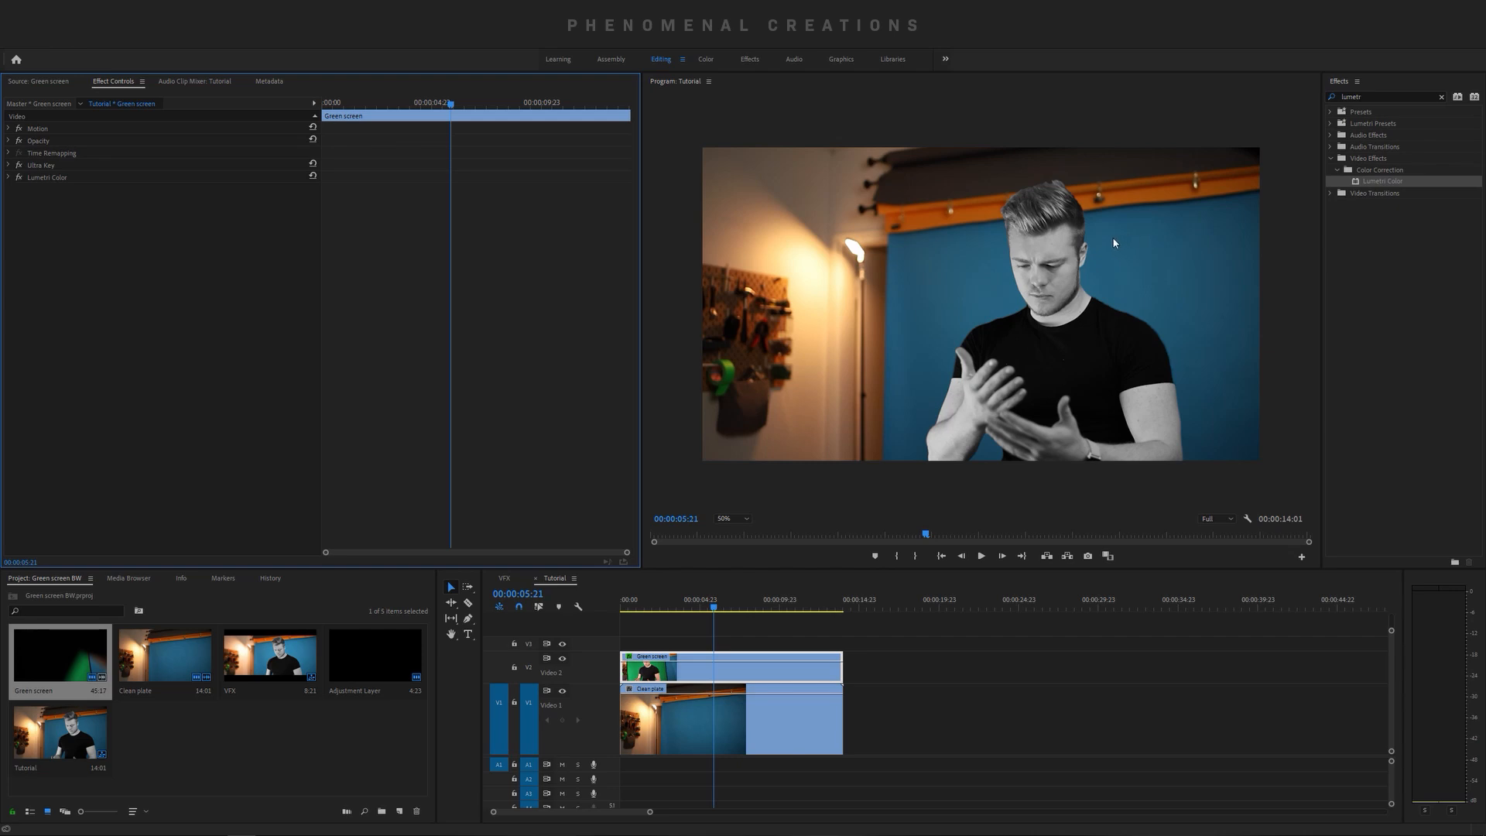
mouse_move(706, 626)
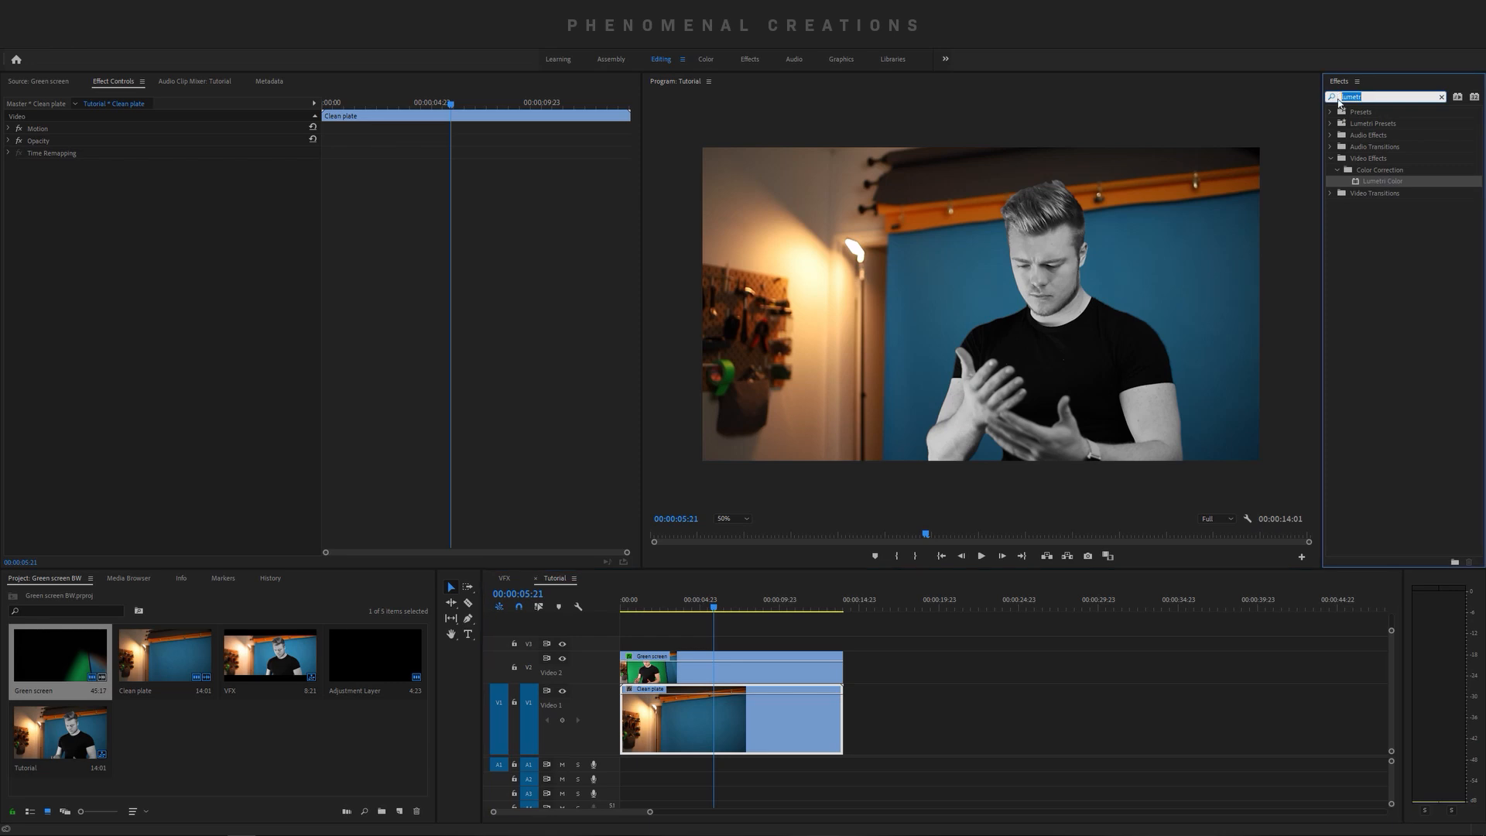
- Find Camera Blur via an Effects search for 'cam' and drop it on the clean plate
type("camera")
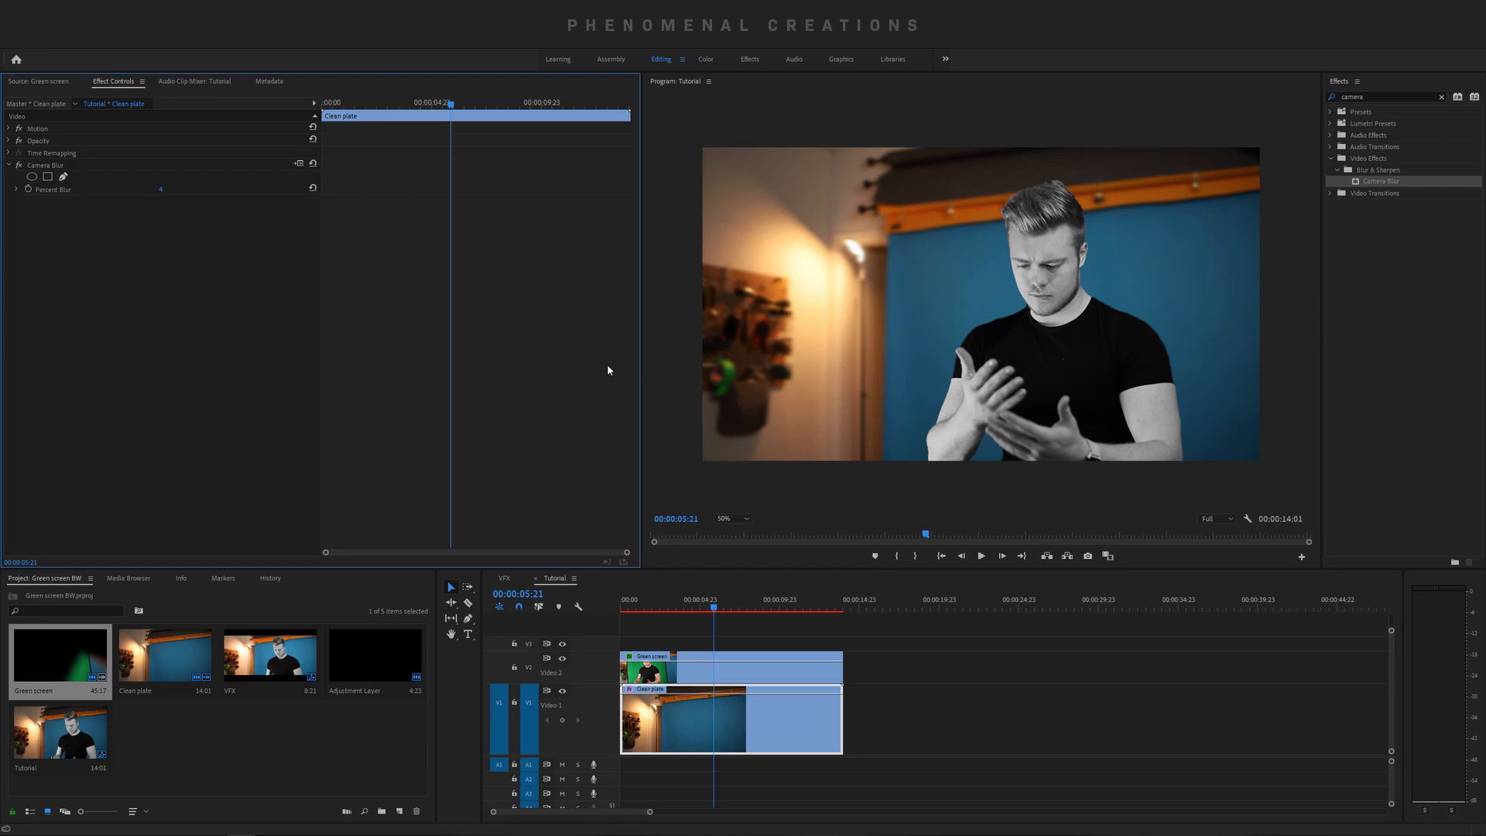
mouse_move(1021, 282)
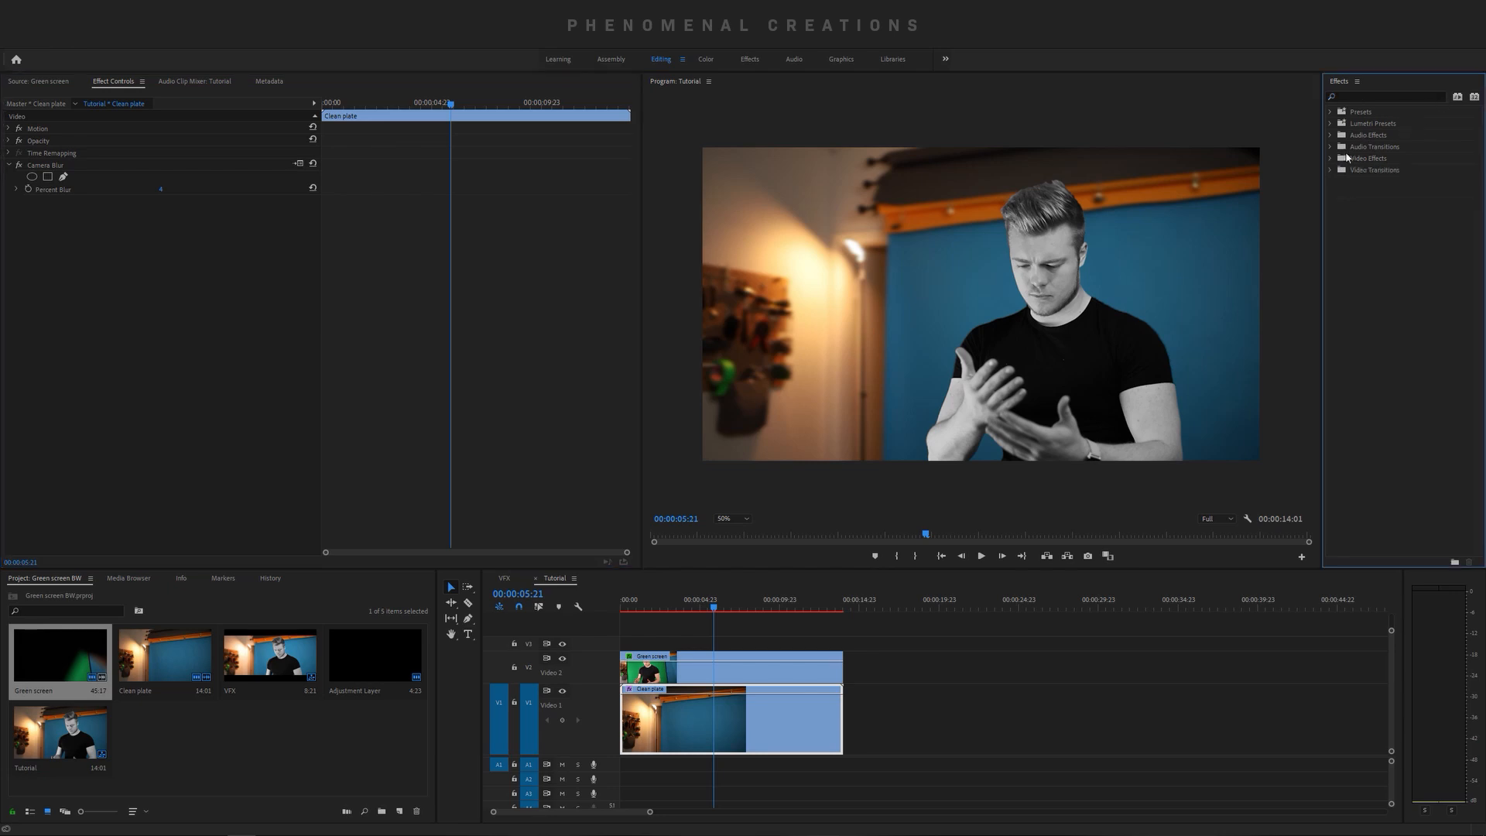
- Add Camera Blur to the green-screen clip with Percent Blur low enough to keep the subject sharp
left_click(1336, 158)
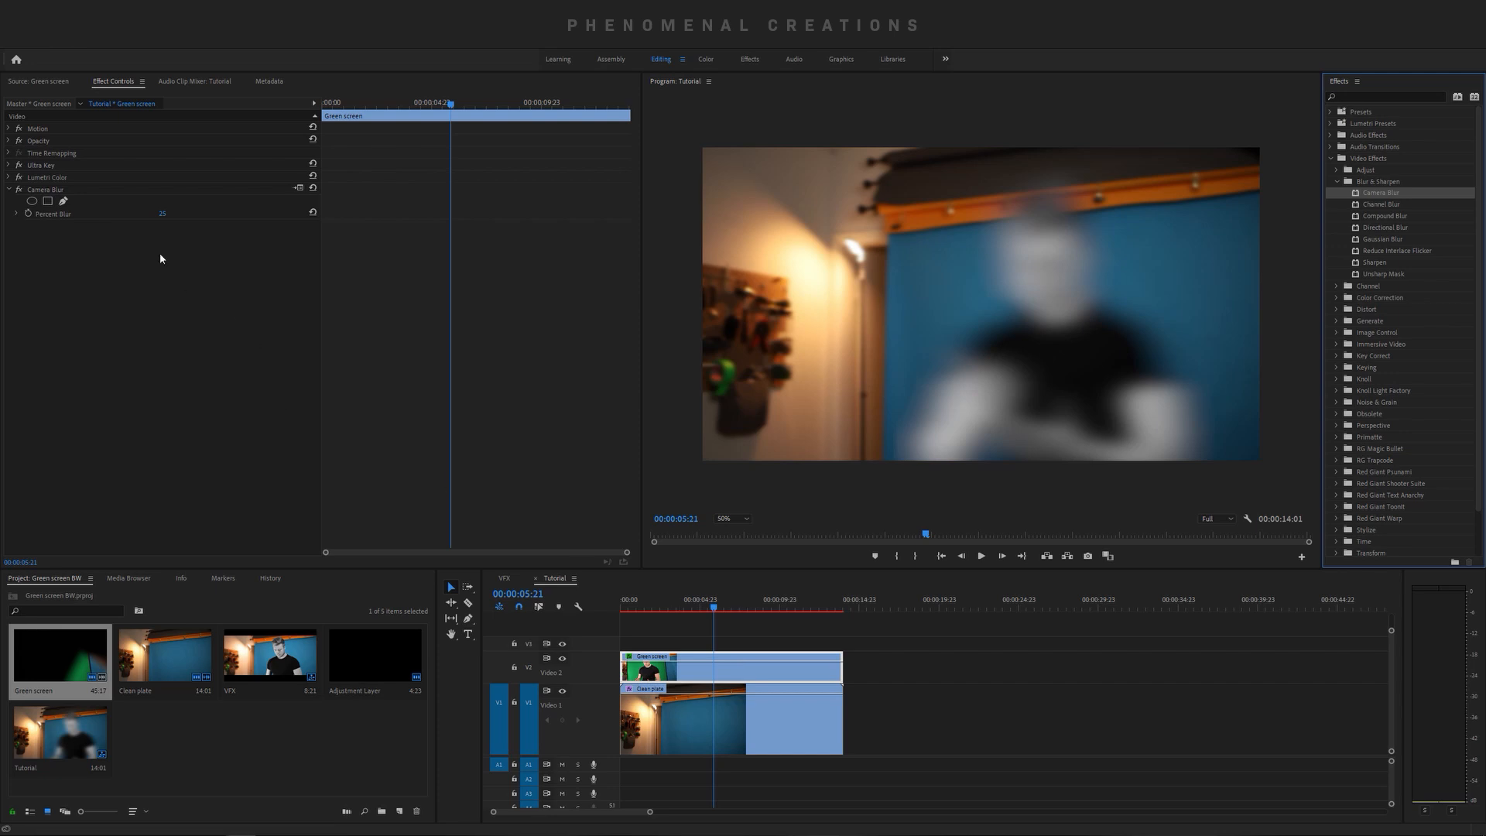
double_click(163, 214)
type("1")
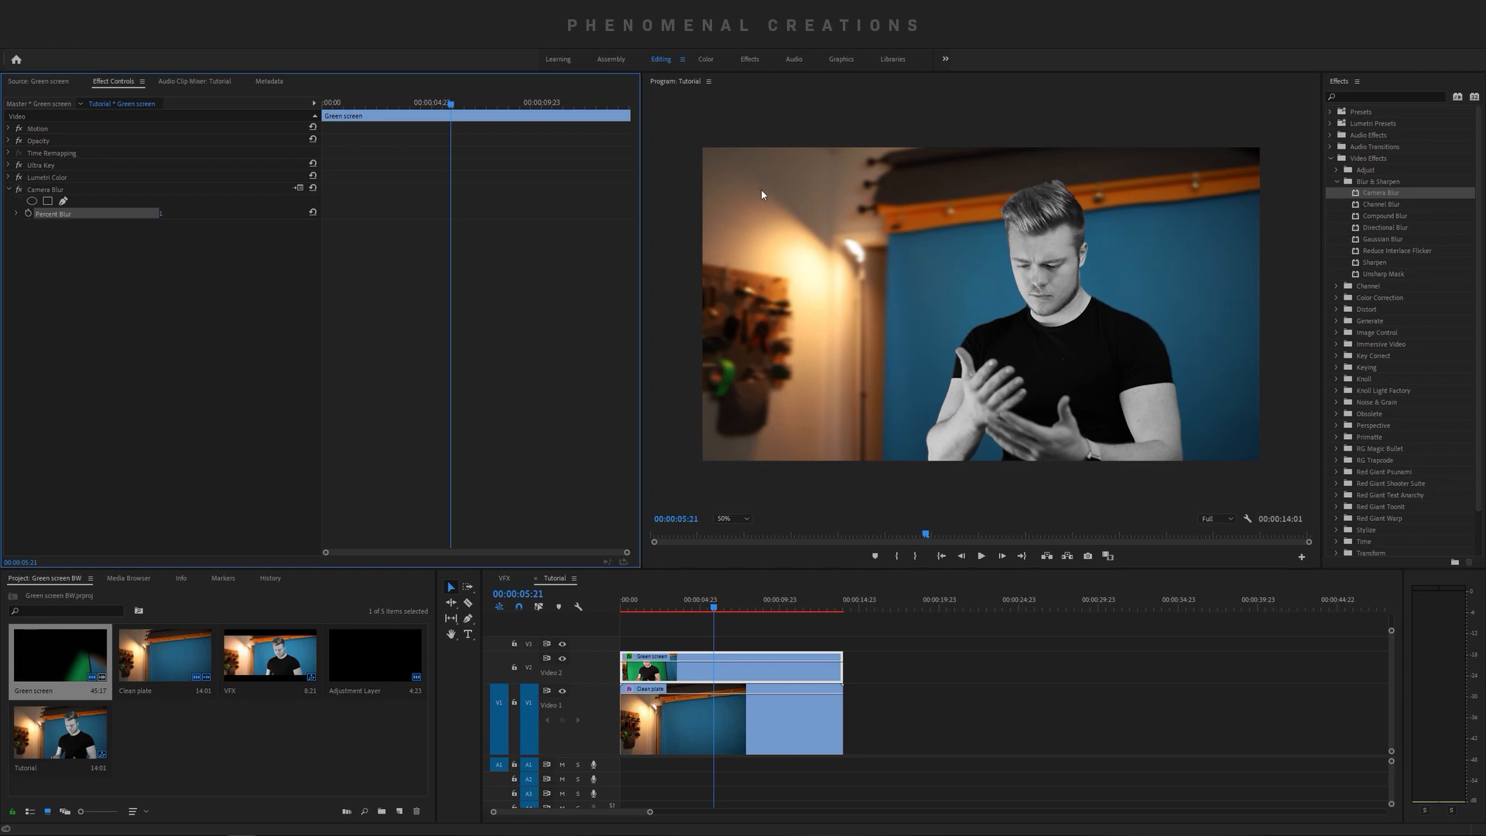
mouse_move(1057, 317)
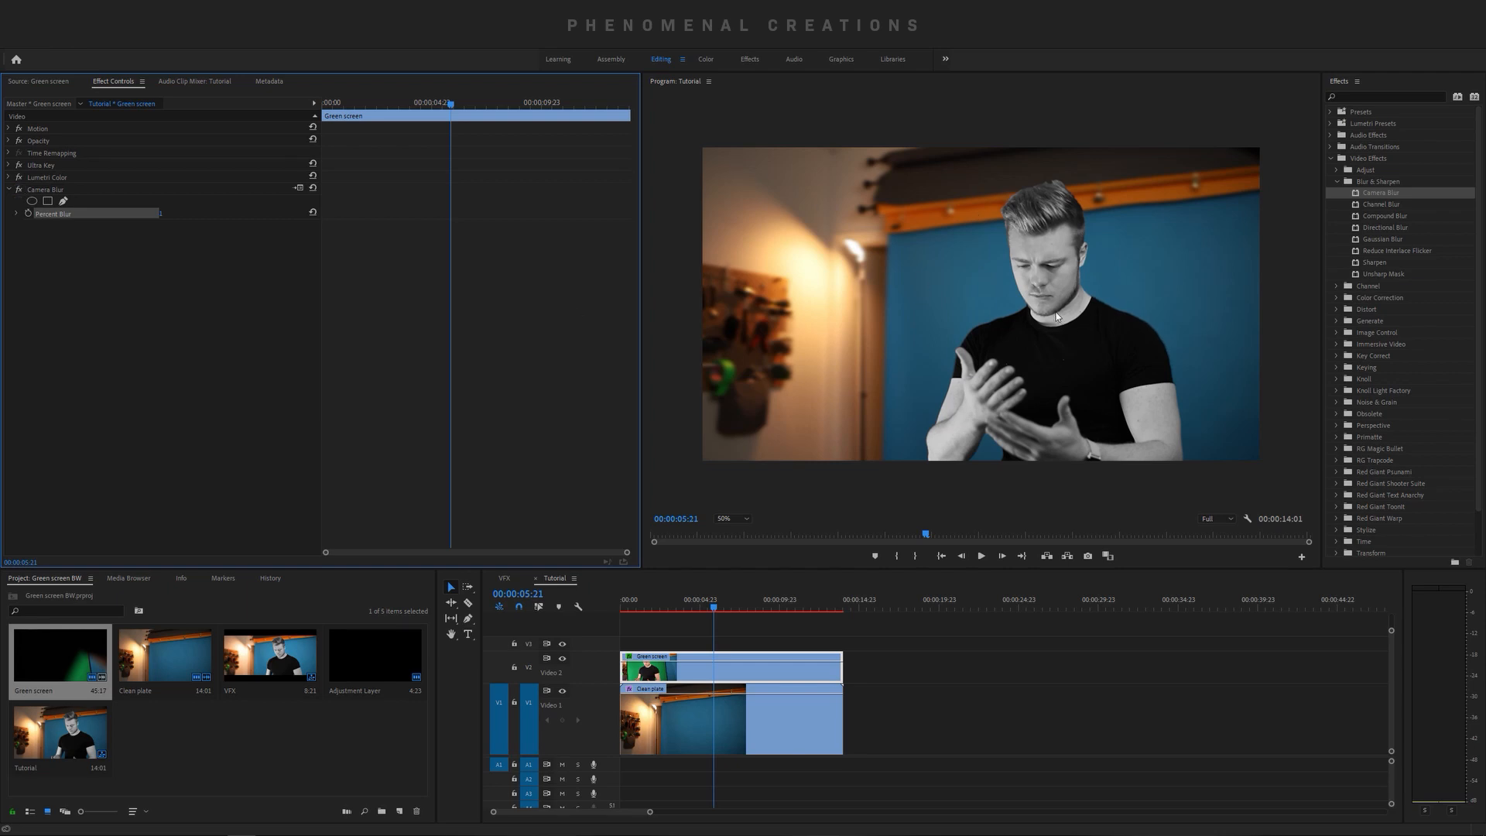
mouse_move(1197, 218)
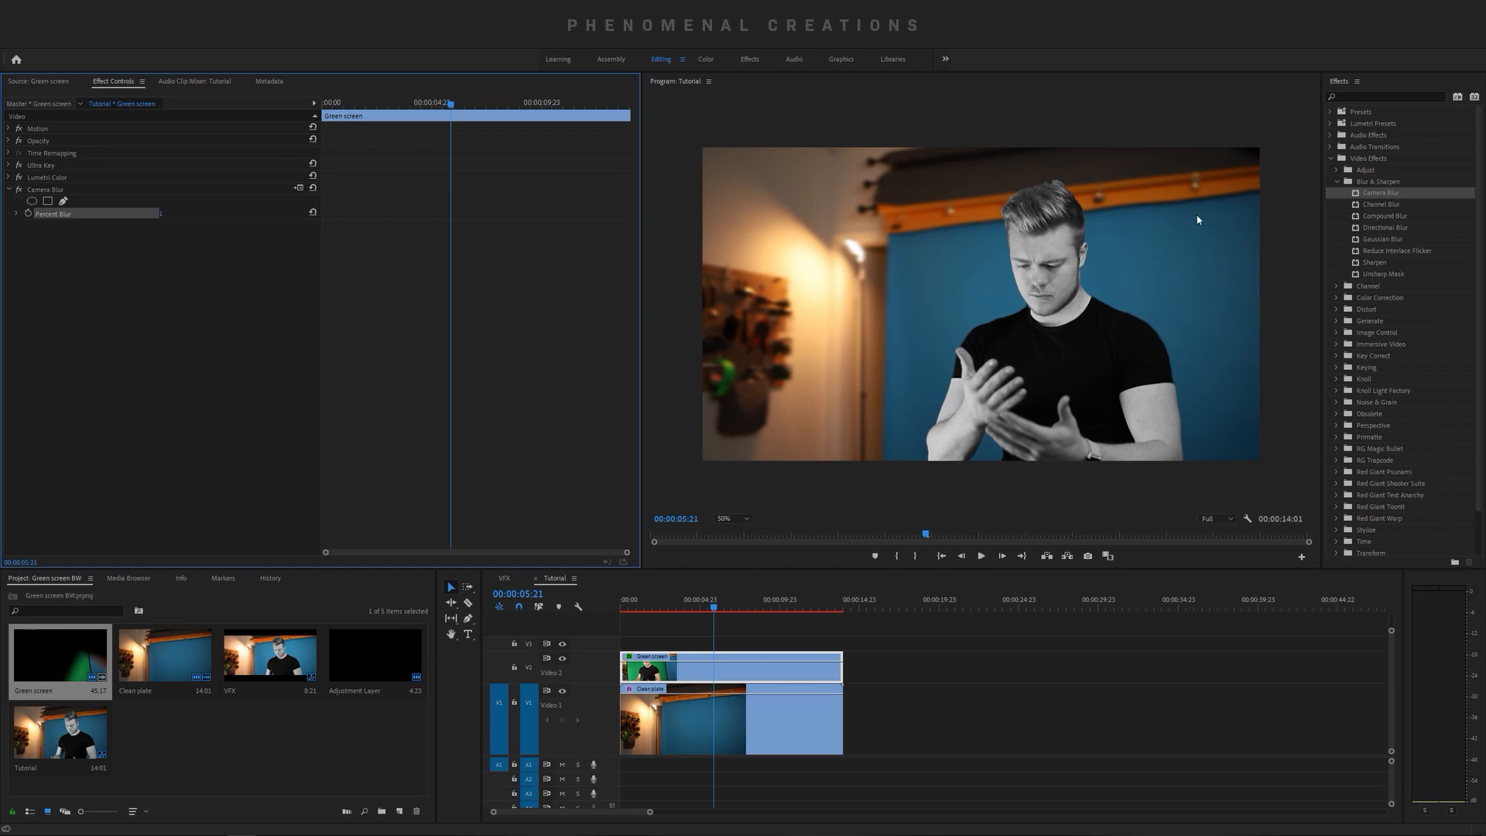
left_click(1336, 158)
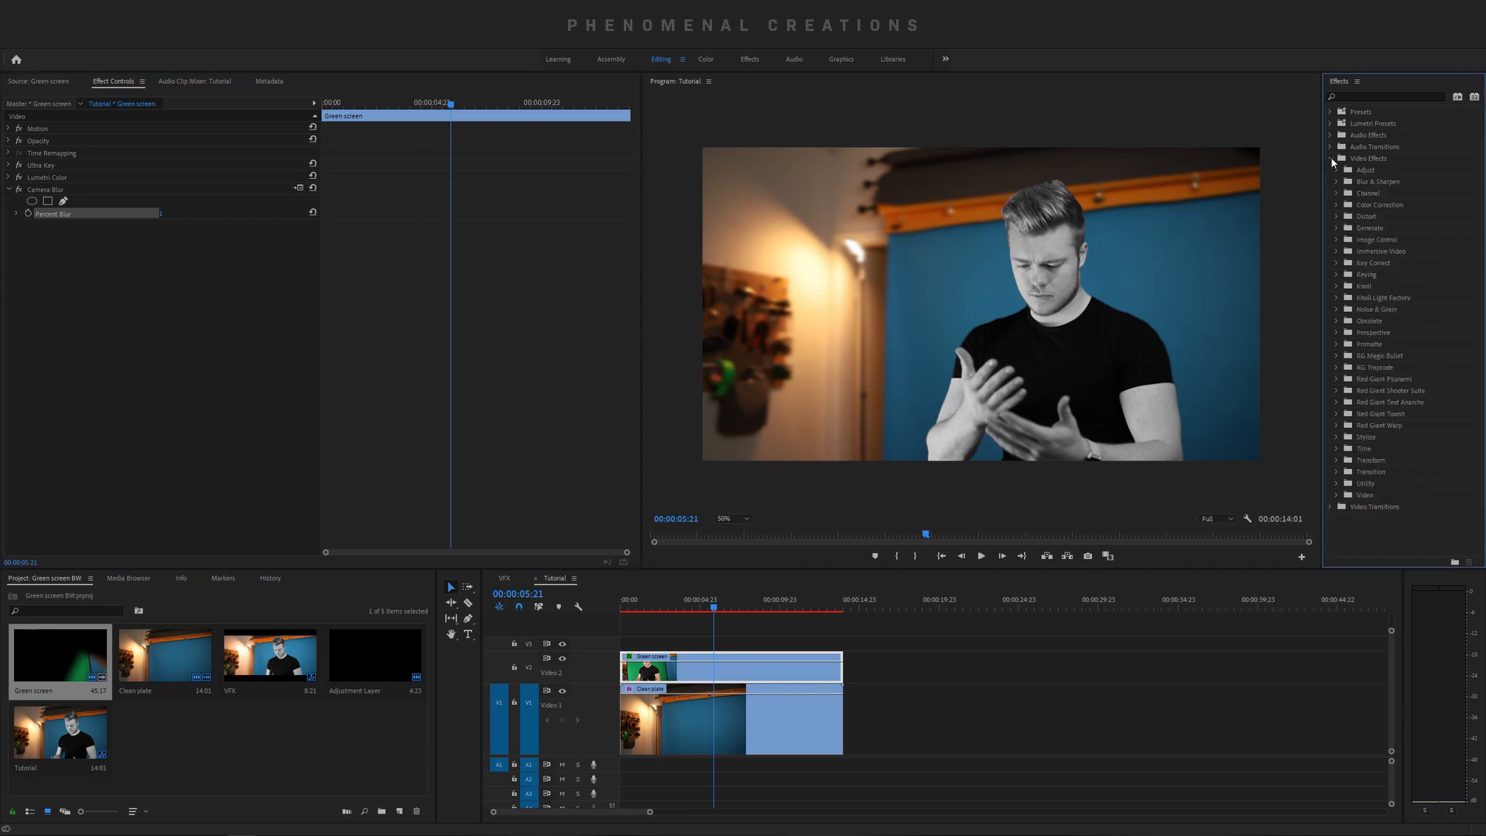
left_click(1336, 158)
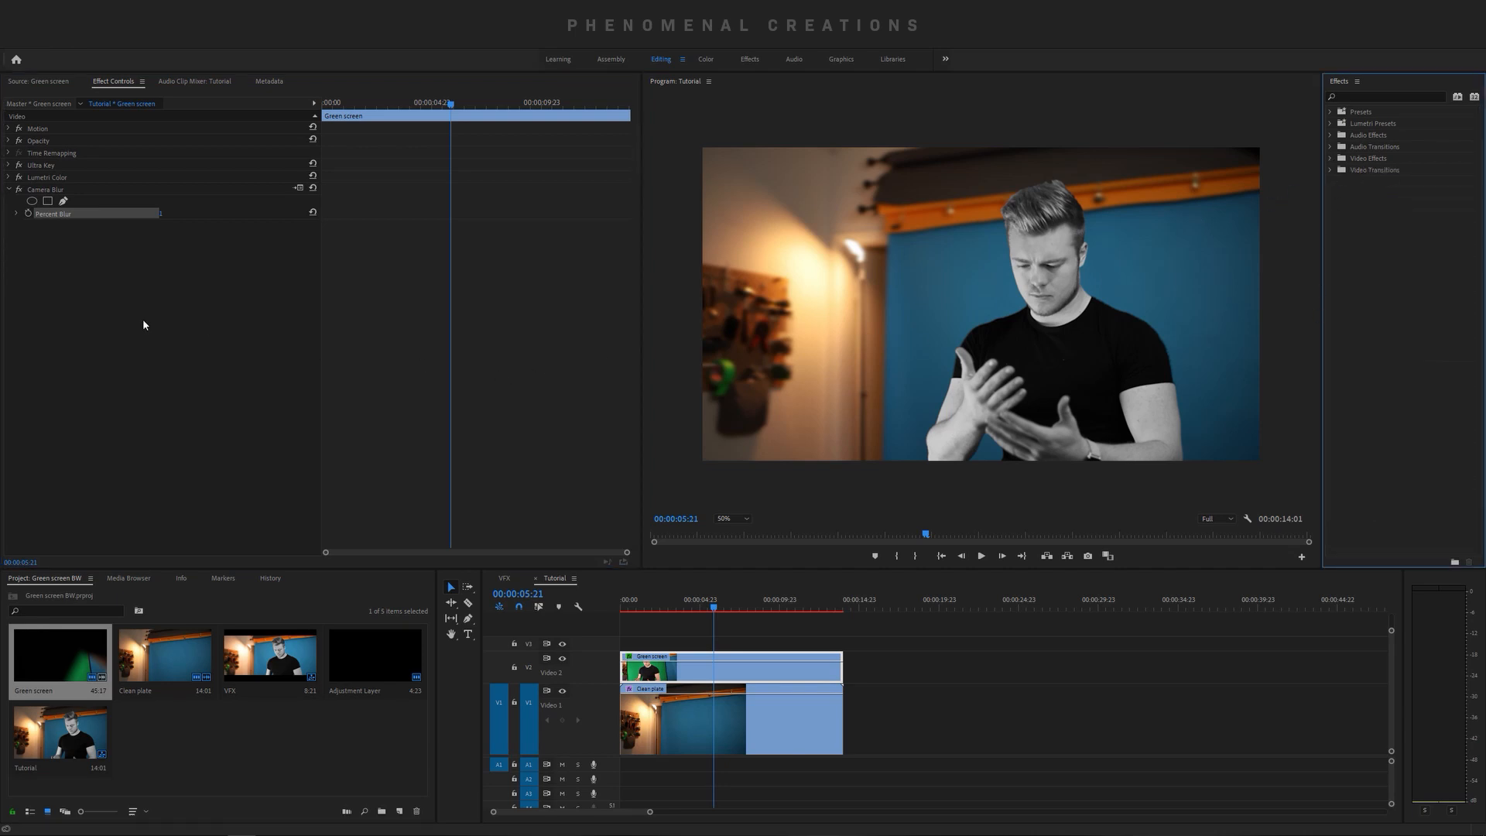
left_click(7, 189)
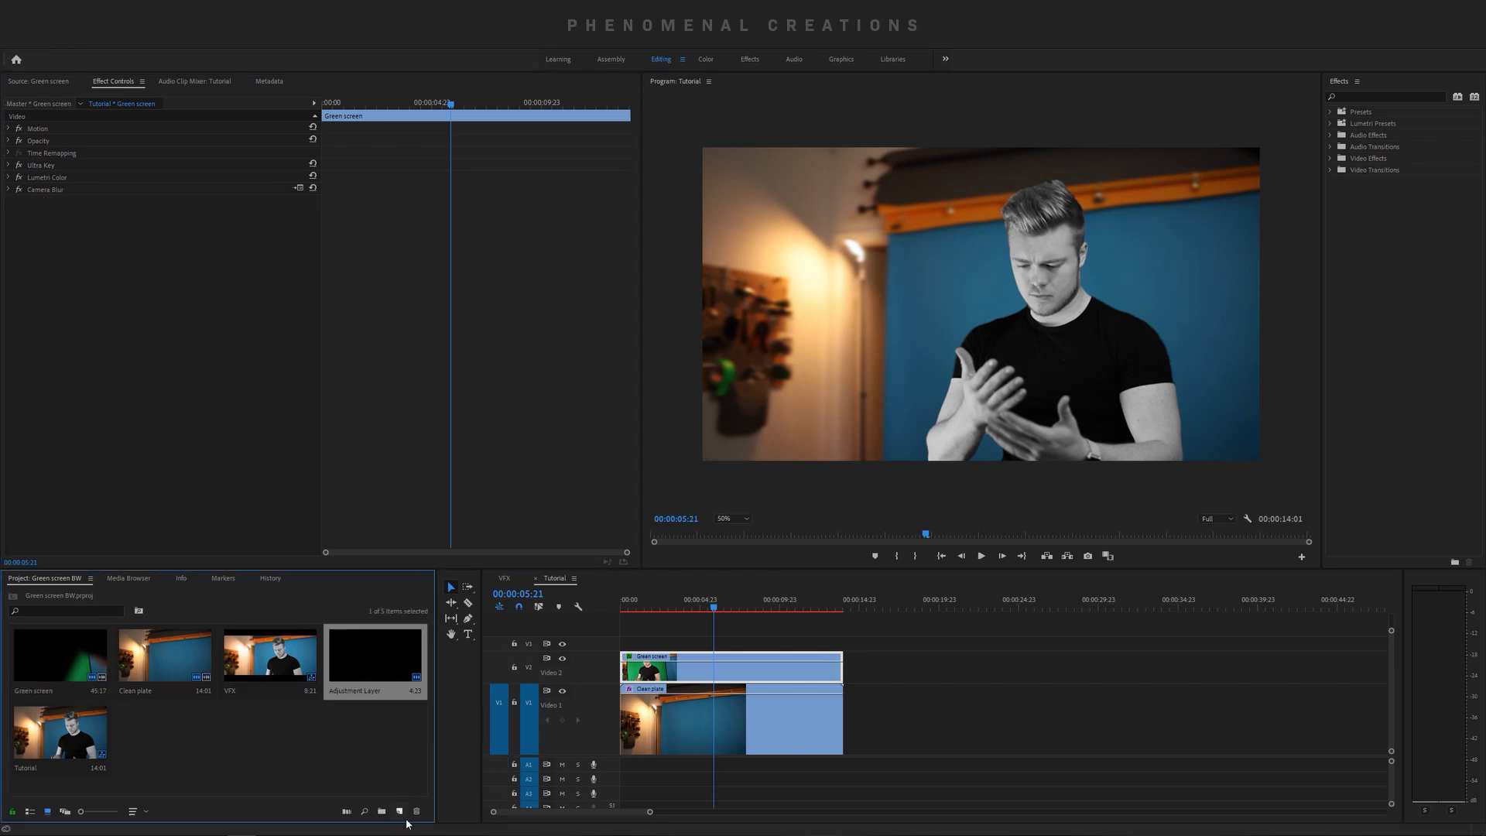
- Create an adjustment layer for V3 and search Effects for 'fra' to surface Frames
left_click(400, 811)
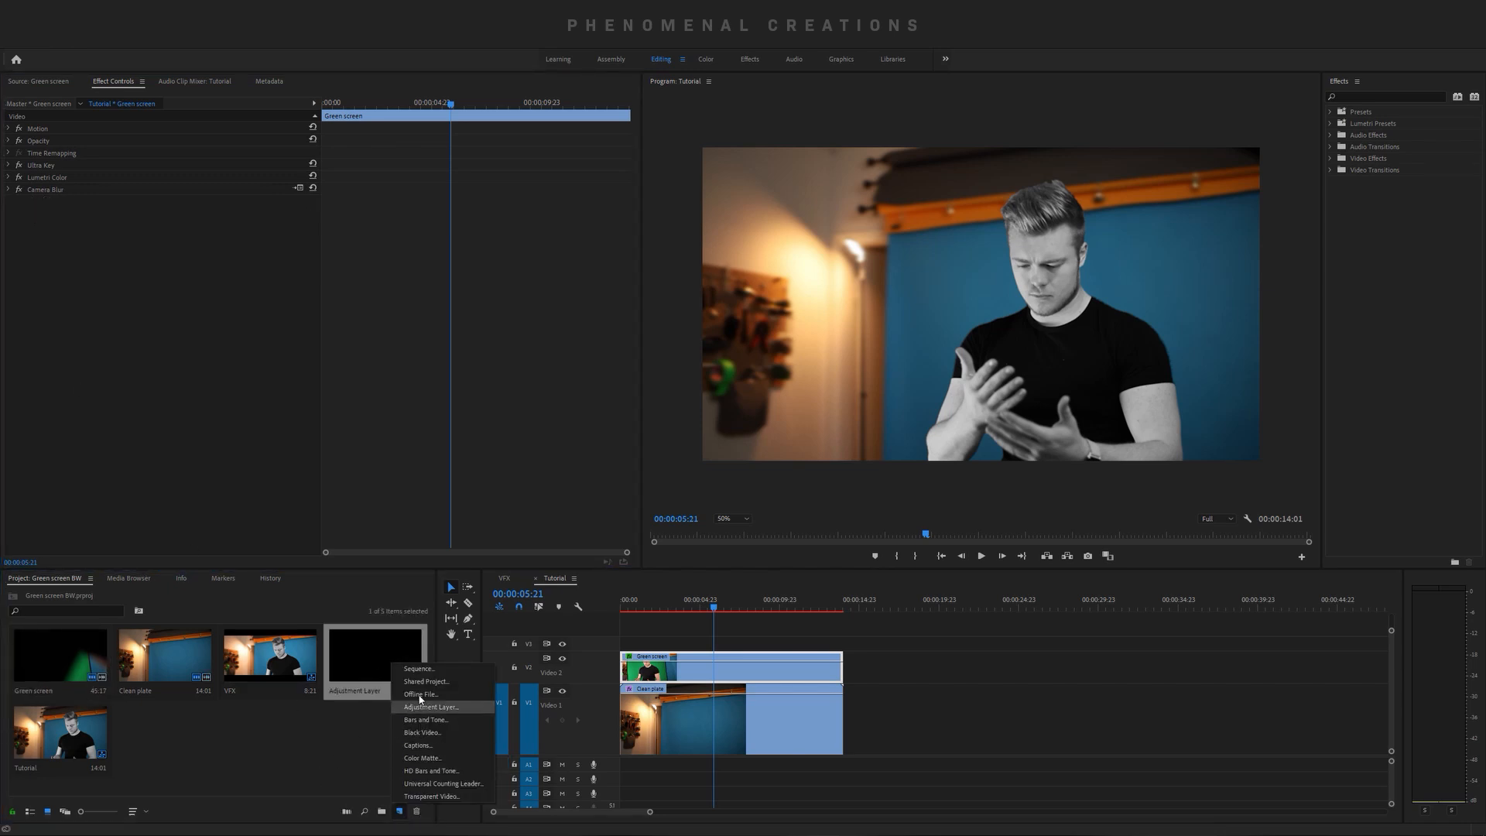
left_click(430, 706)
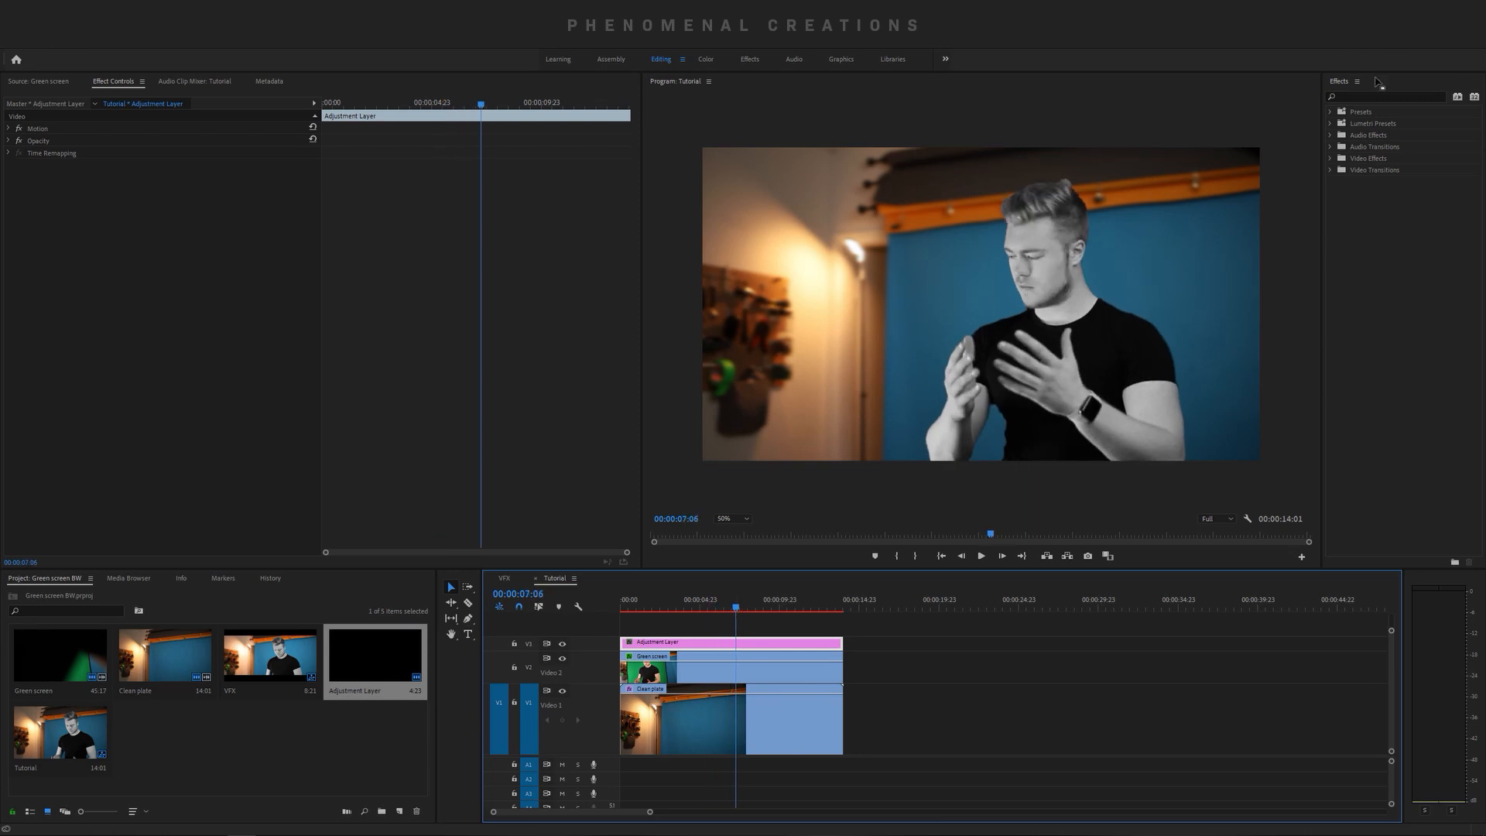
type("frames")
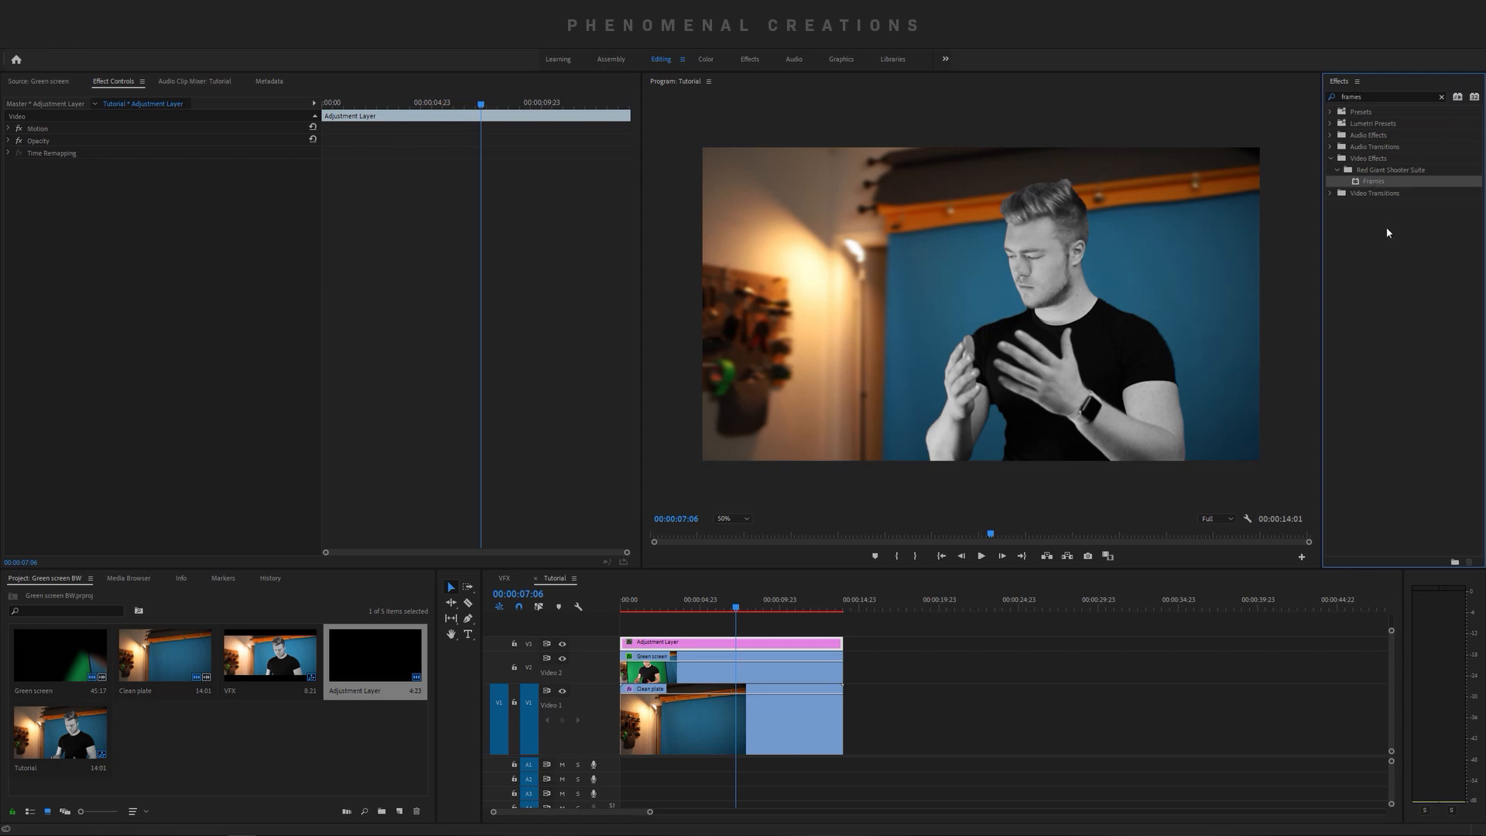
mouse_move(1370, 200)
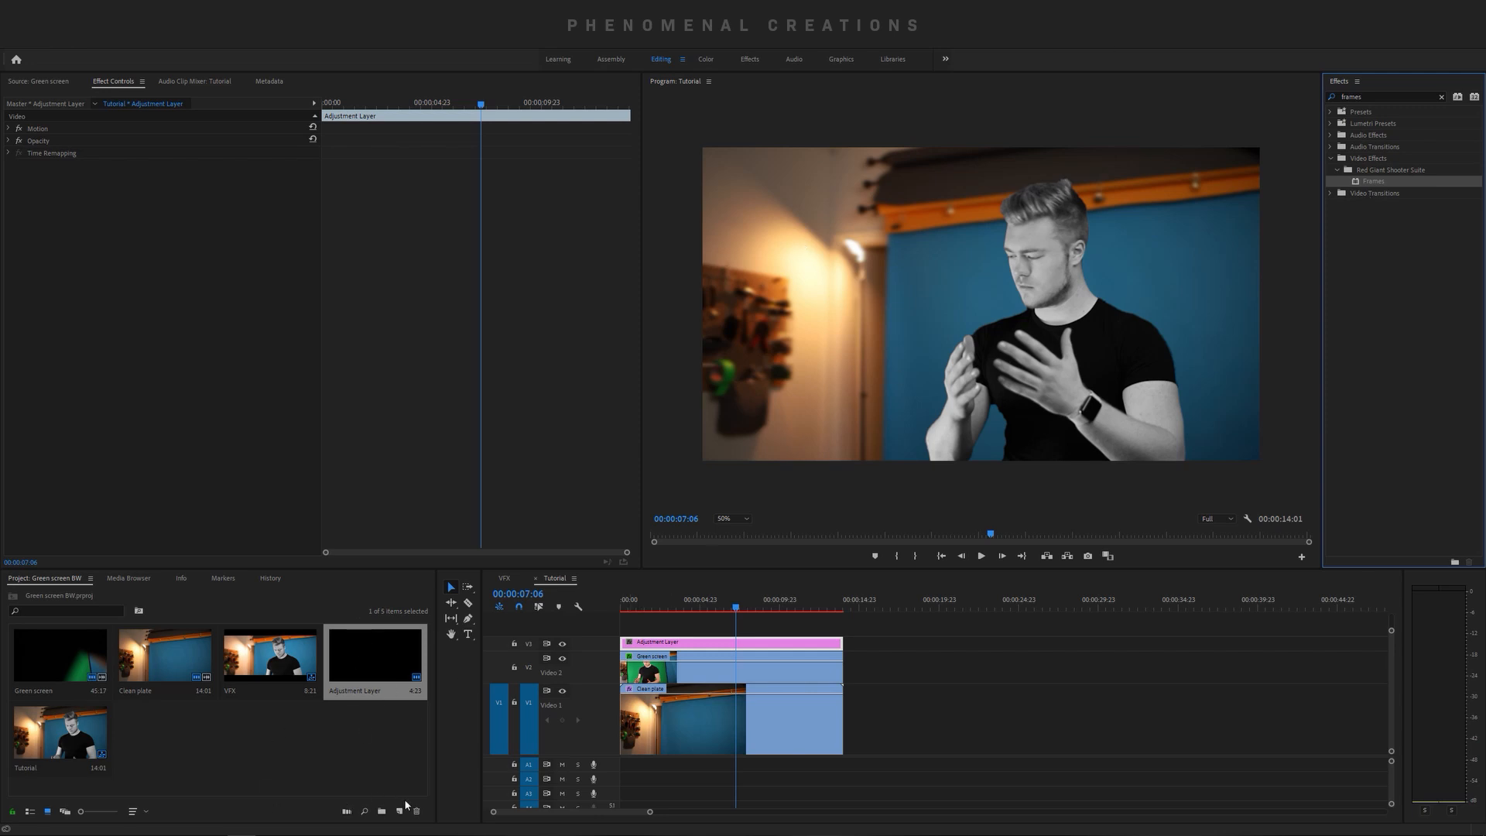
- Create a new Color Matte and keep its colour black
left_click(398, 812)
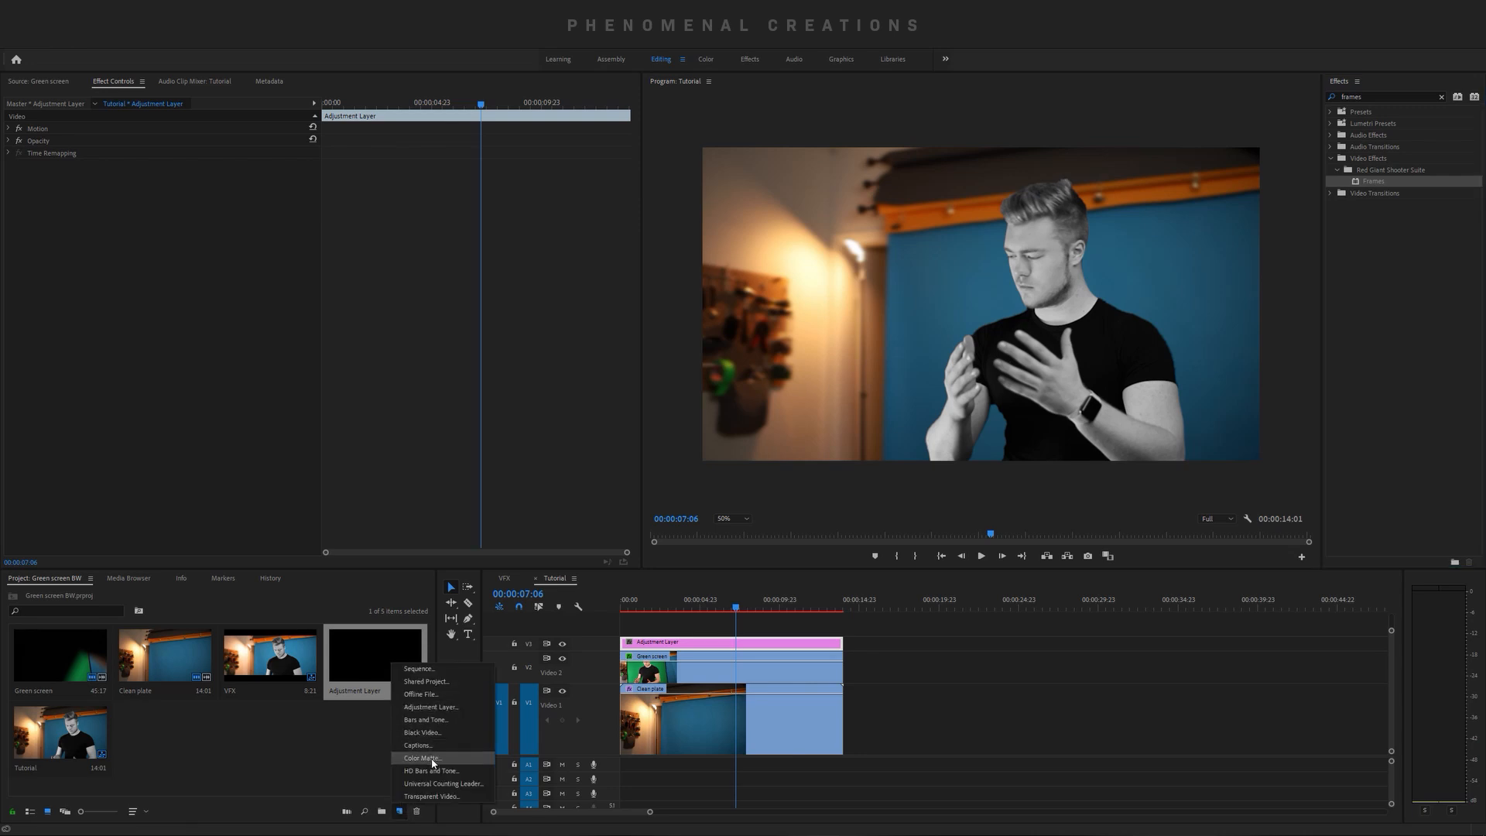
left_click(420, 758)
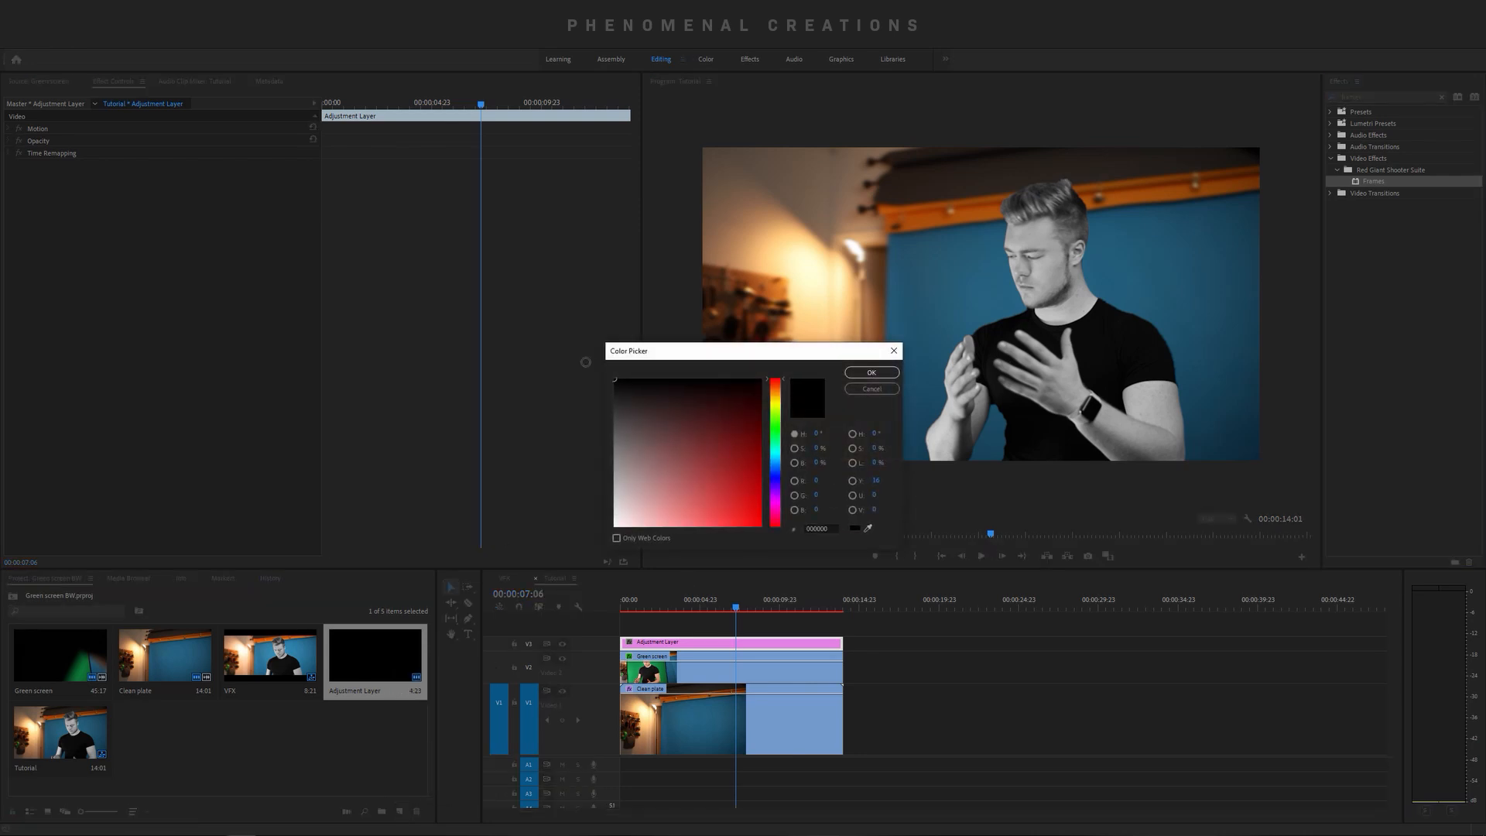
left_click(869, 372)
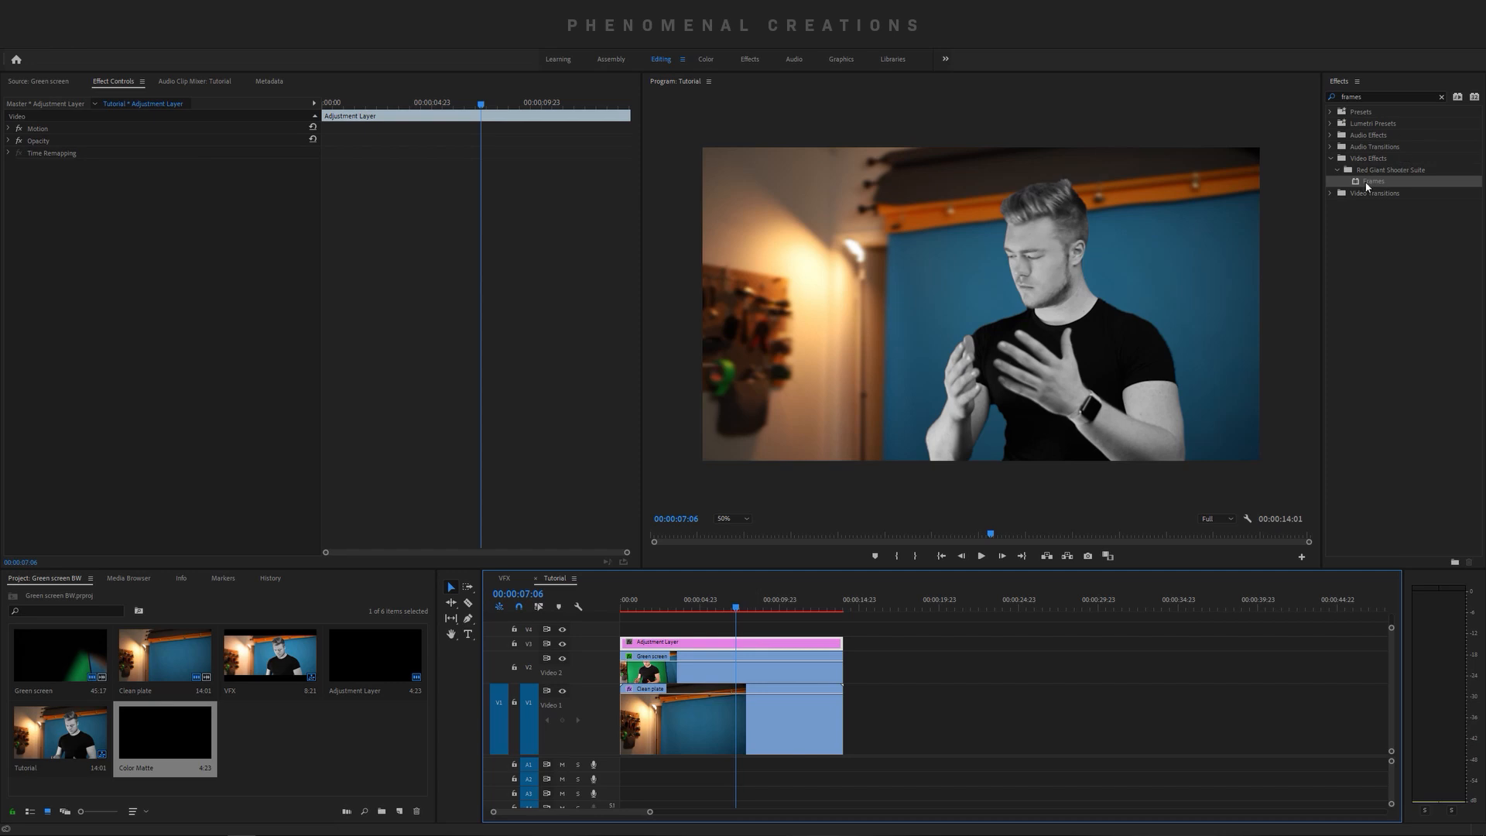
- Apply Frames to the adjustment layer with Cropping set to Anamorphic (2.39:1)
double_click(1374, 181)
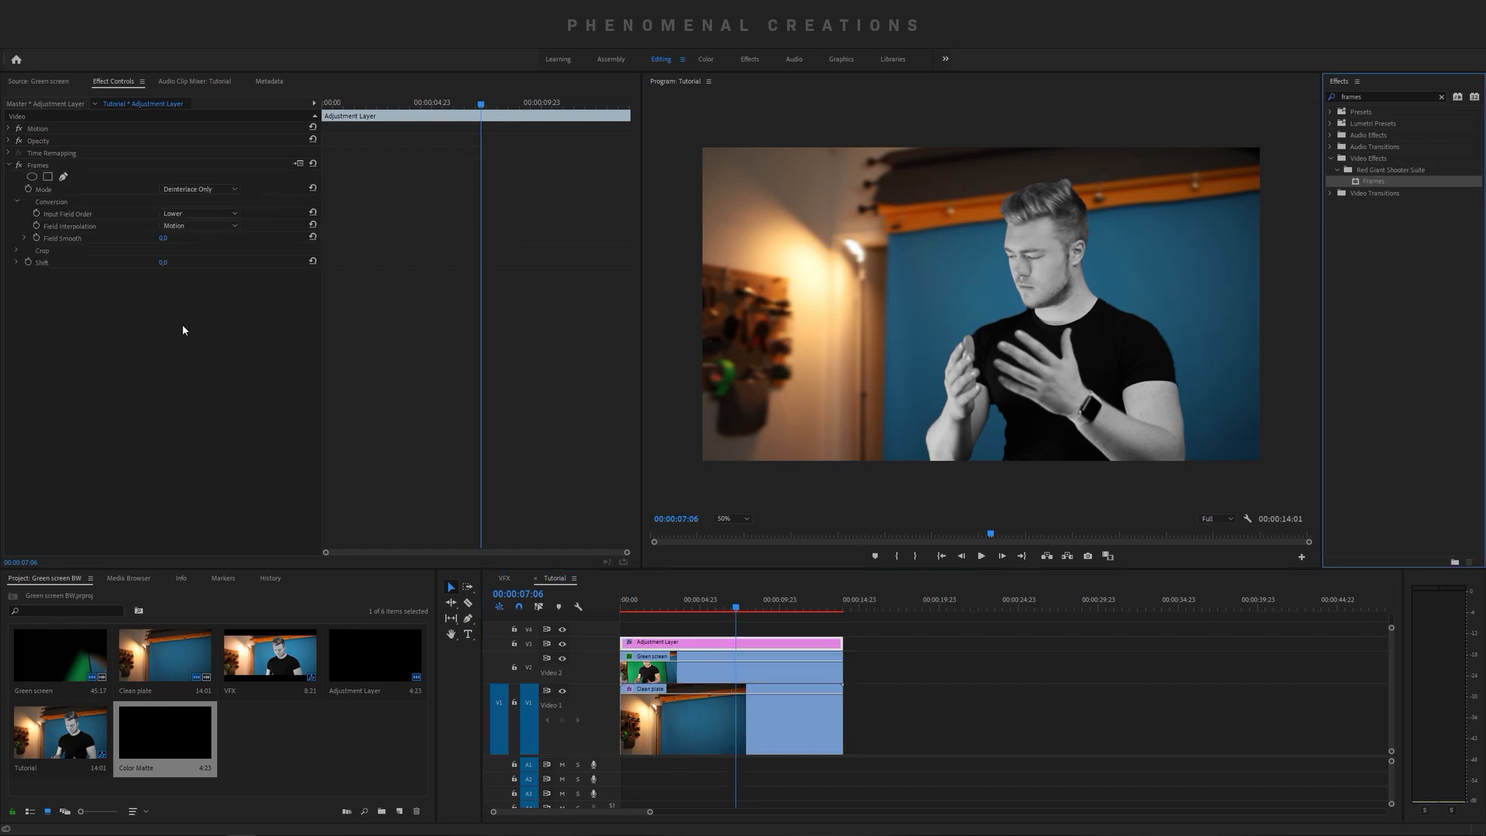
left_click(201, 261)
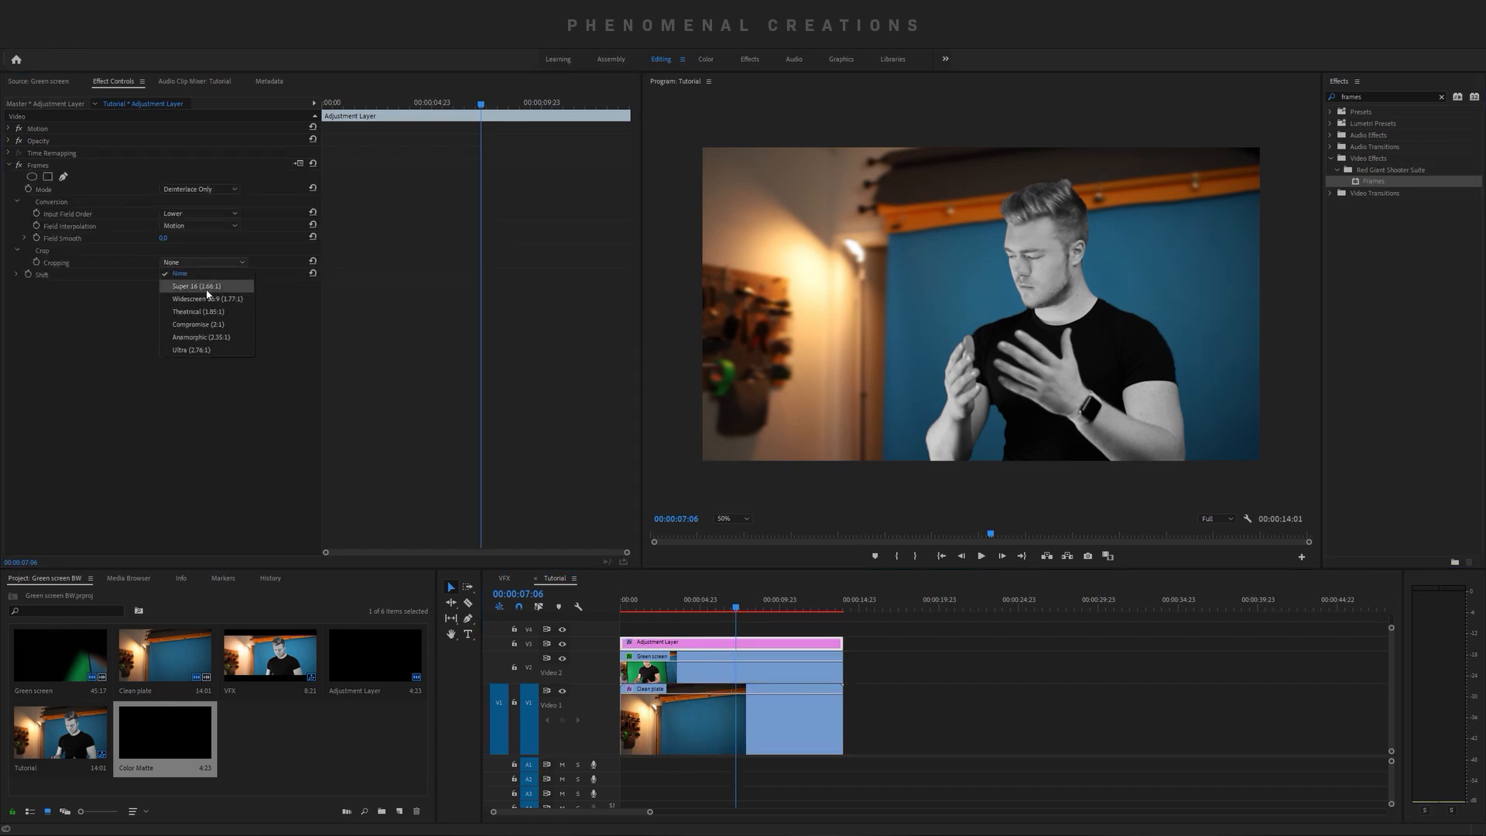
left_click(200, 337)
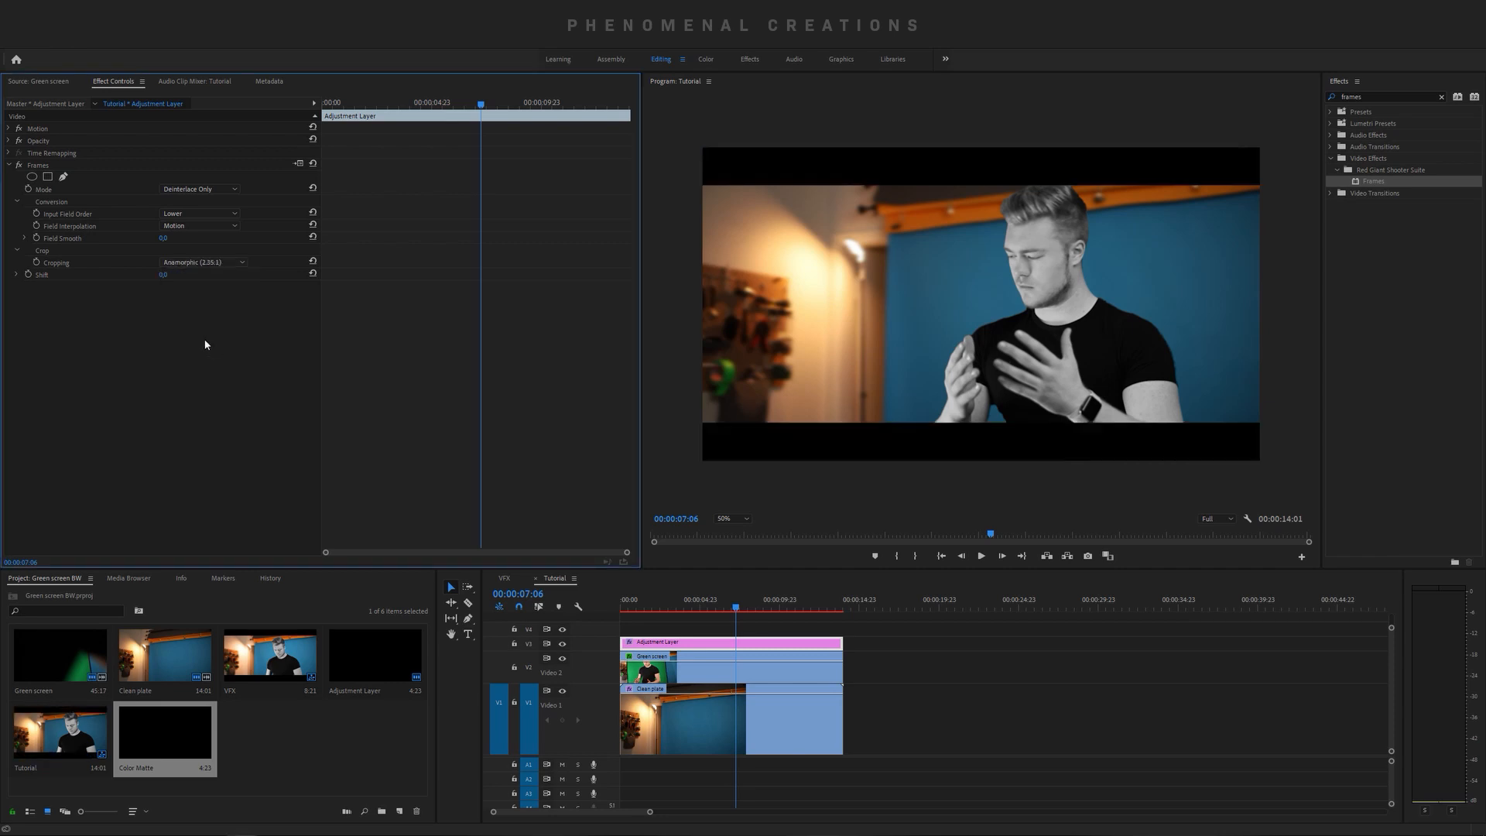
mouse_move(1226, 415)
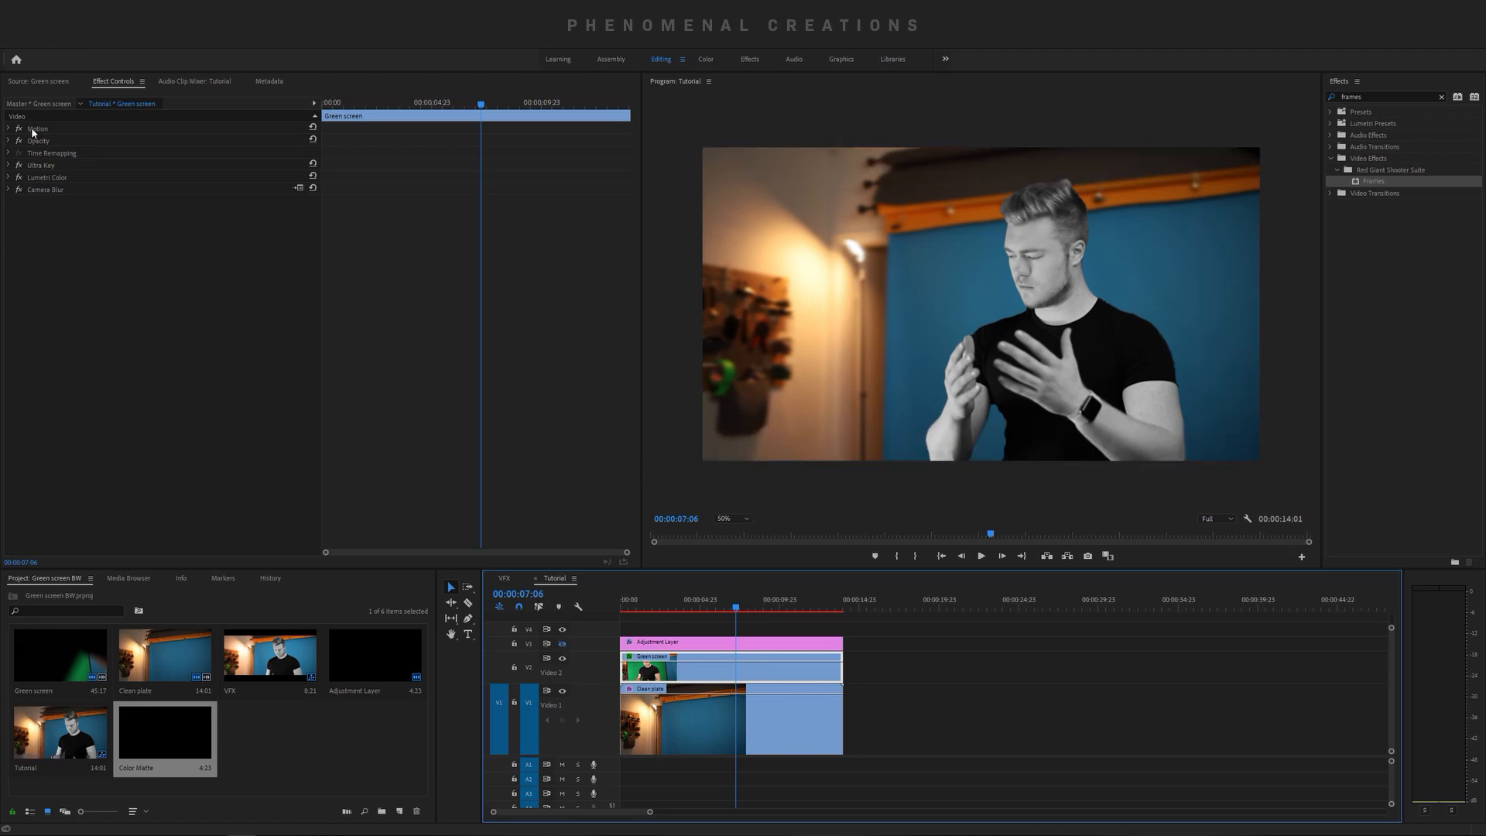
- Enable the green-screen clip's Motion handles in the Program Monitor for reframing
left_click(37, 129)
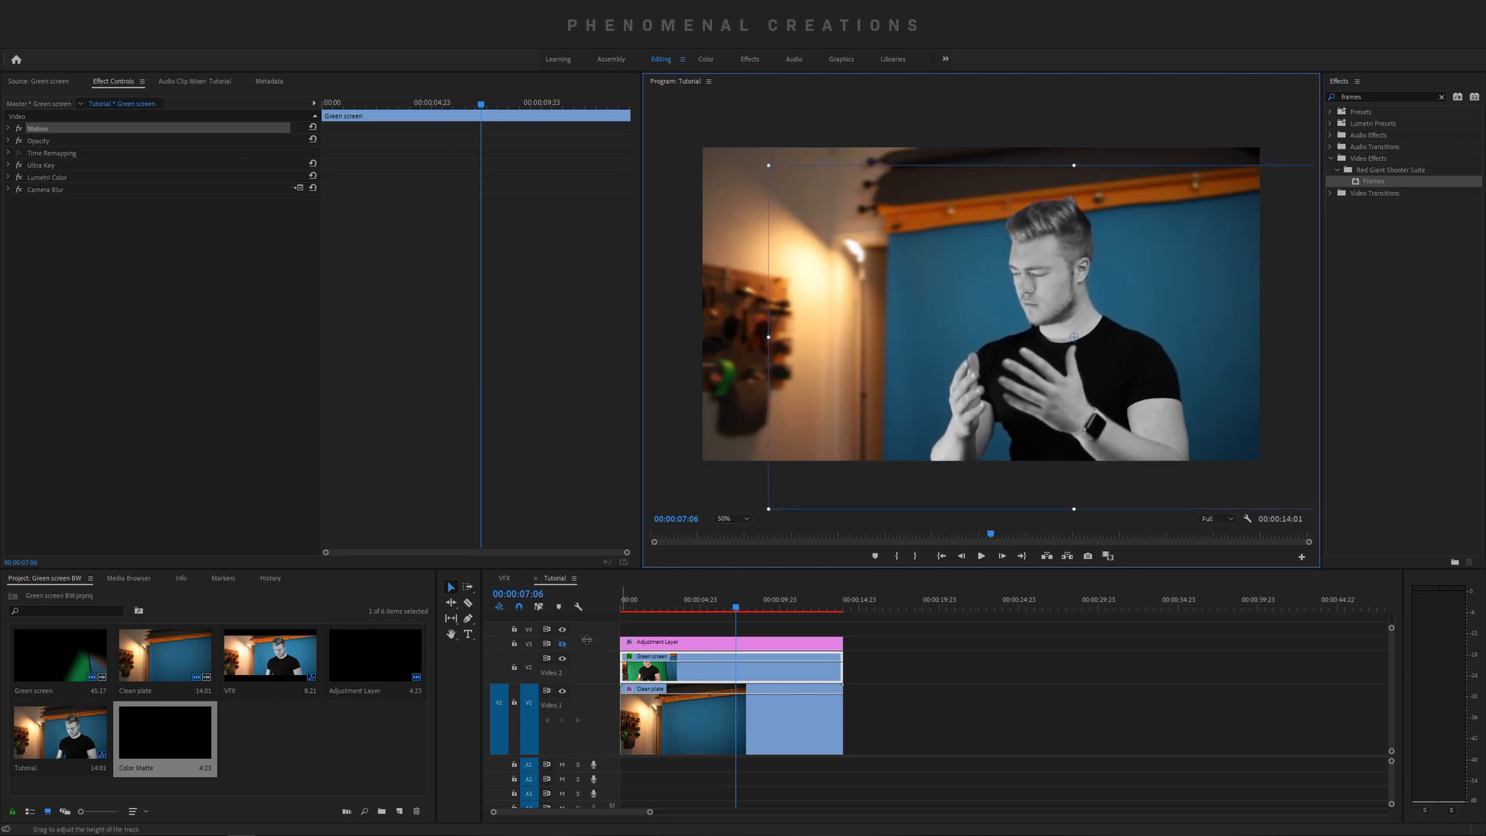
mouse_move(560, 644)
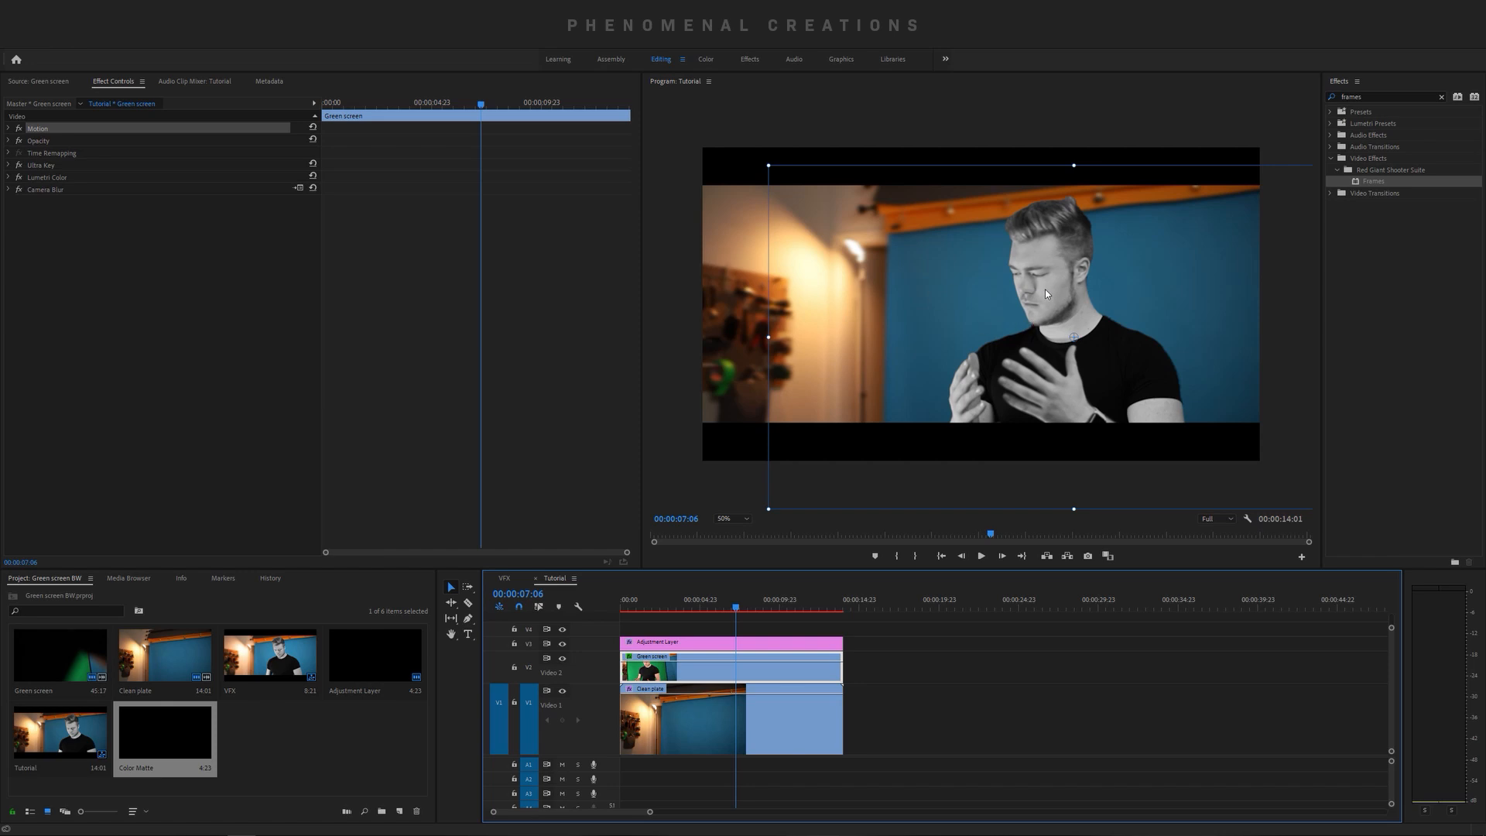
mouse_move(1019, 303)
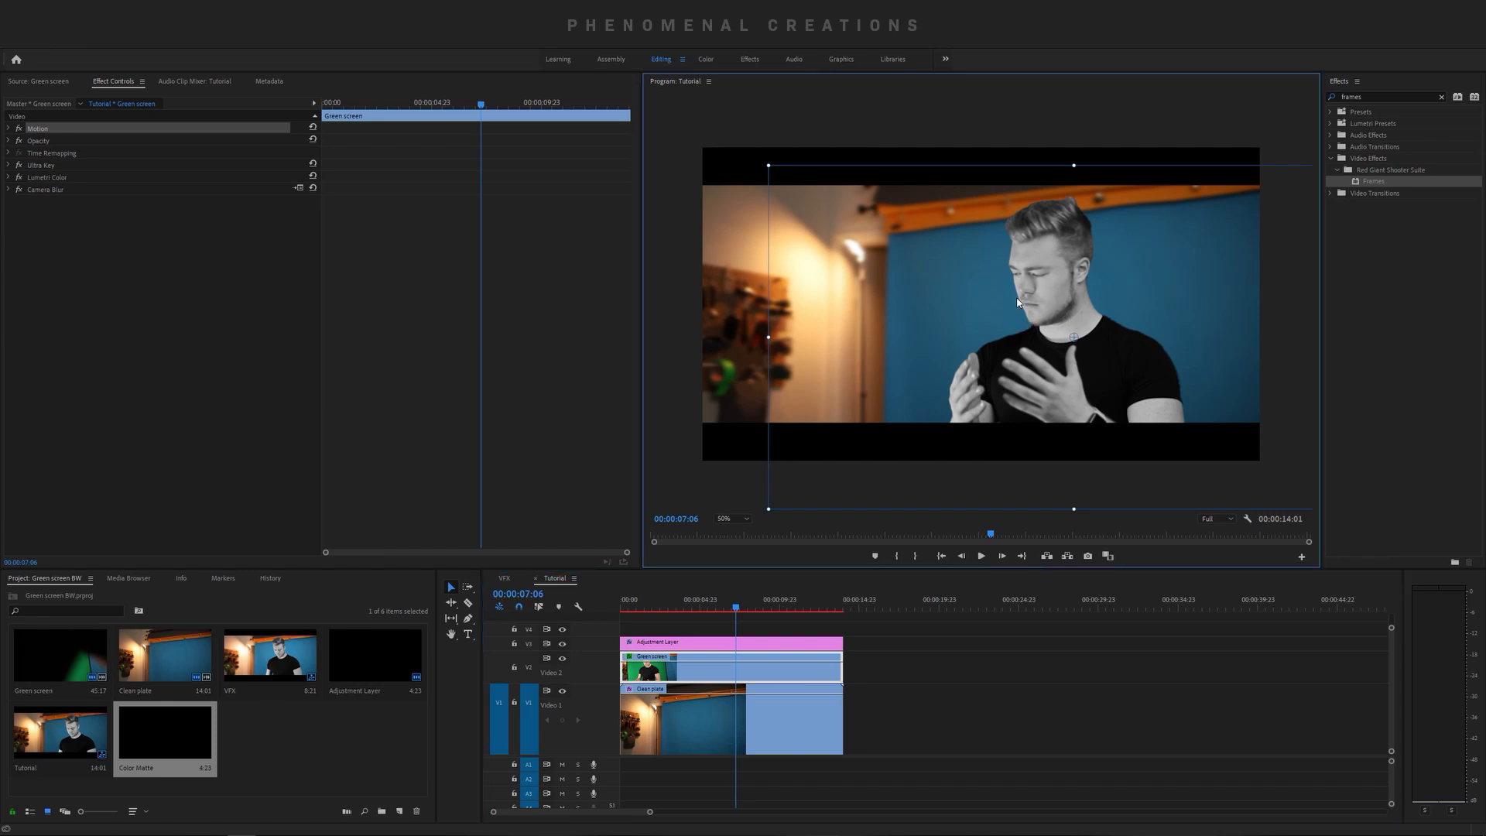
mouse_move(1077, 390)
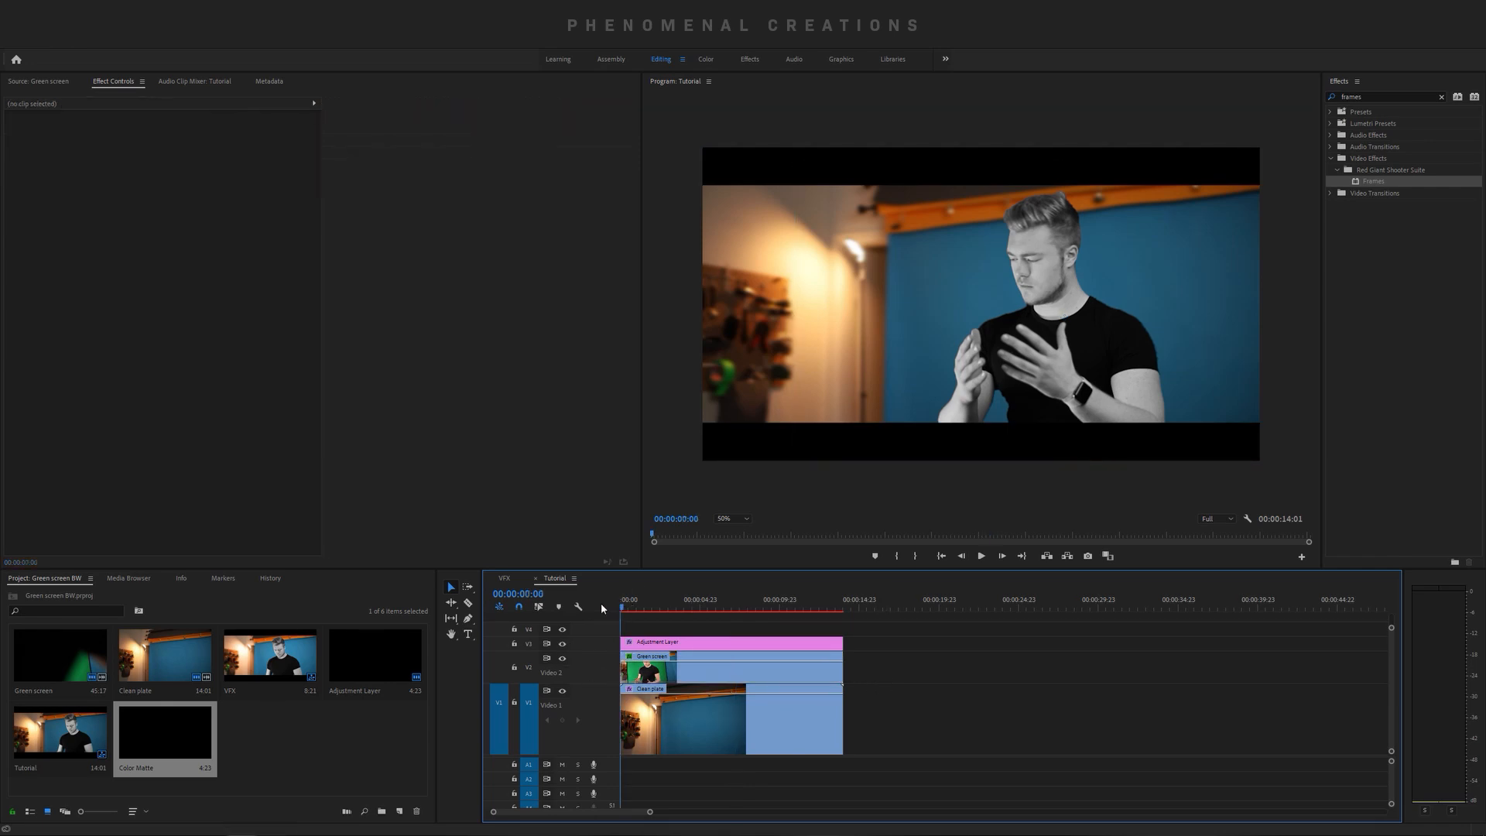
key("Enter")
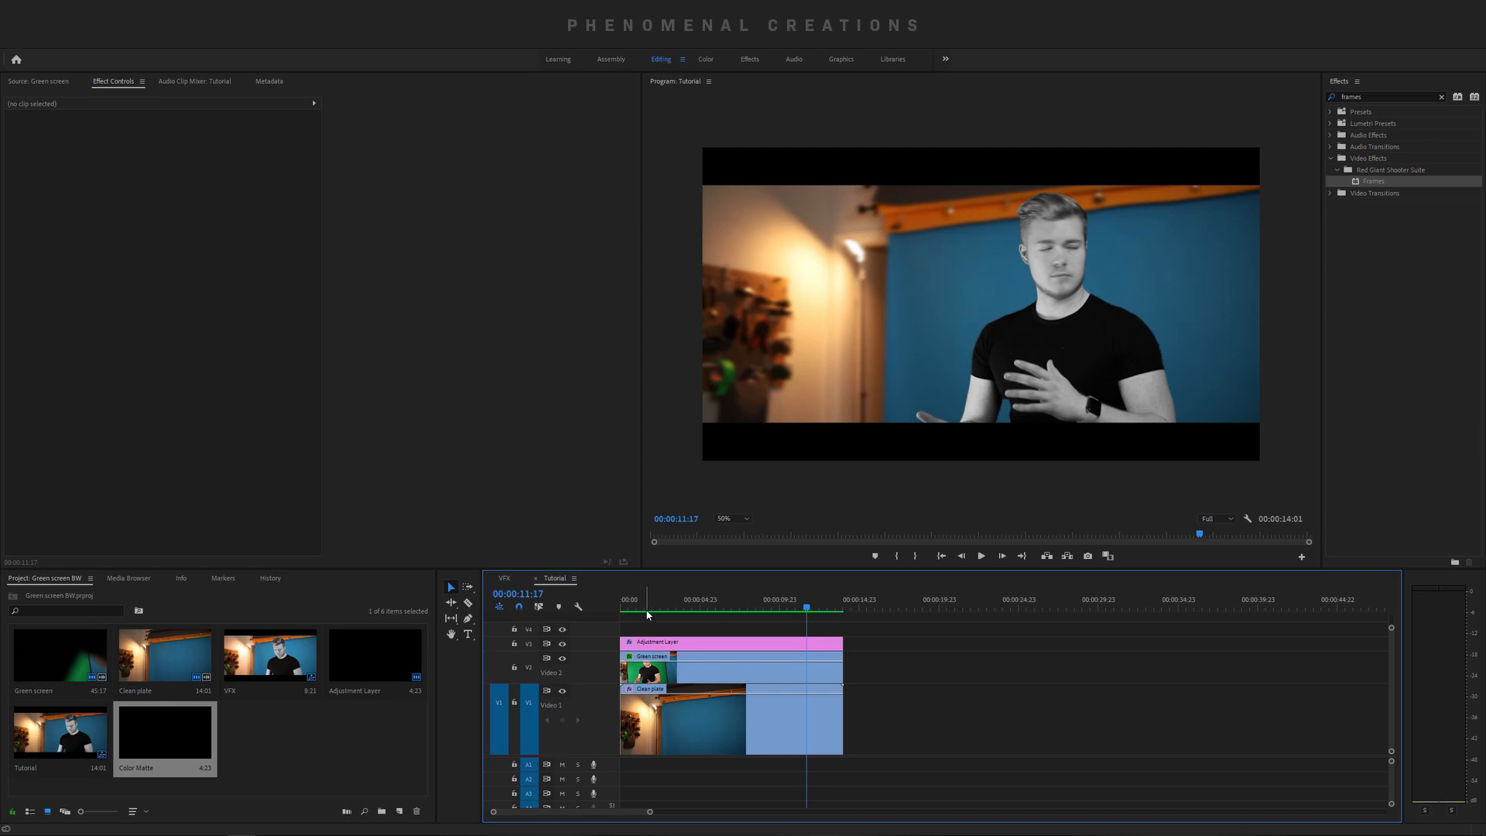
left_click(621, 607)
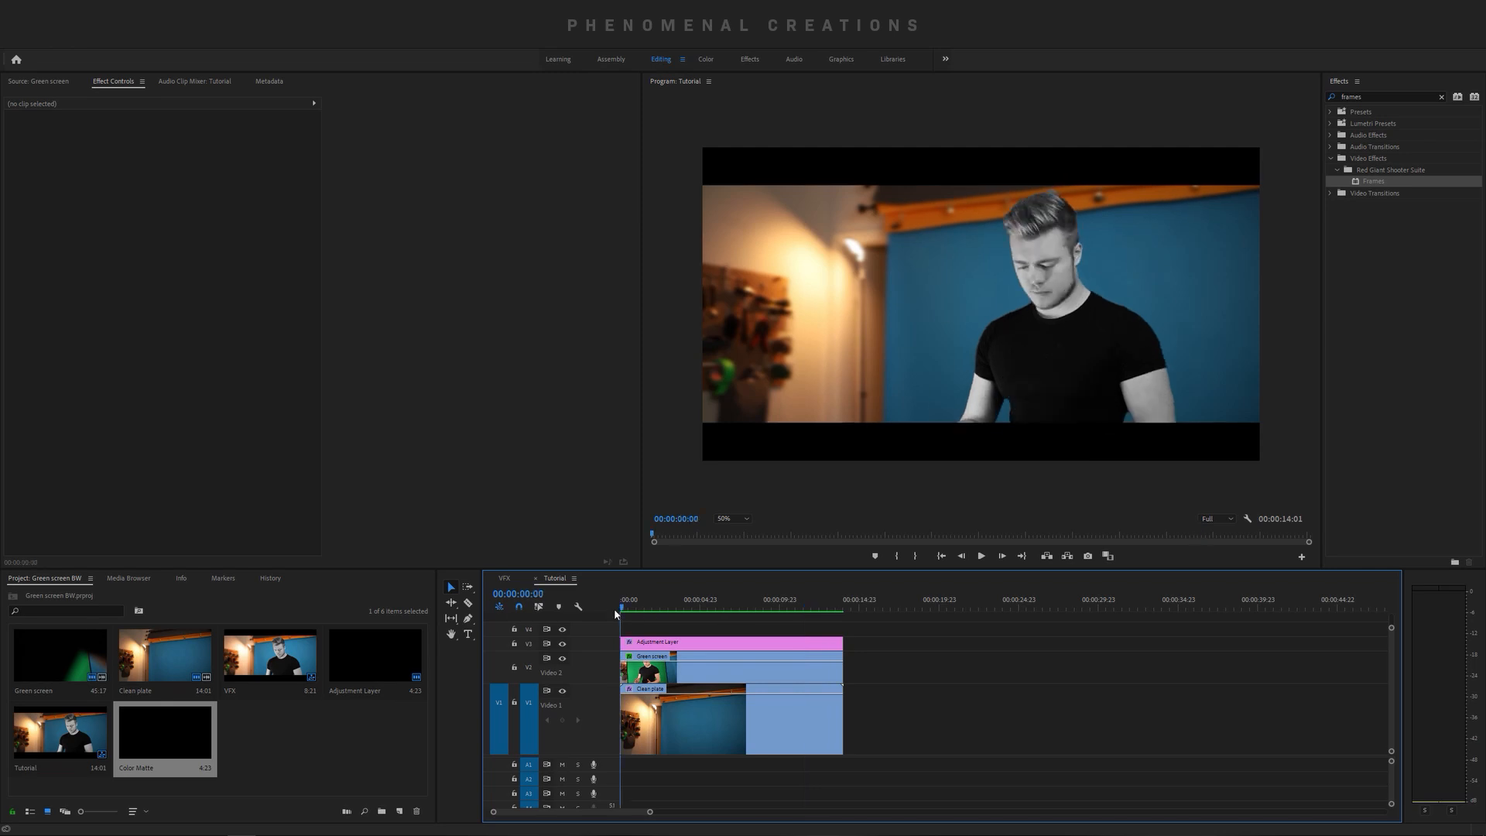